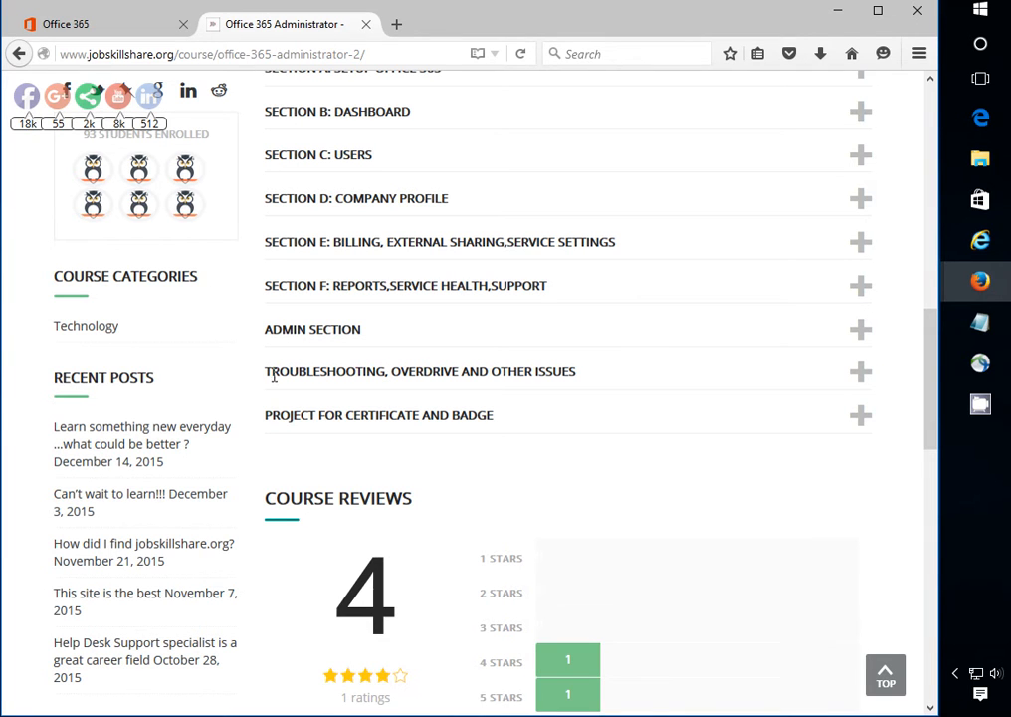
- Expand the 'Troubleshooting, Overdrive and Other Issues' heading in the course outline
double_click(418, 372)
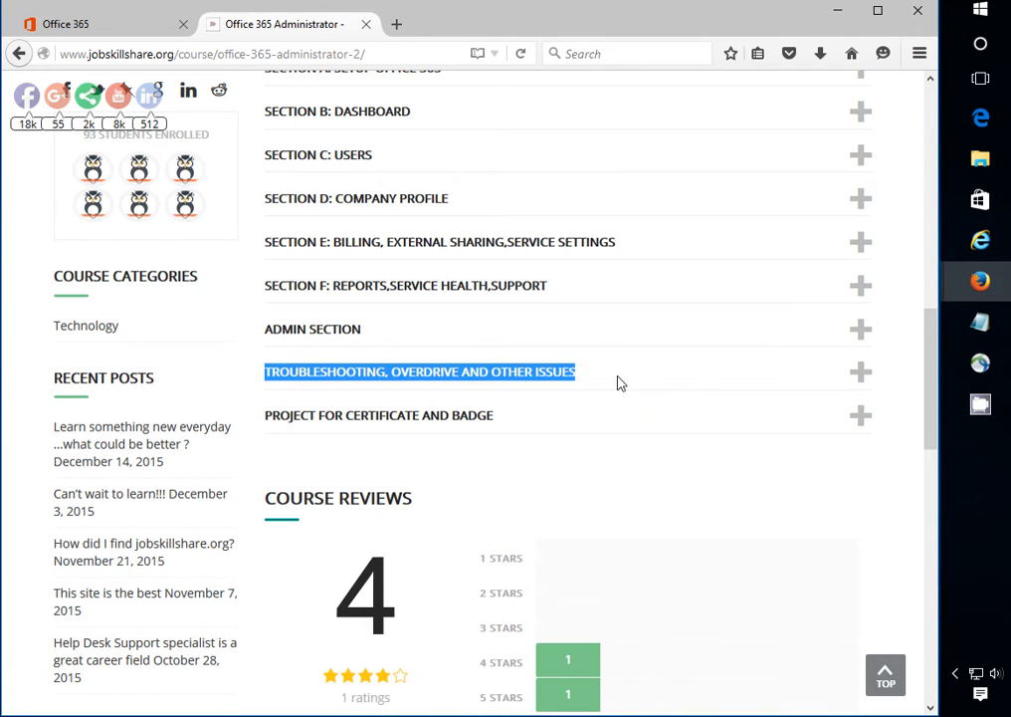
left_click(860, 373)
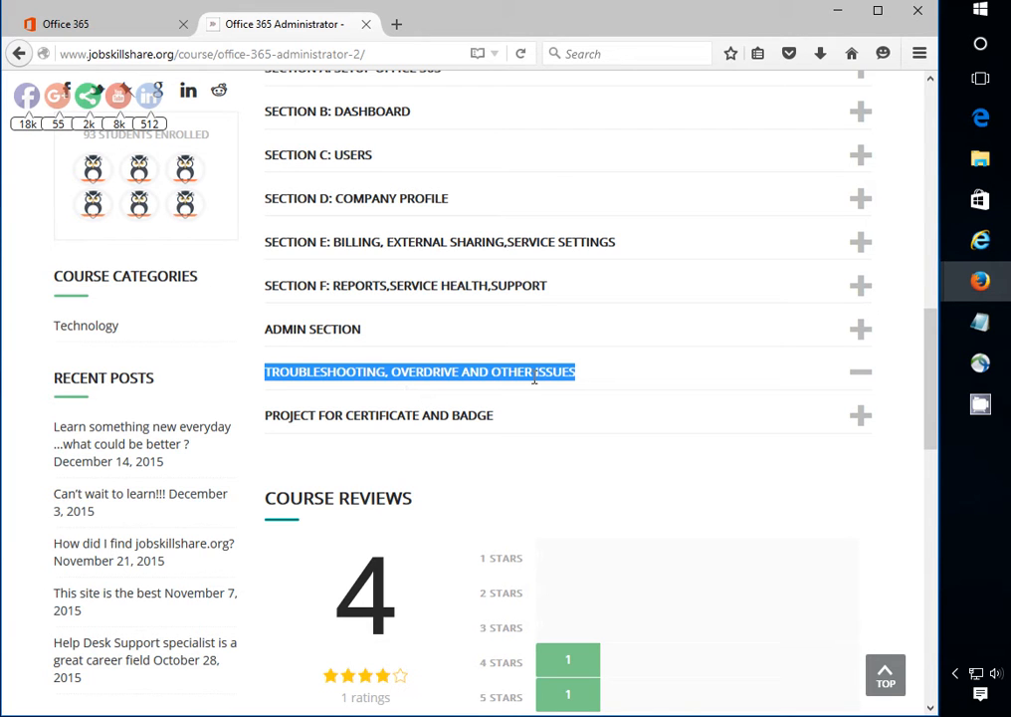
mouse_move(170, 96)
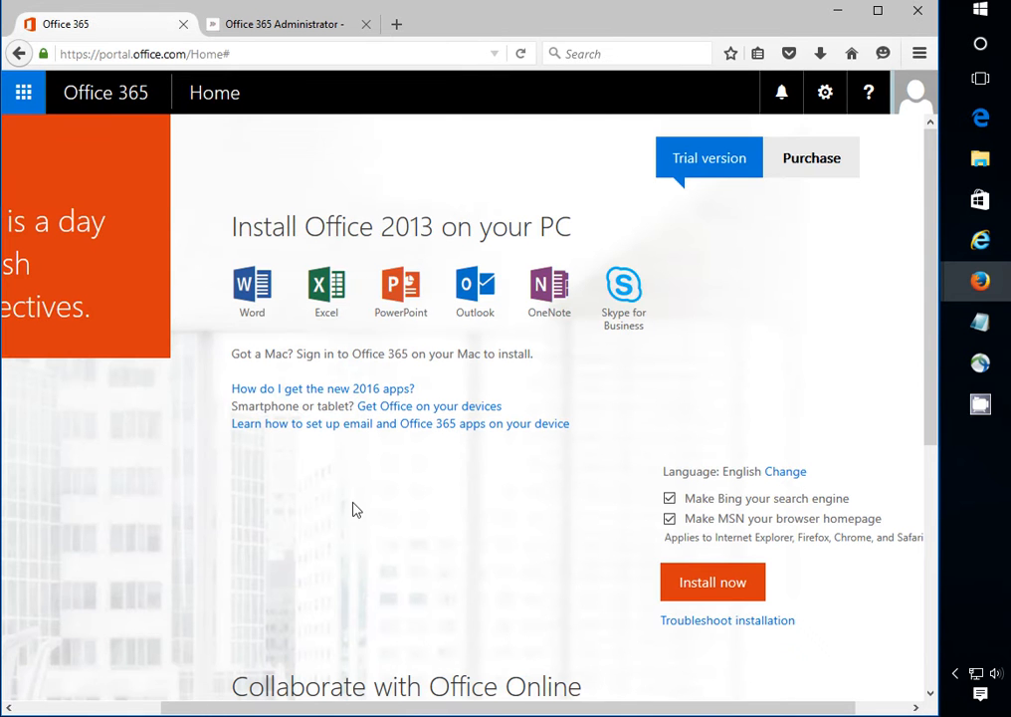
- Download the Office 2013 installer via Install now and run the setup file from Firefox downloads
scroll("right", 3)
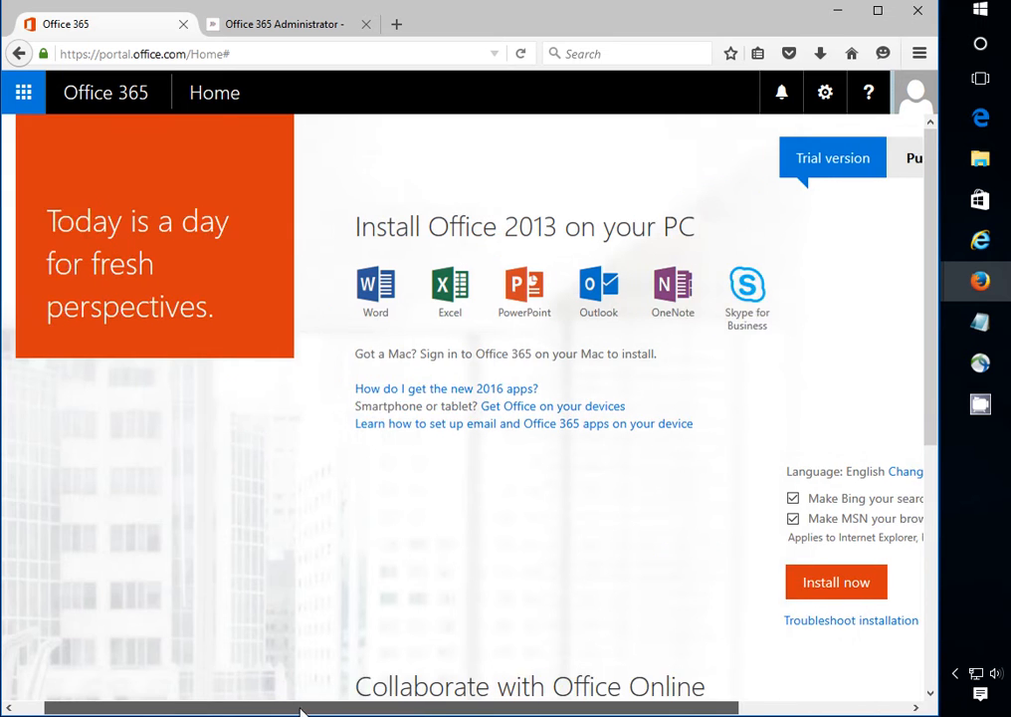
scroll("left", 3)
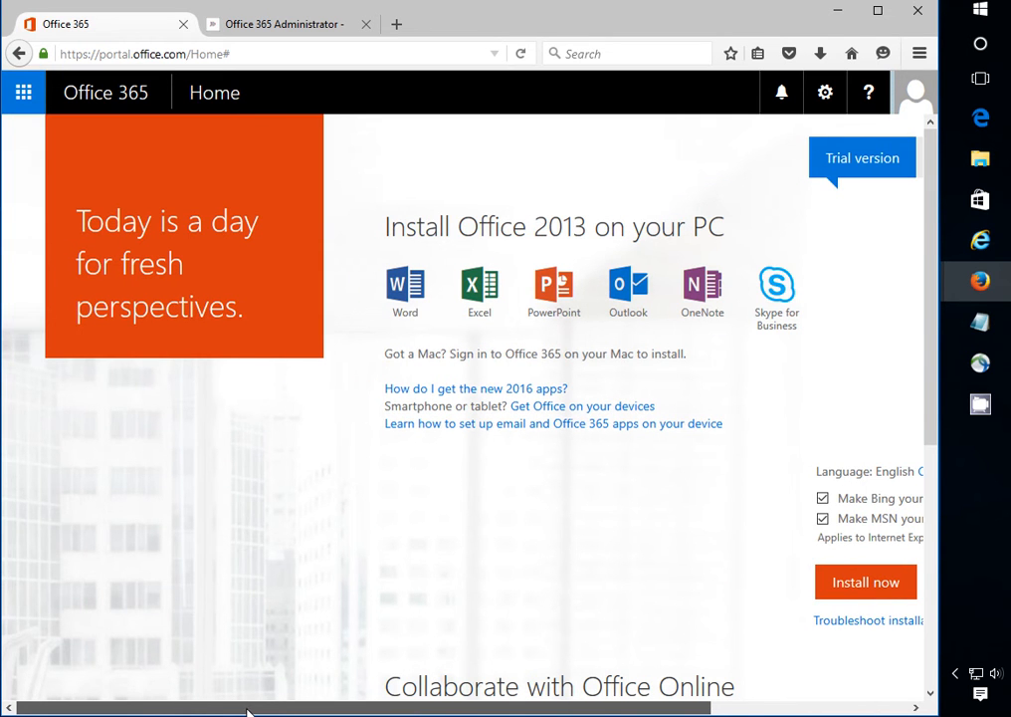
scroll("left", 3)
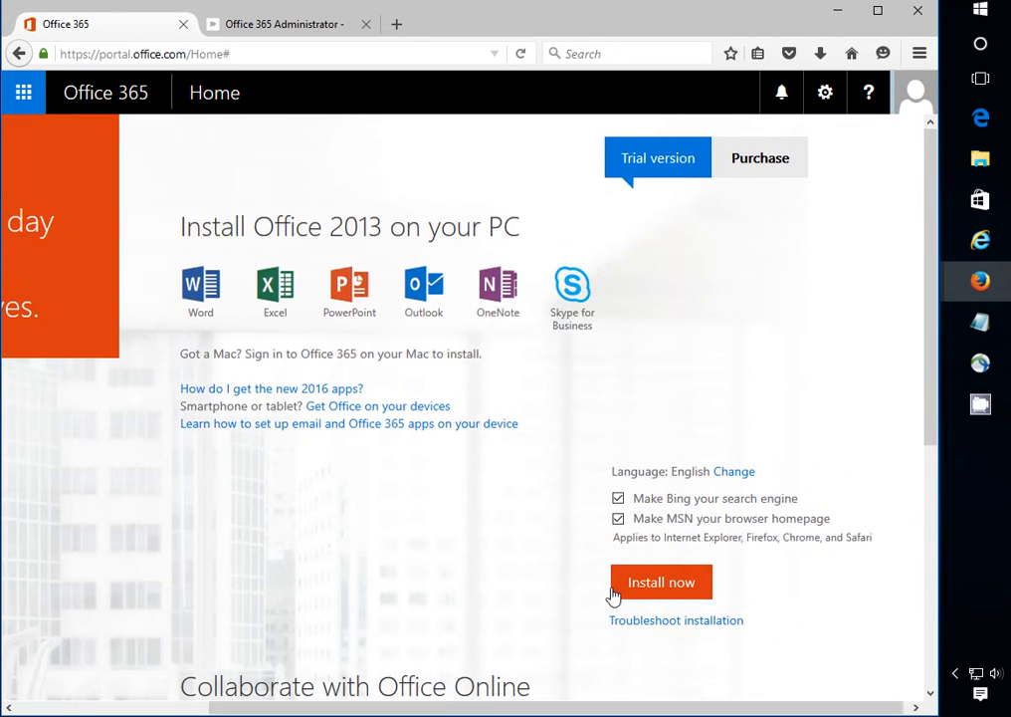
scroll("down", 3)
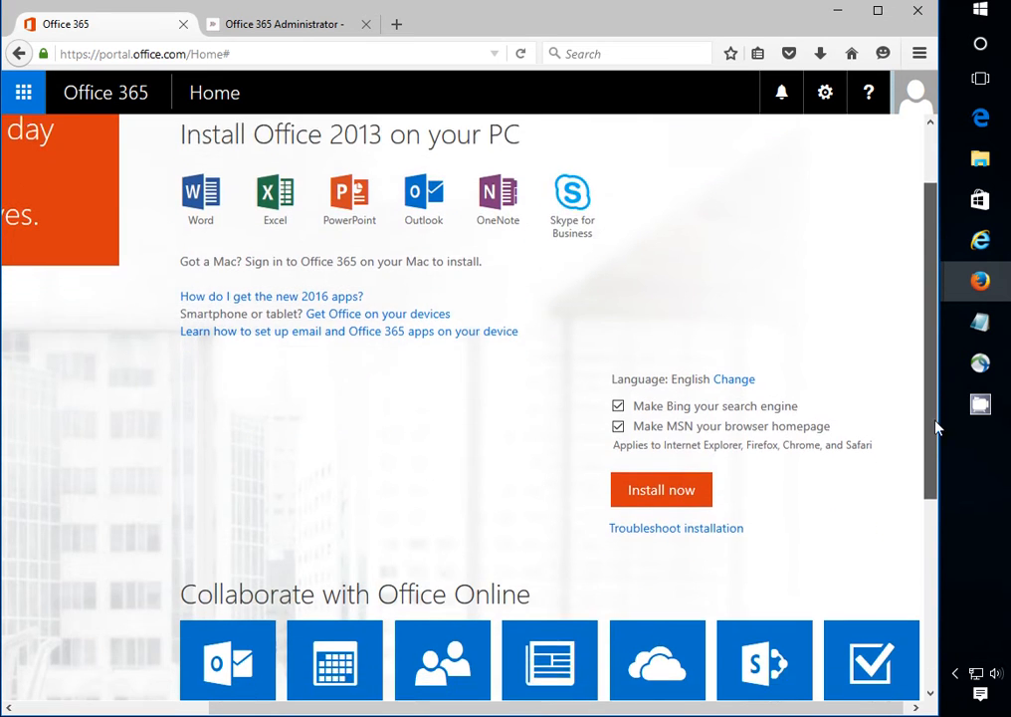
scroll("down", 3)
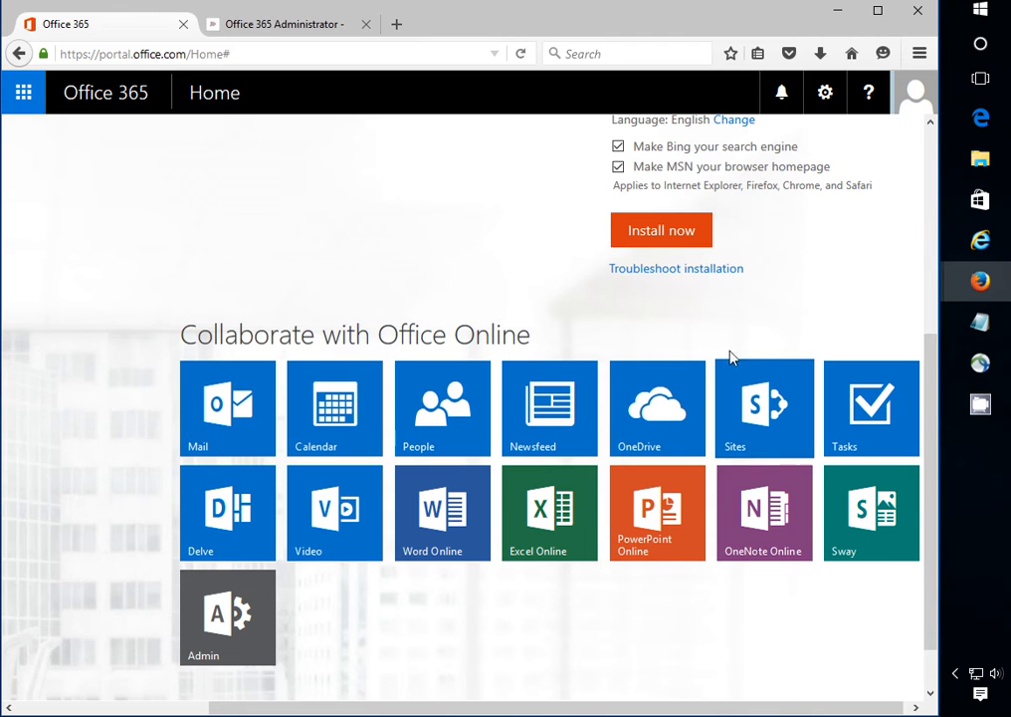
mouse_move(661, 231)
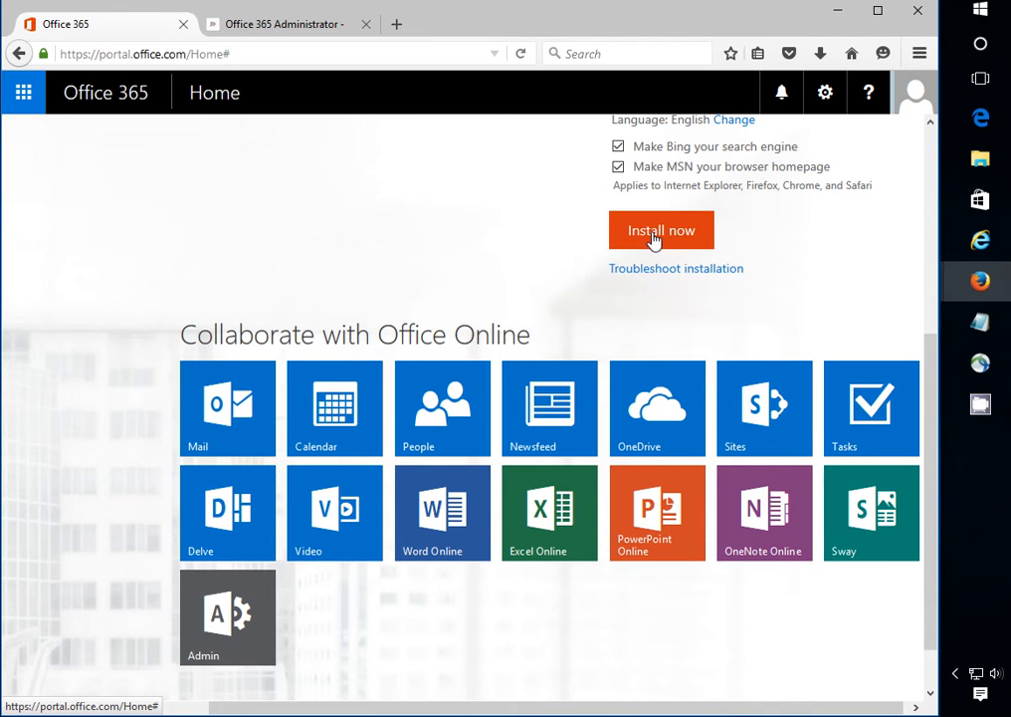
left_click(661, 231)
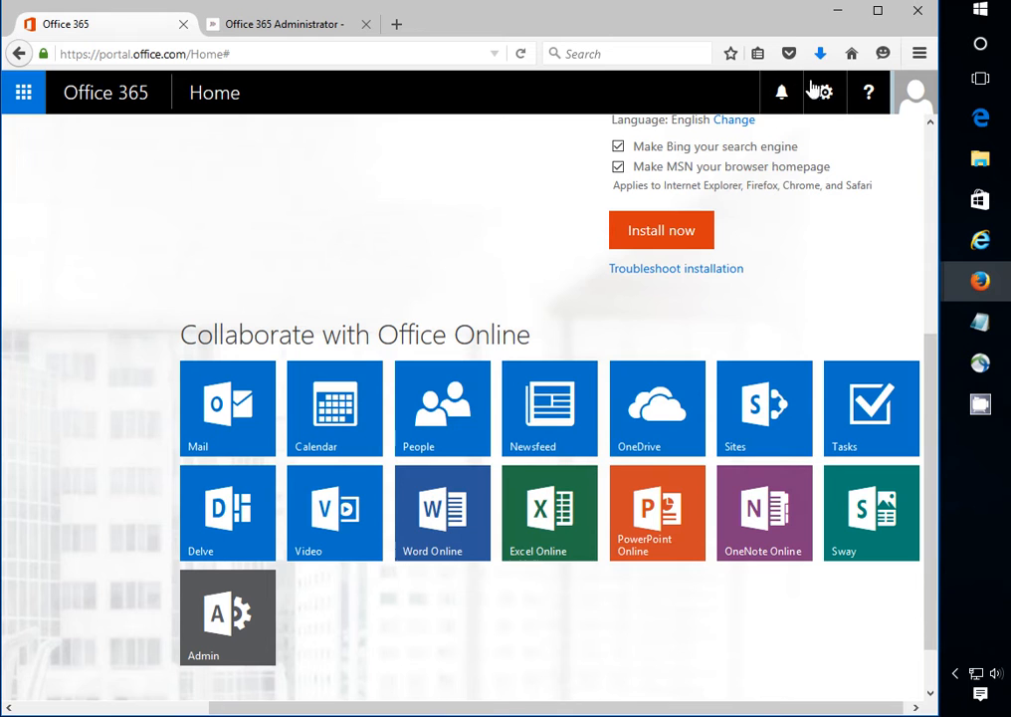
left_click(820, 51)
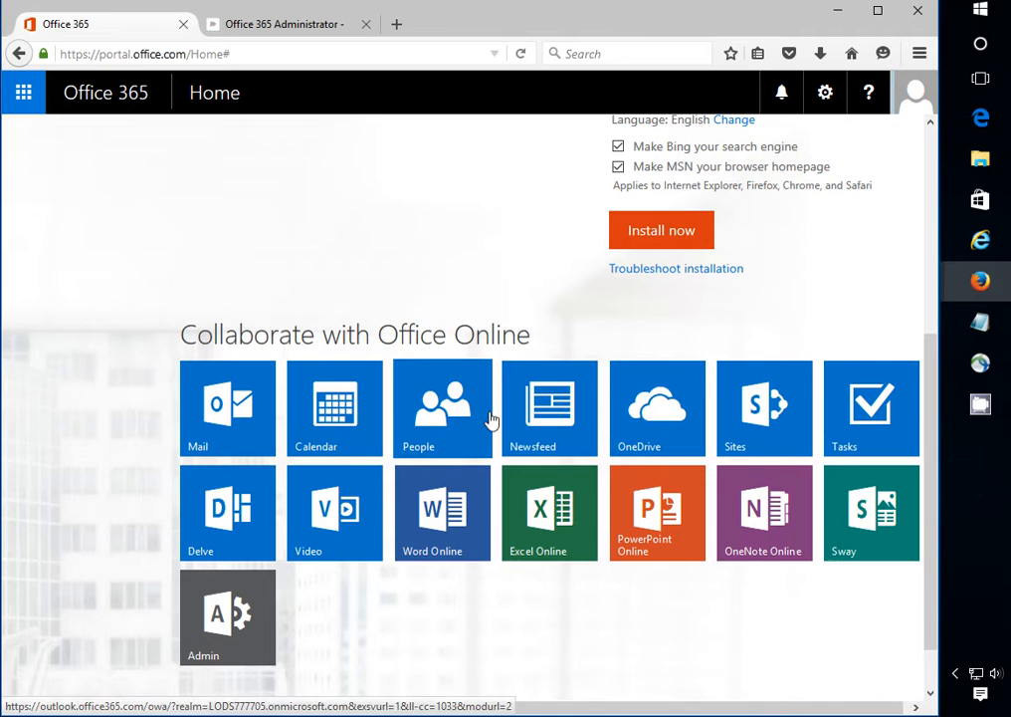
mouse_move(498, 253)
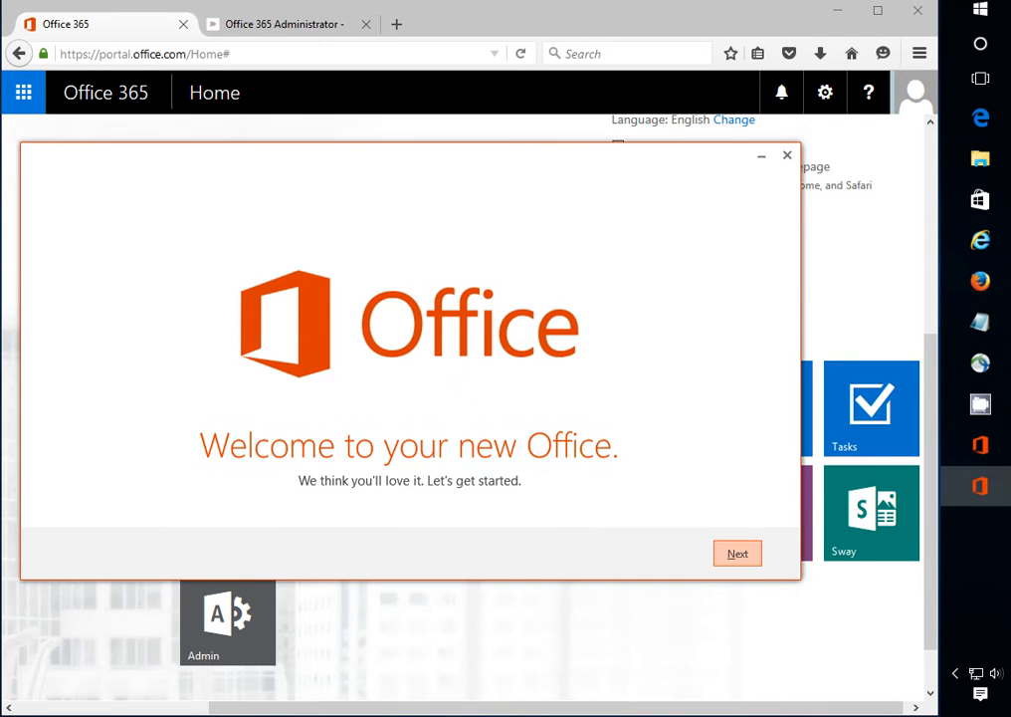
- Step through first-run setup with No thanks to usage data and skip the what's-new tour
left_click(737, 553)
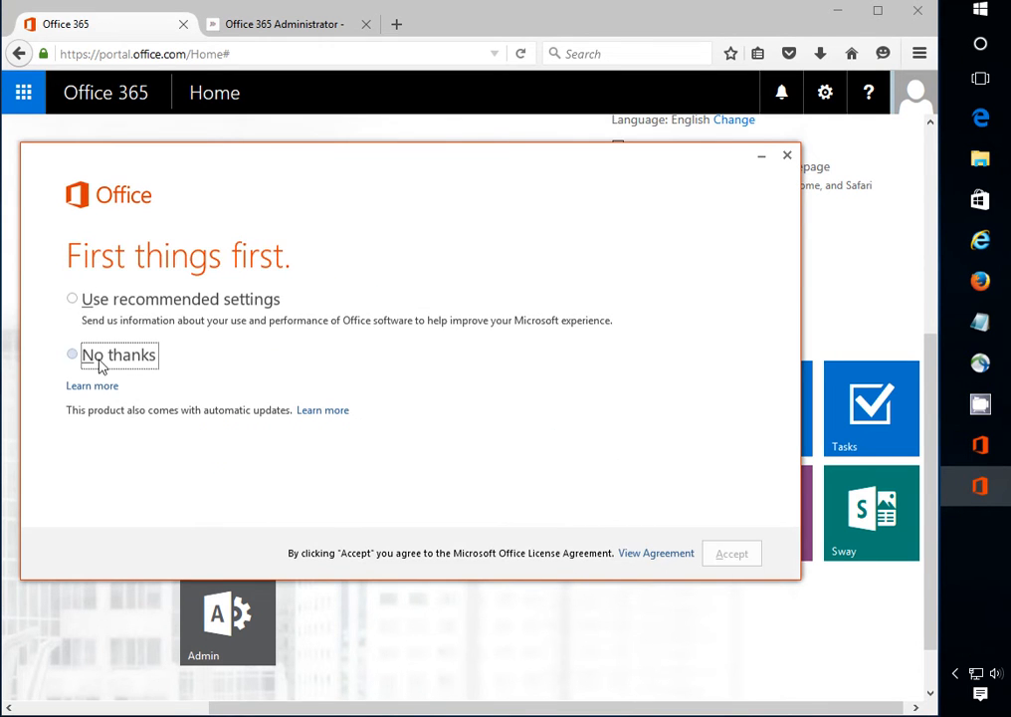
left_click(733, 553)
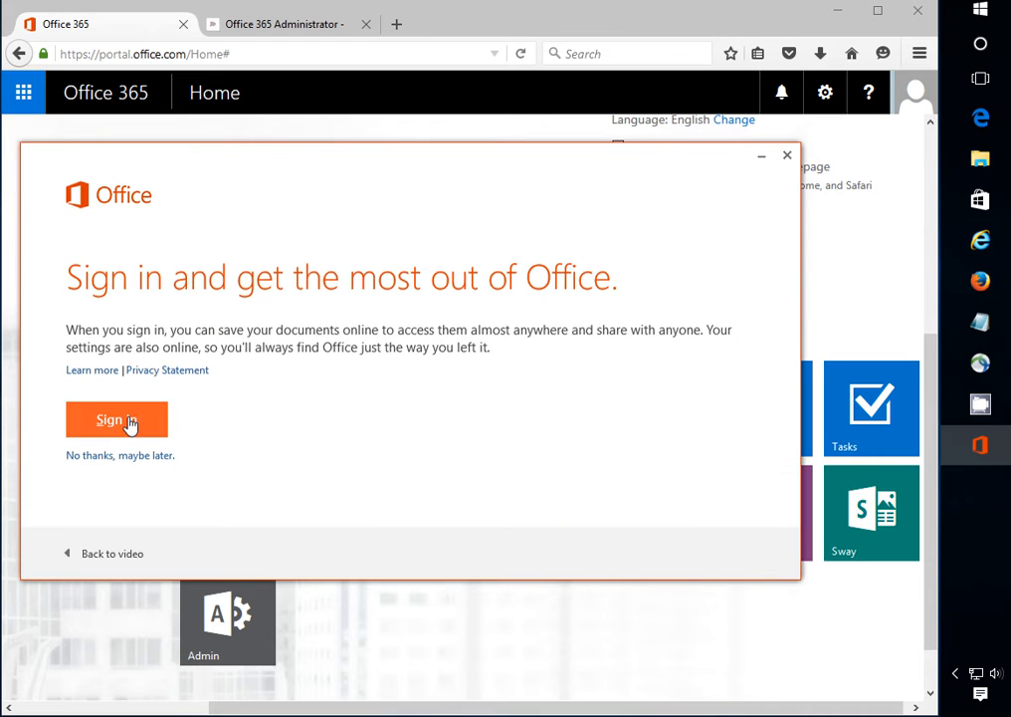
mouse_move(195, 440)
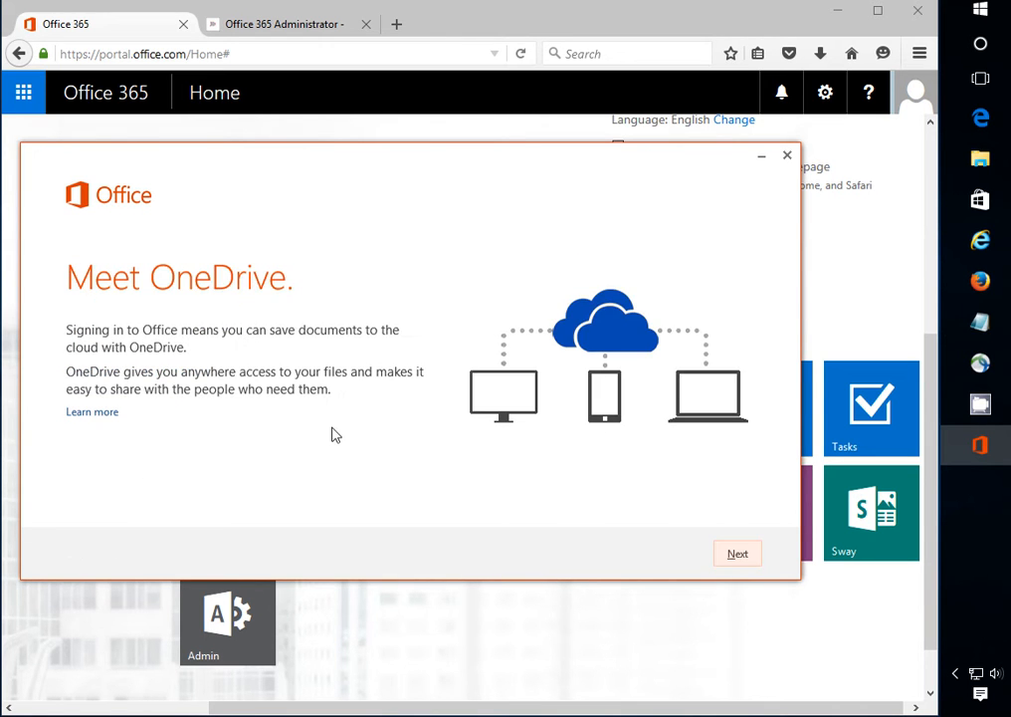
left_click(736, 554)
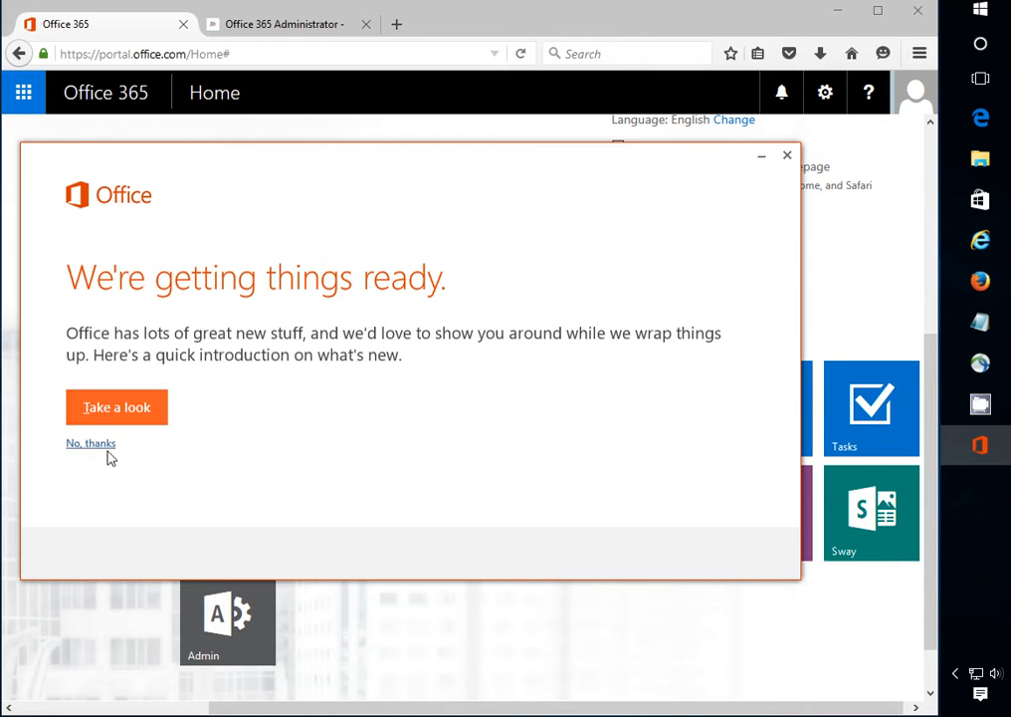
left_click(116, 407)
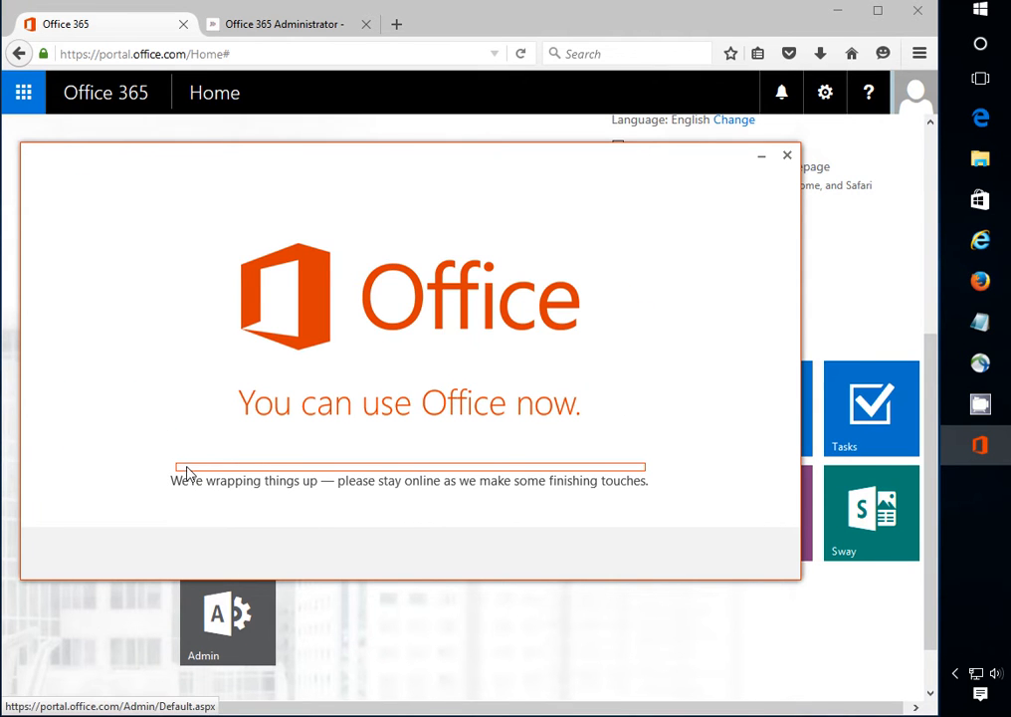
mouse_move(271, 486)
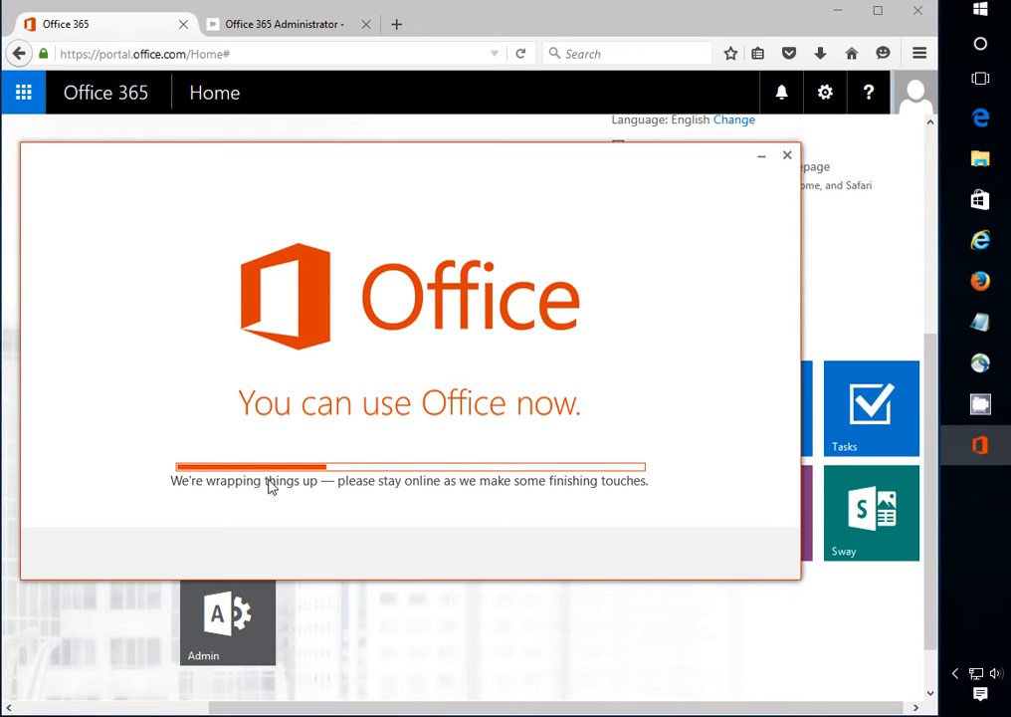
mouse_move(237, 521)
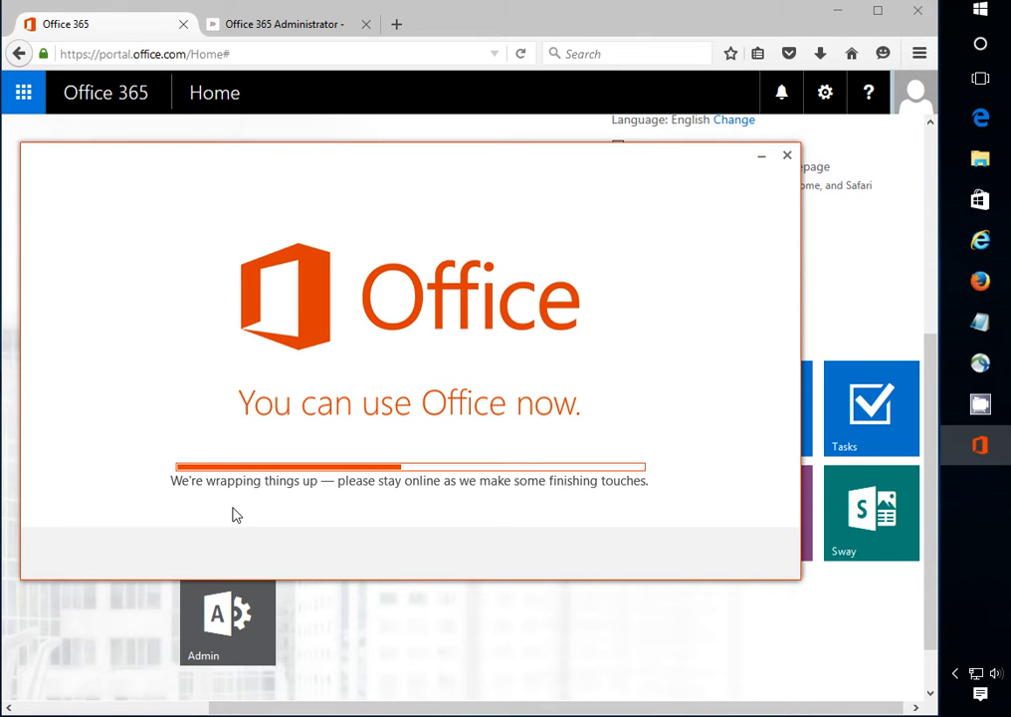
mouse_move(70, 685)
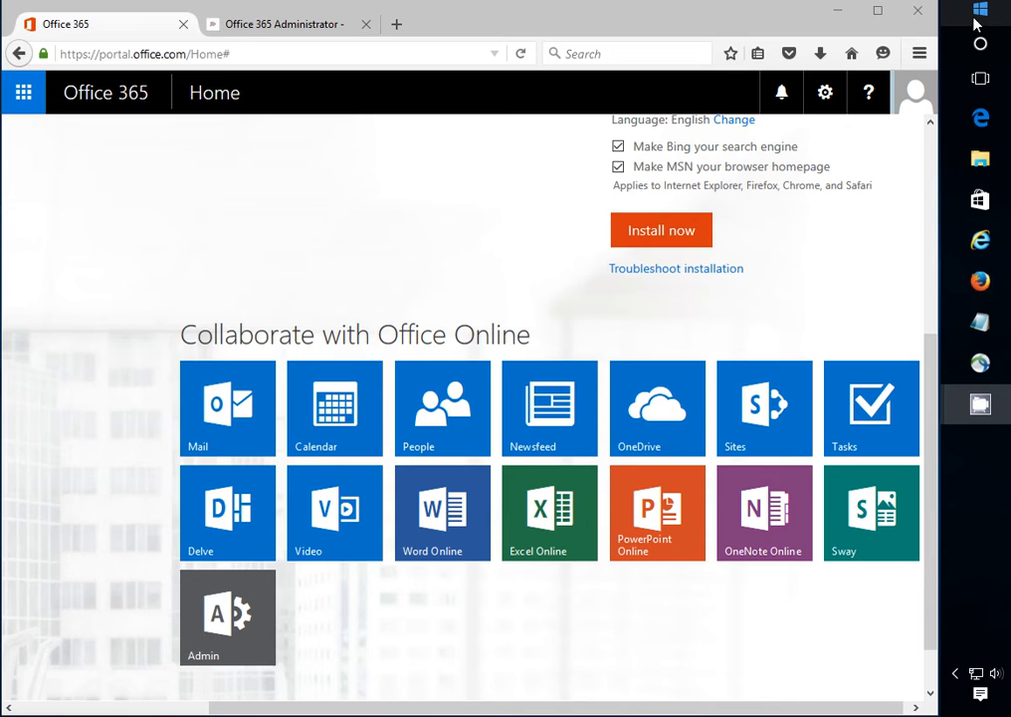
- Launch the newly installed Microsoft Word from Windows
left_click(979, 8)
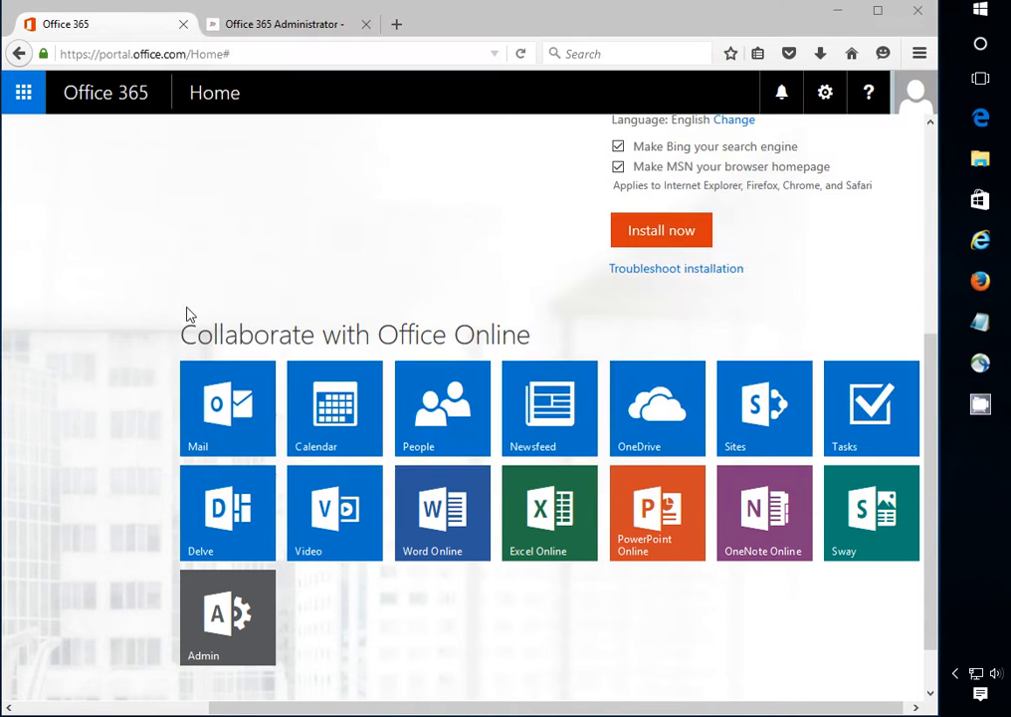
mouse_move(880, 283)
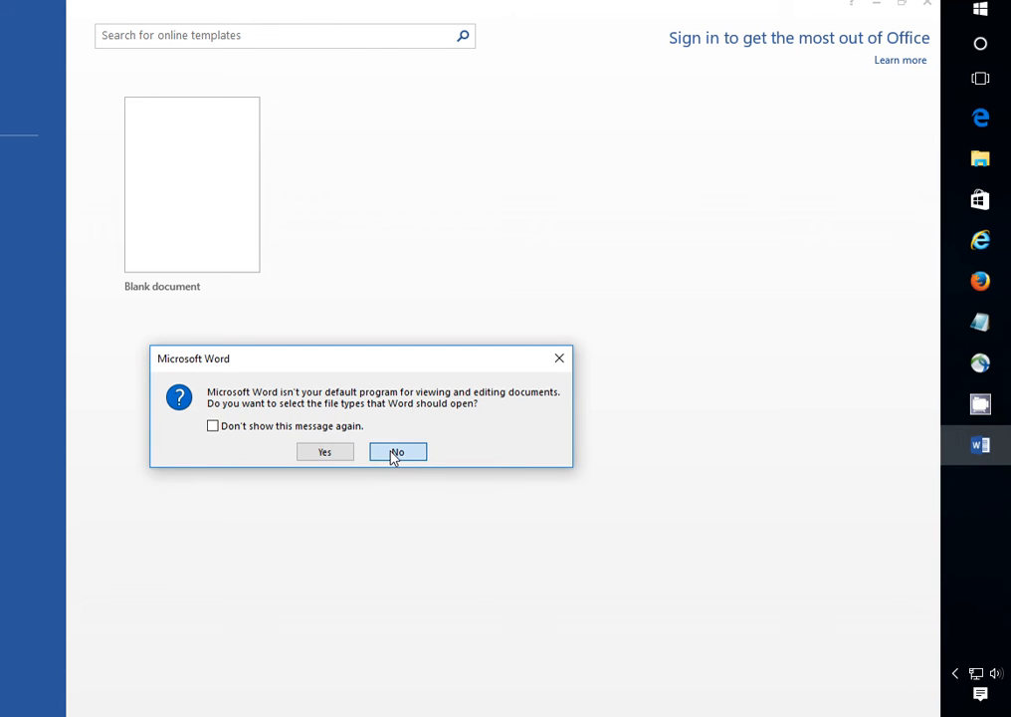
- Answer No to making Word the default program and close the Sign in window
left_click(398, 450)
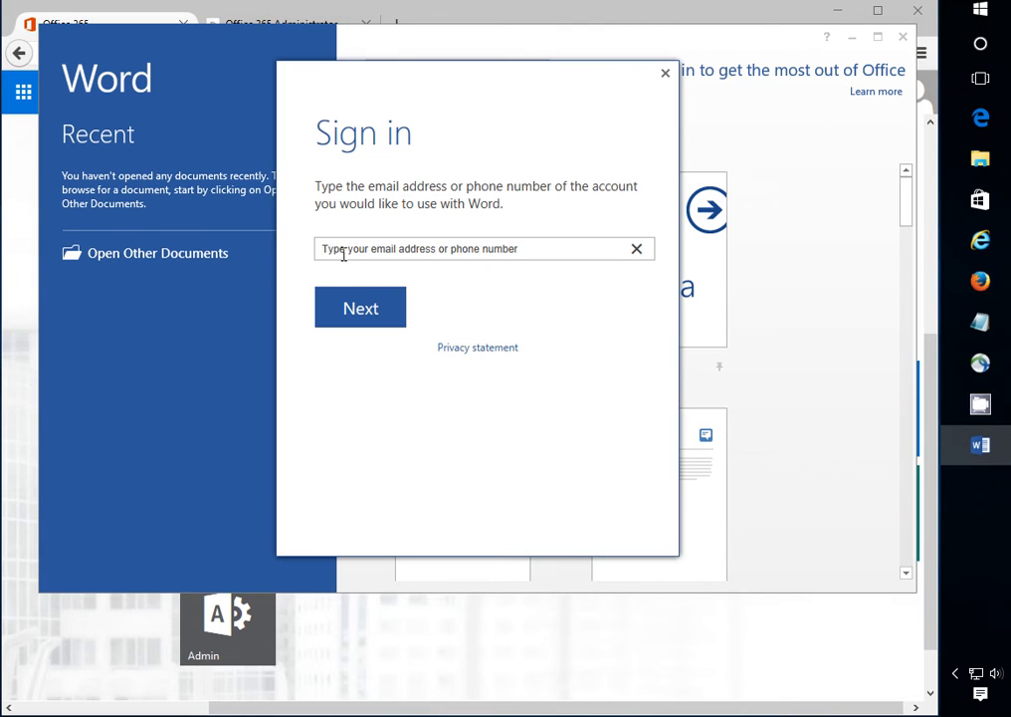
mouse_move(354, 277)
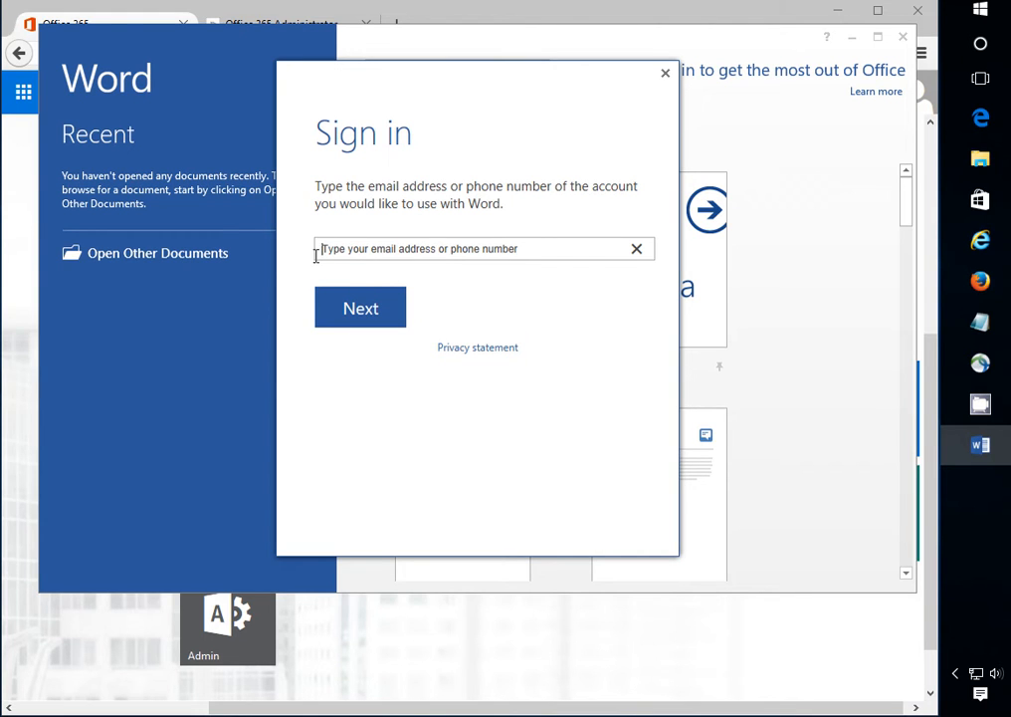
mouse_move(339, 267)
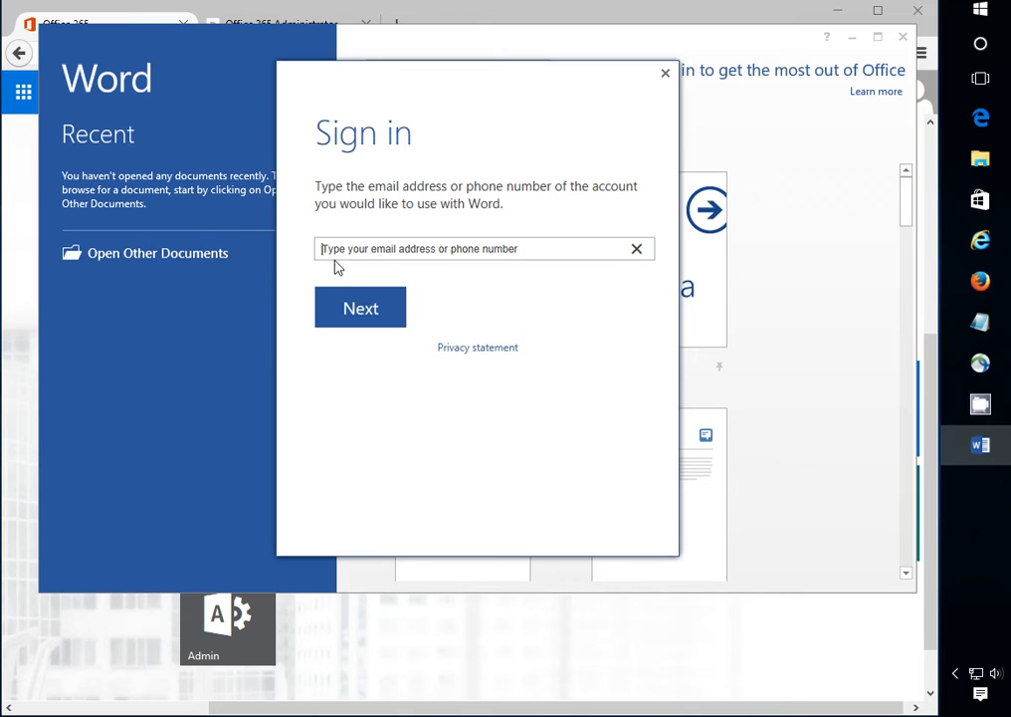
mouse_move(287, 289)
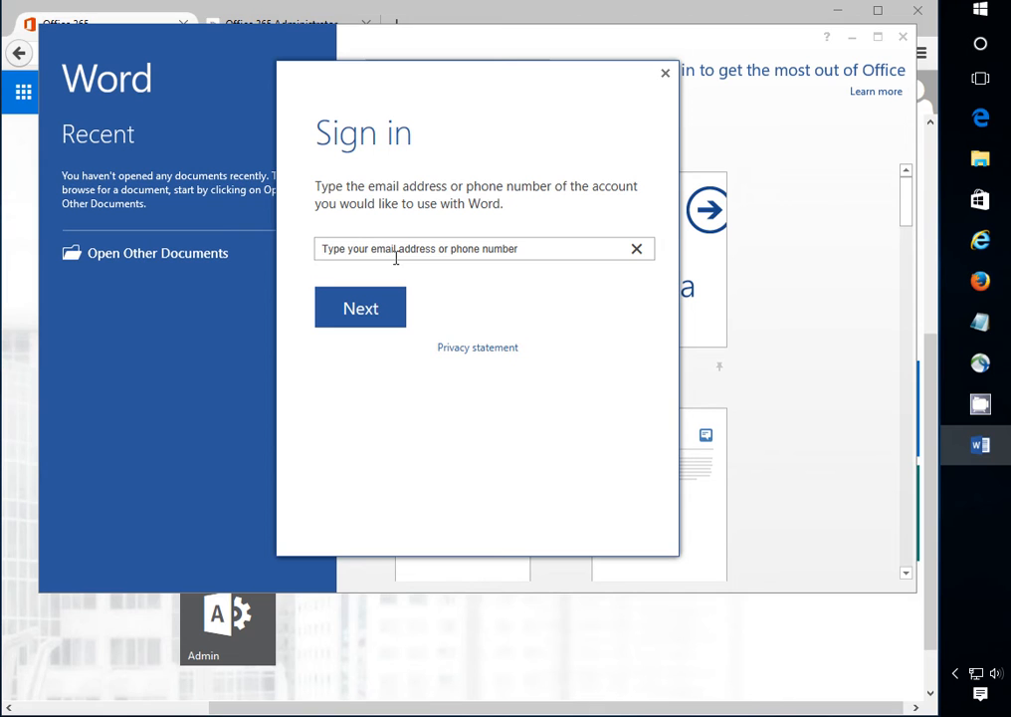
mouse_move(637, 139)
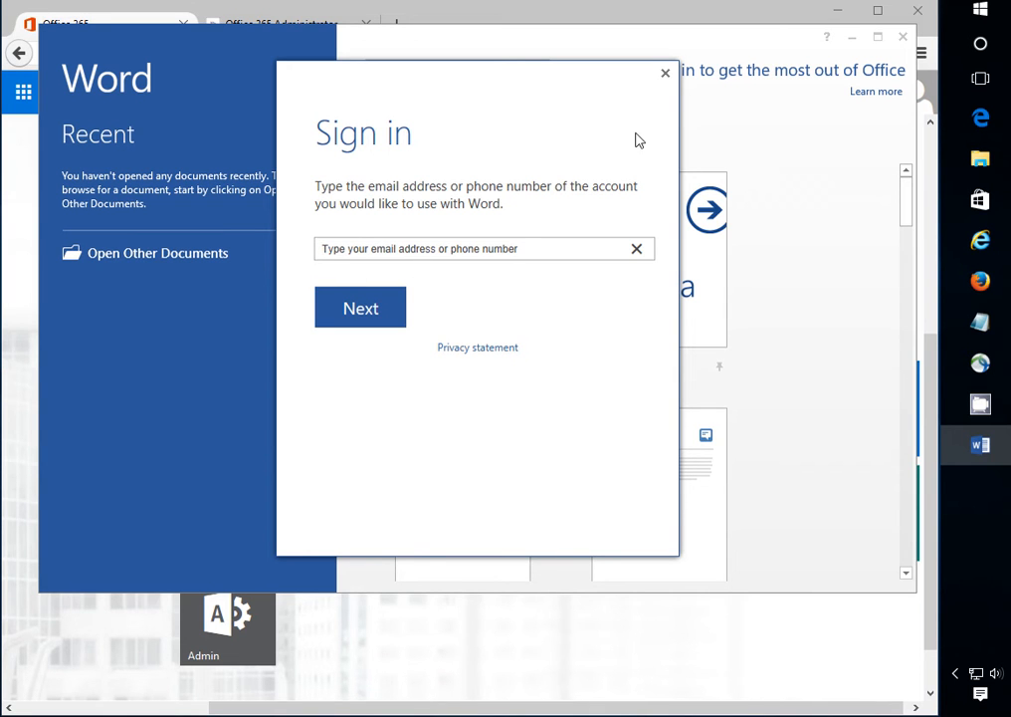
left_click(665, 71)
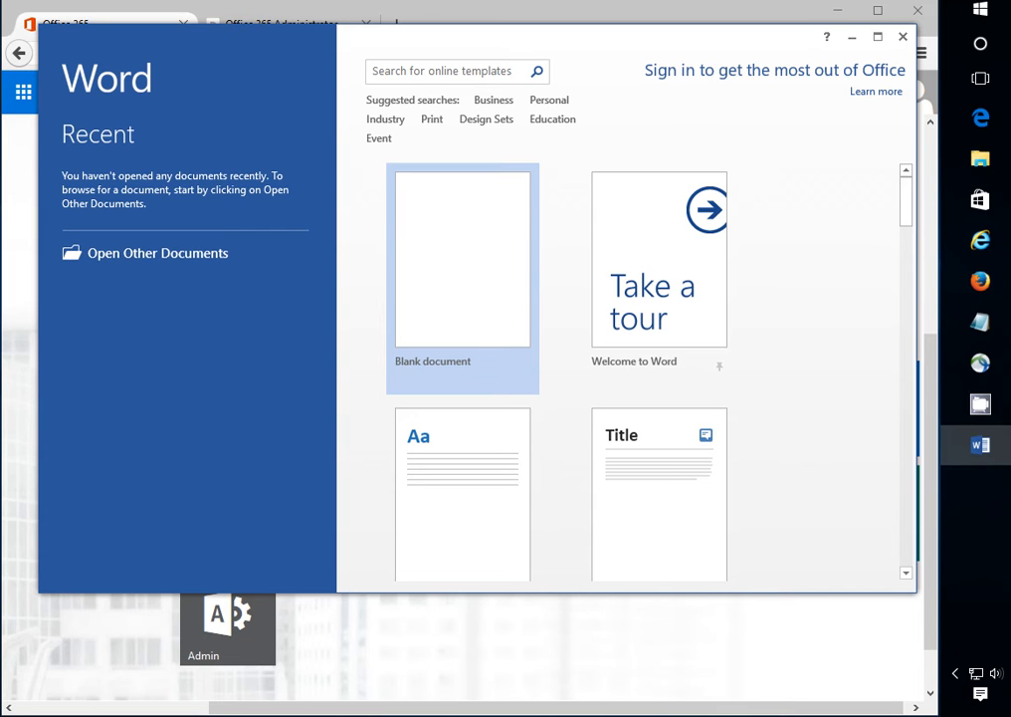
- Create a new Blank document, Document1, from the Word start screen
left_click(775, 70)
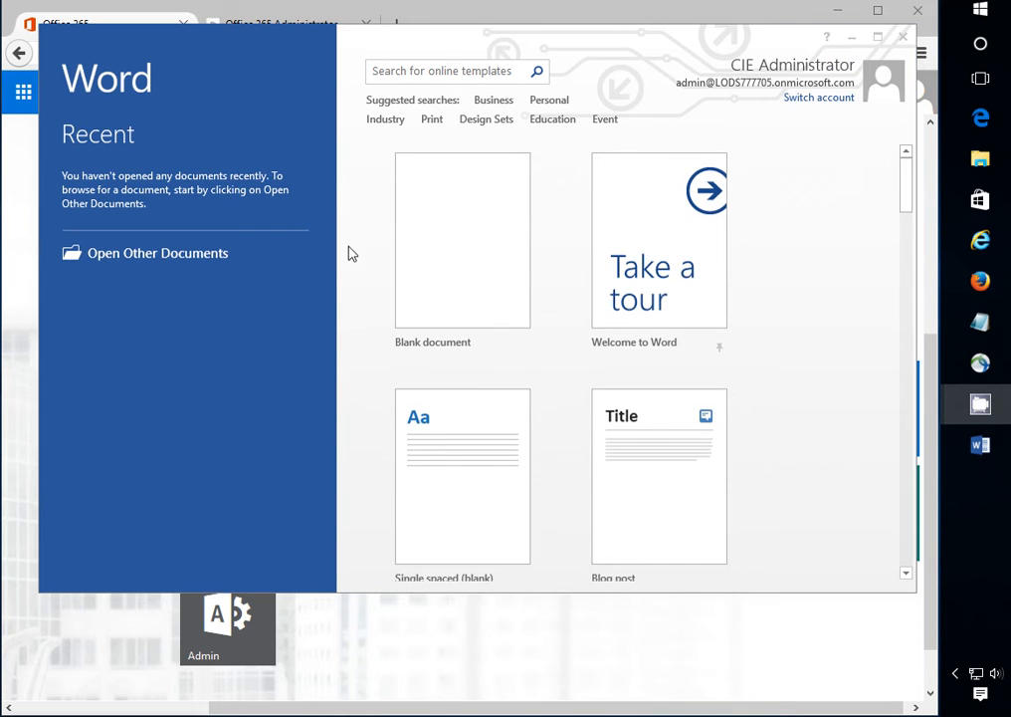
mouse_move(780, 110)
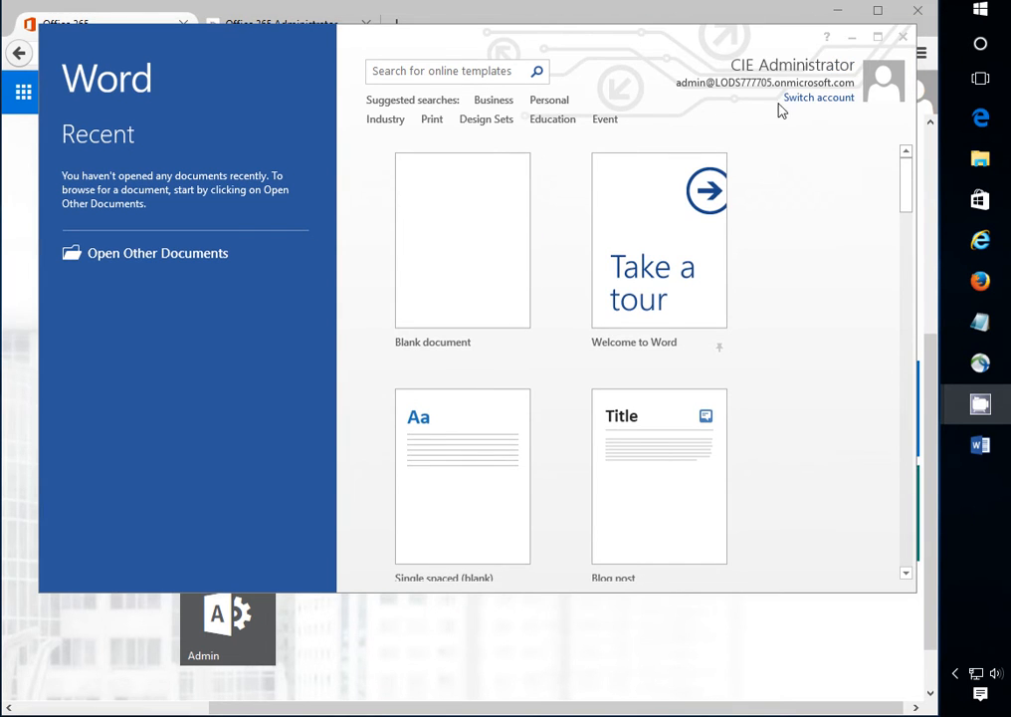
mouse_move(809, 103)
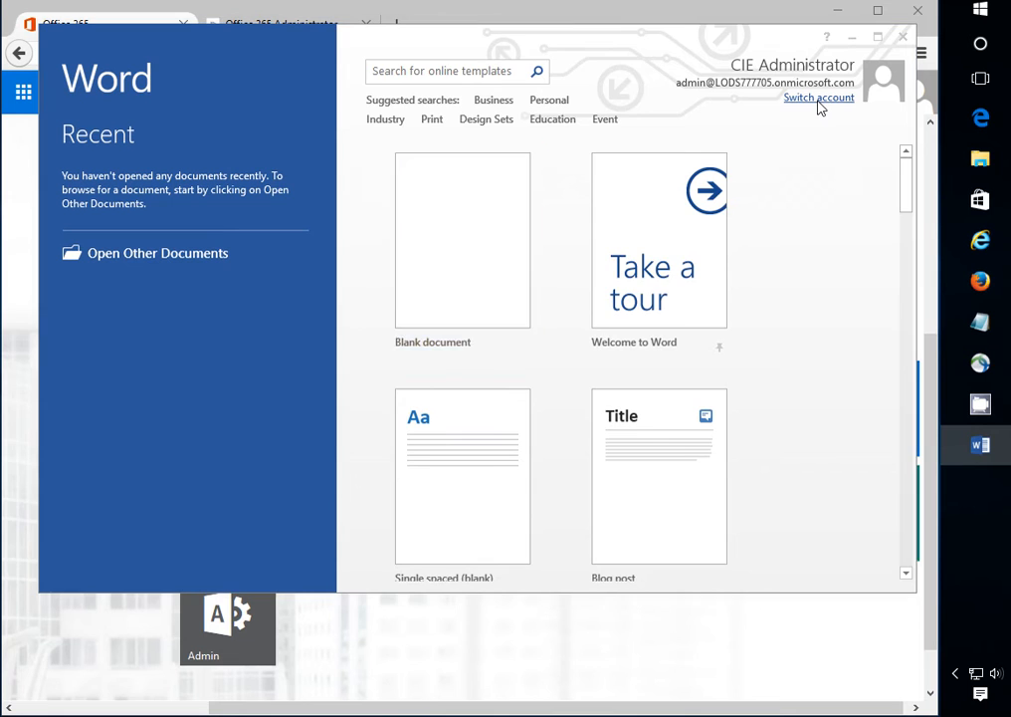
left_click(818, 96)
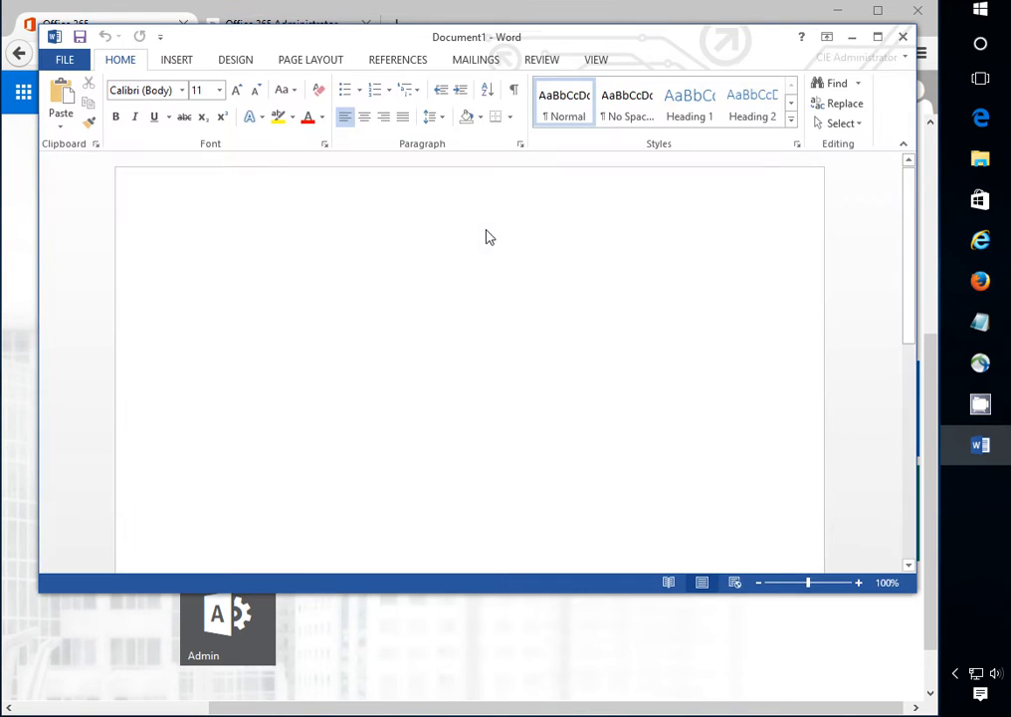
- Sign out of the administrator account under File > Account and confirm Remove Account
left_click(64, 60)
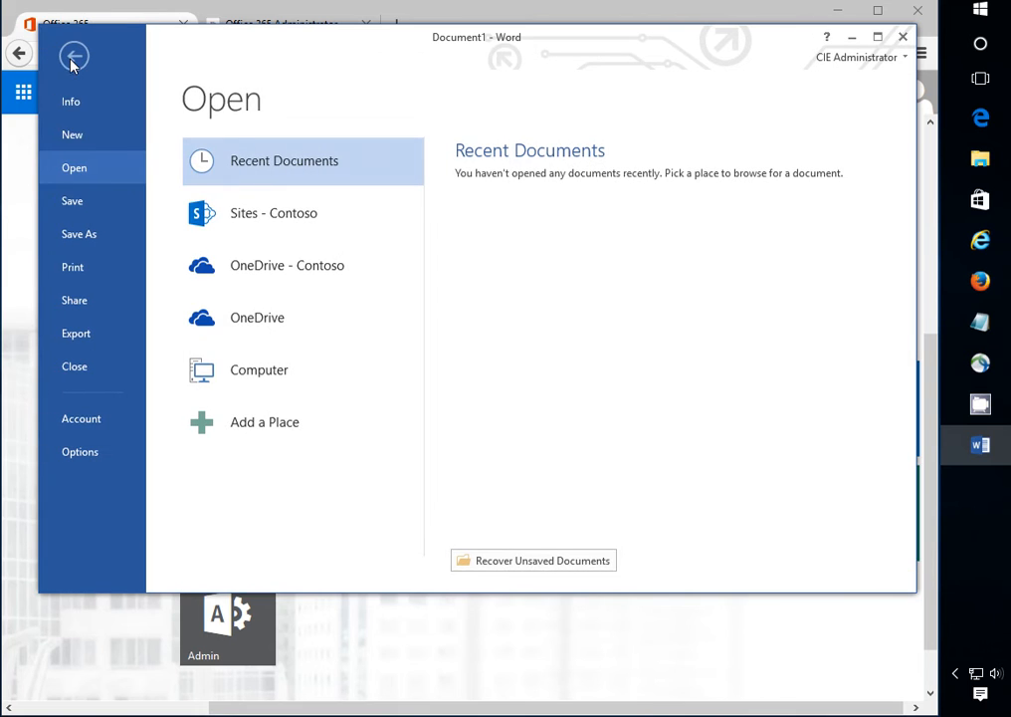
mouse_move(394, 155)
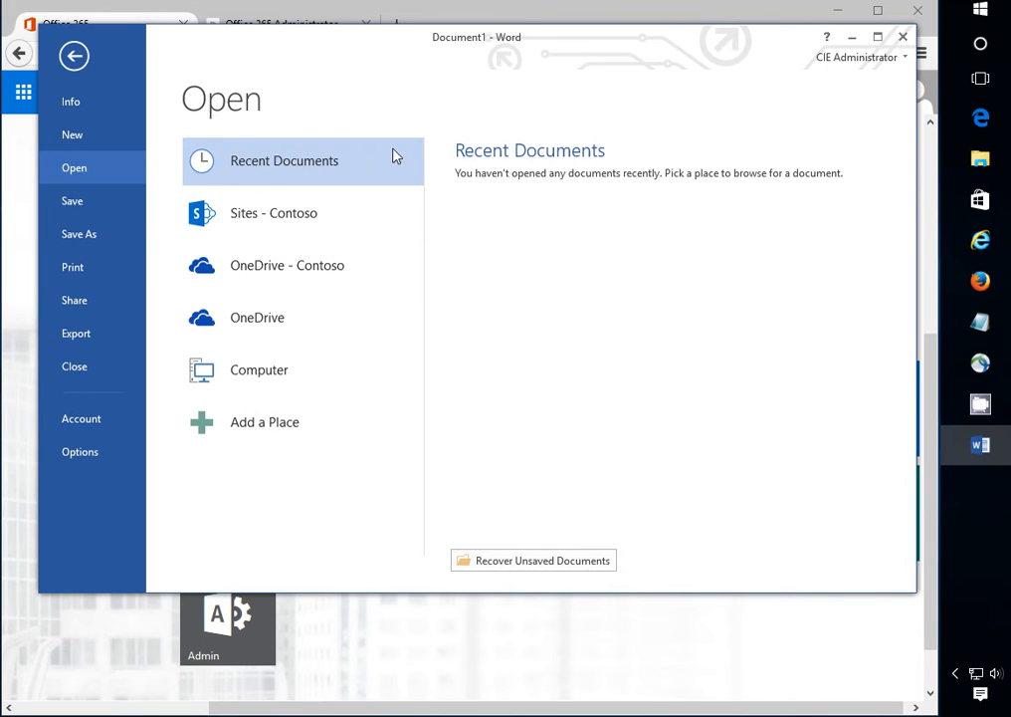
mouse_move(826, 72)
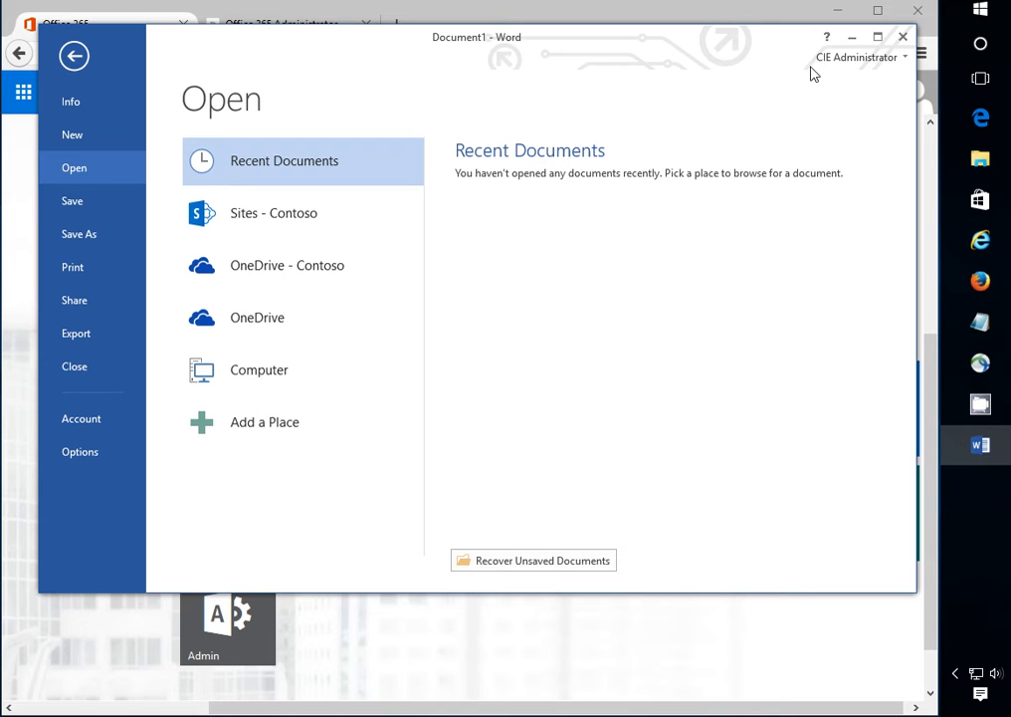
left_click(80, 418)
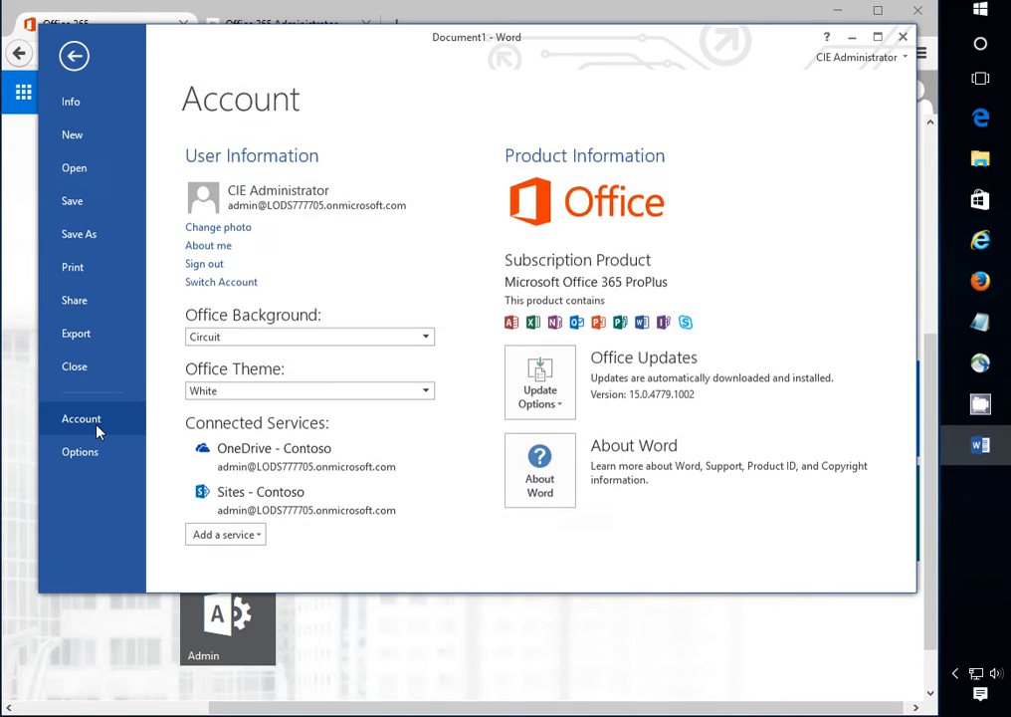
mouse_move(203, 263)
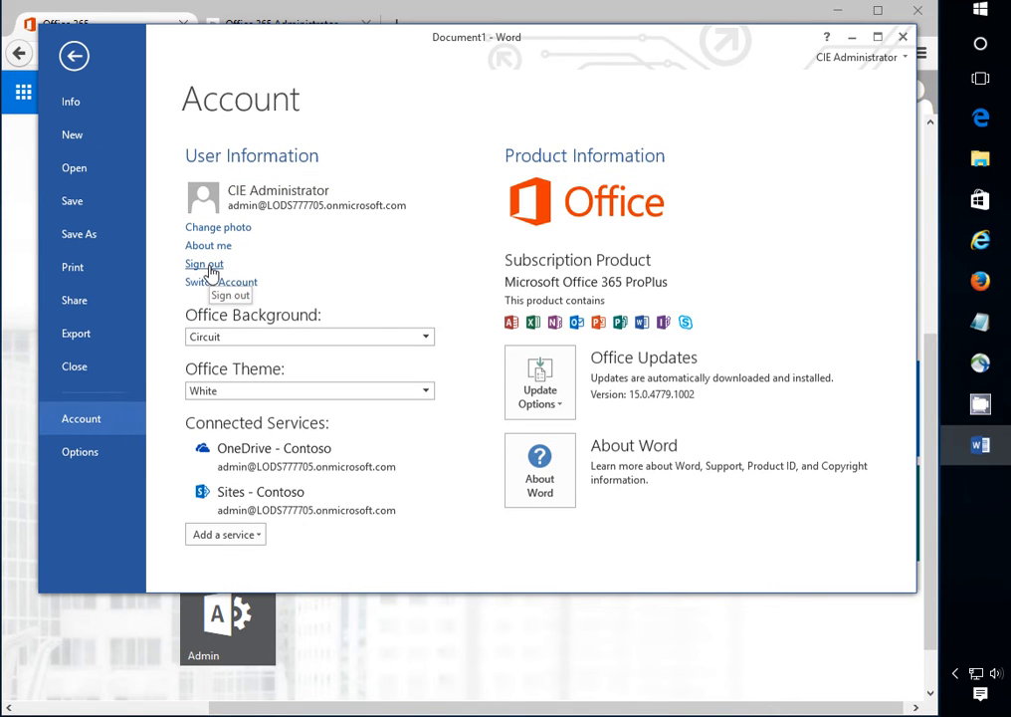
left_click(203, 263)
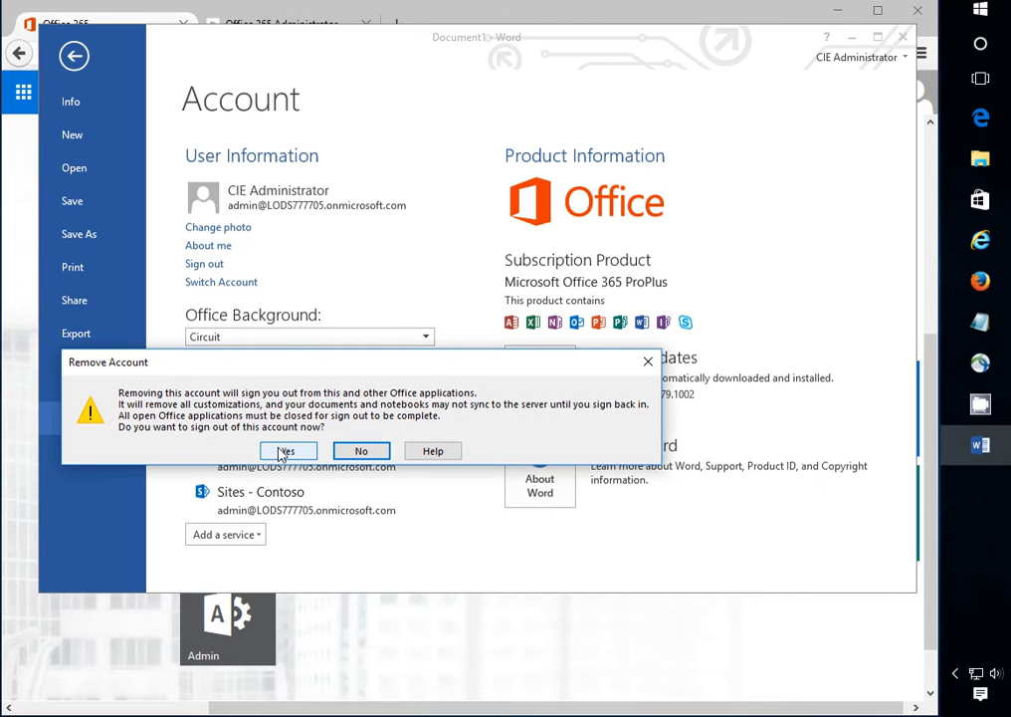
left_click(287, 450)
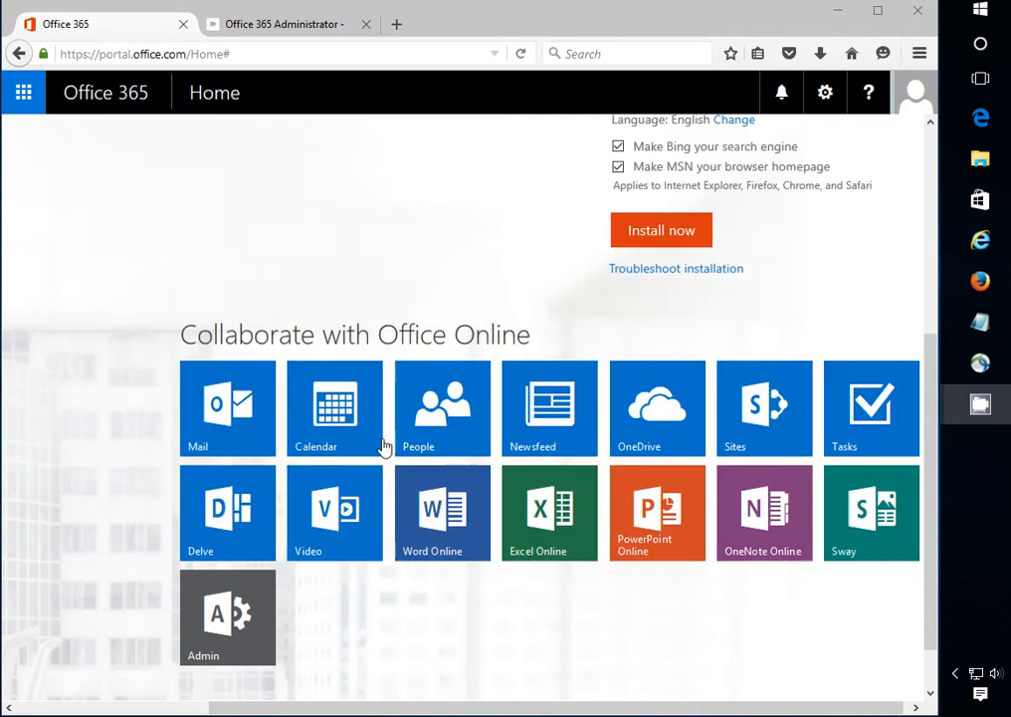
mouse_move(538, 221)
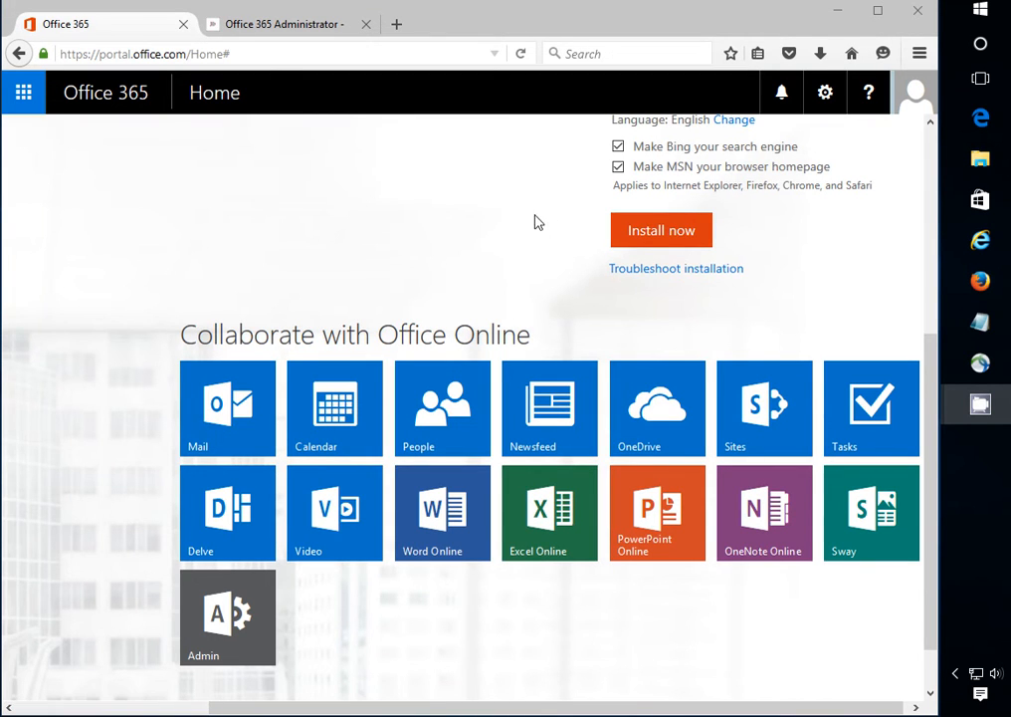
mouse_move(631, 221)
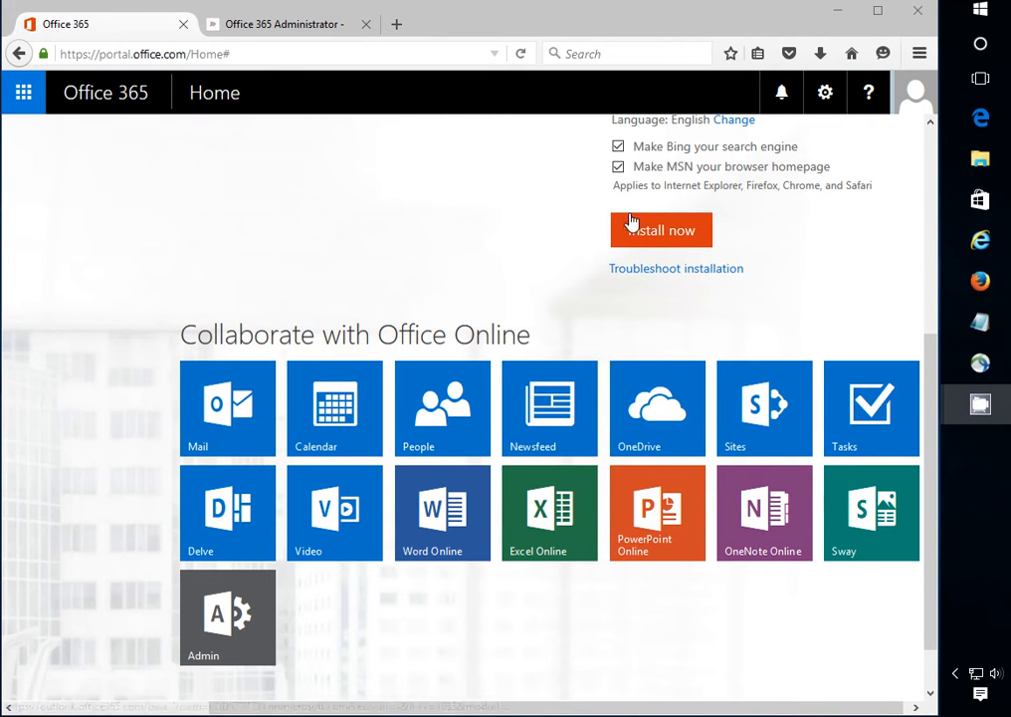
mouse_move(227, 613)
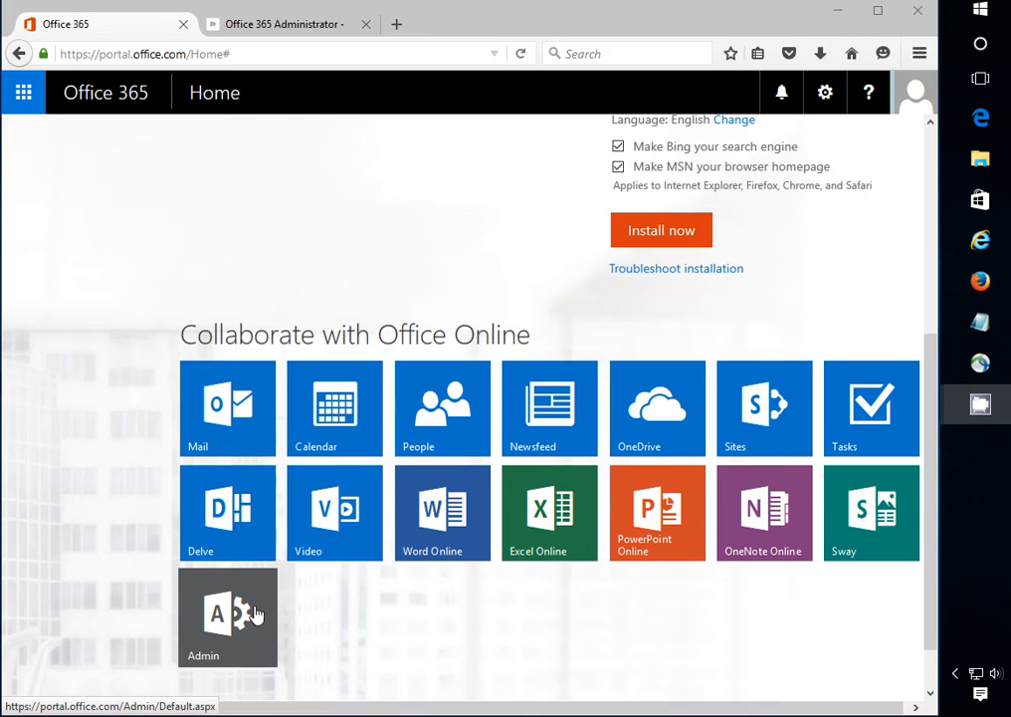
mouse_move(267, 573)
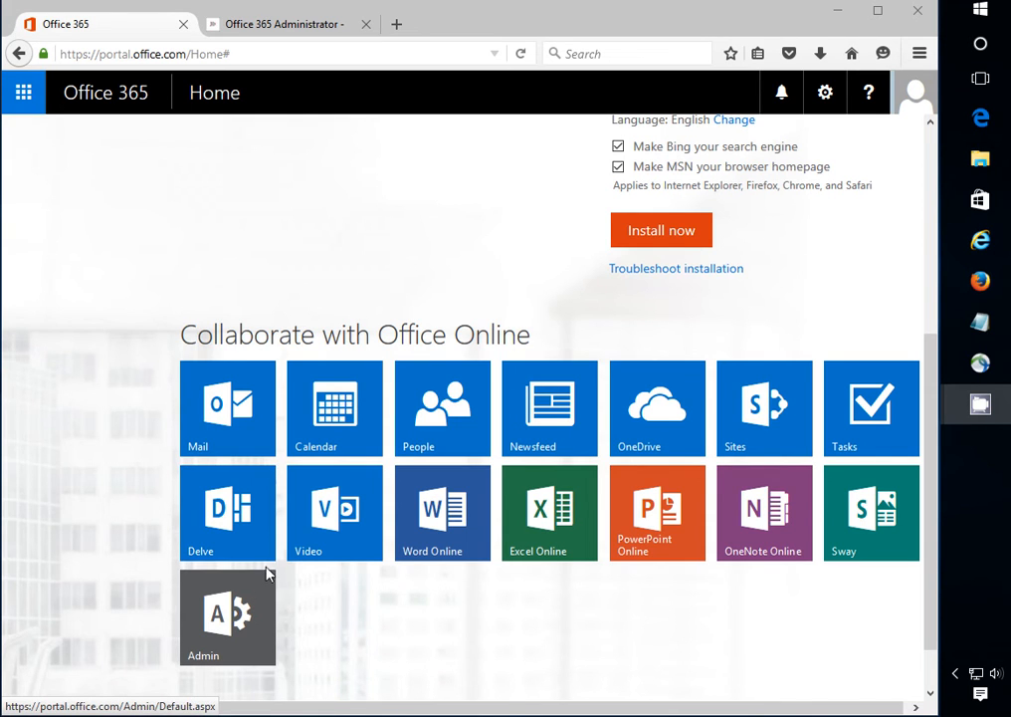
mouse_move(227, 446)
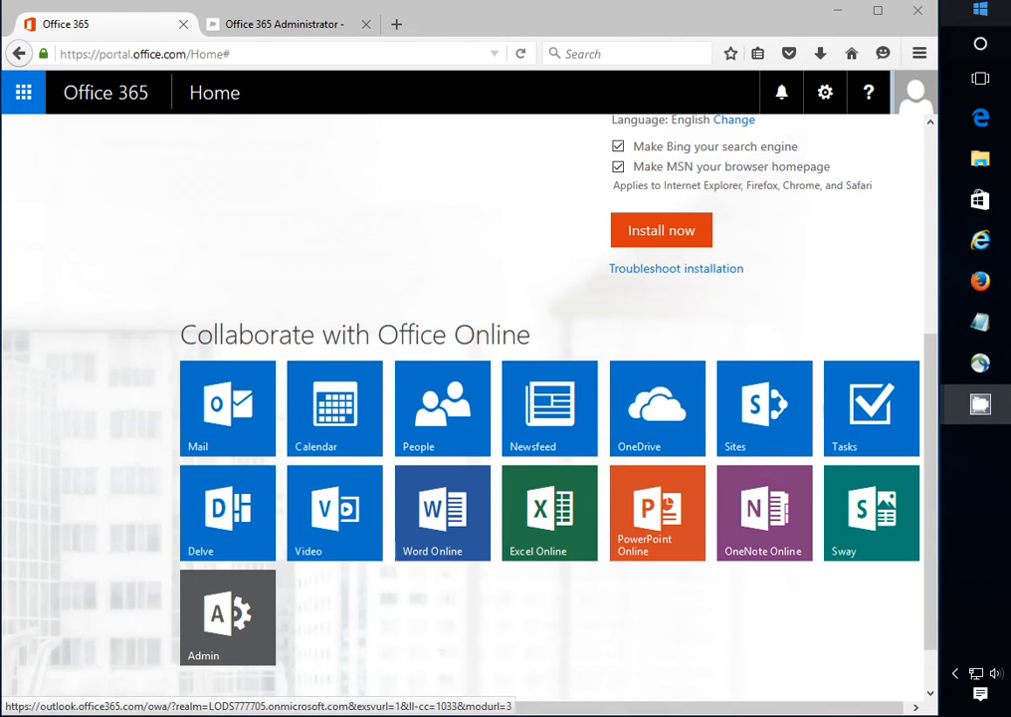
- Open File Explorer on Quick access from the taskbar
left_click(979, 705)
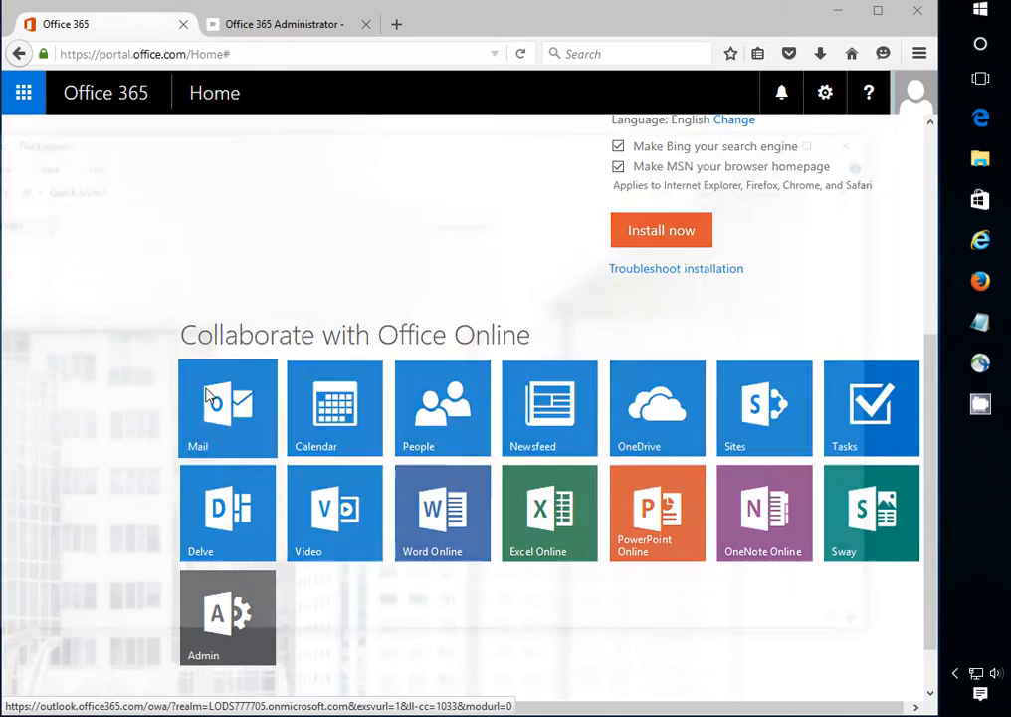
left_click(980, 159)
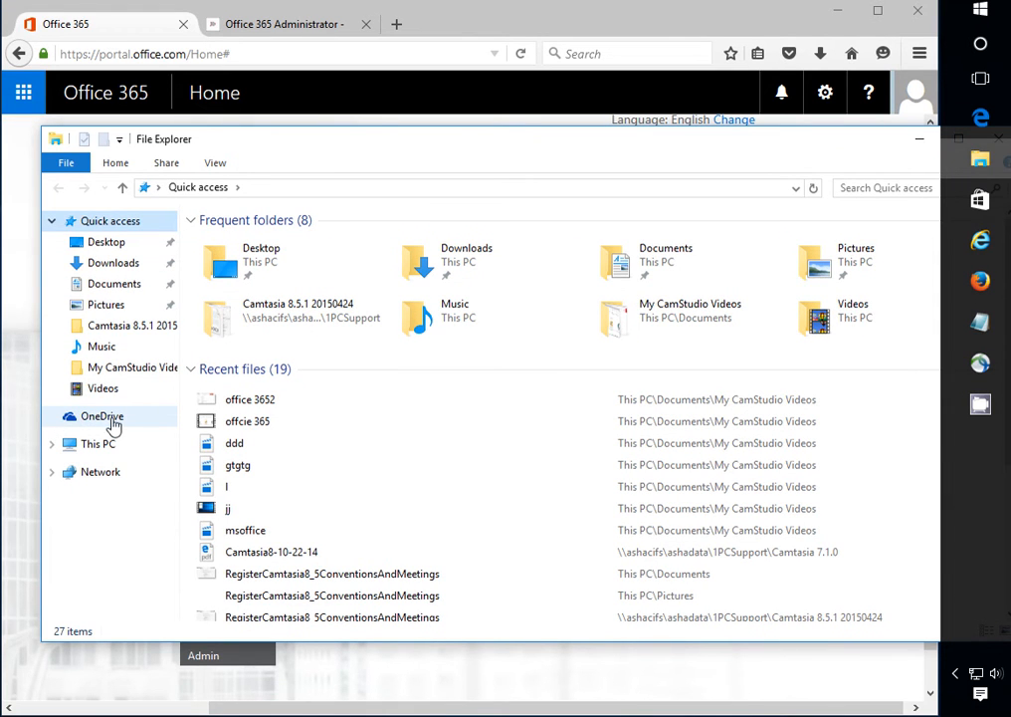
mouse_move(88, 422)
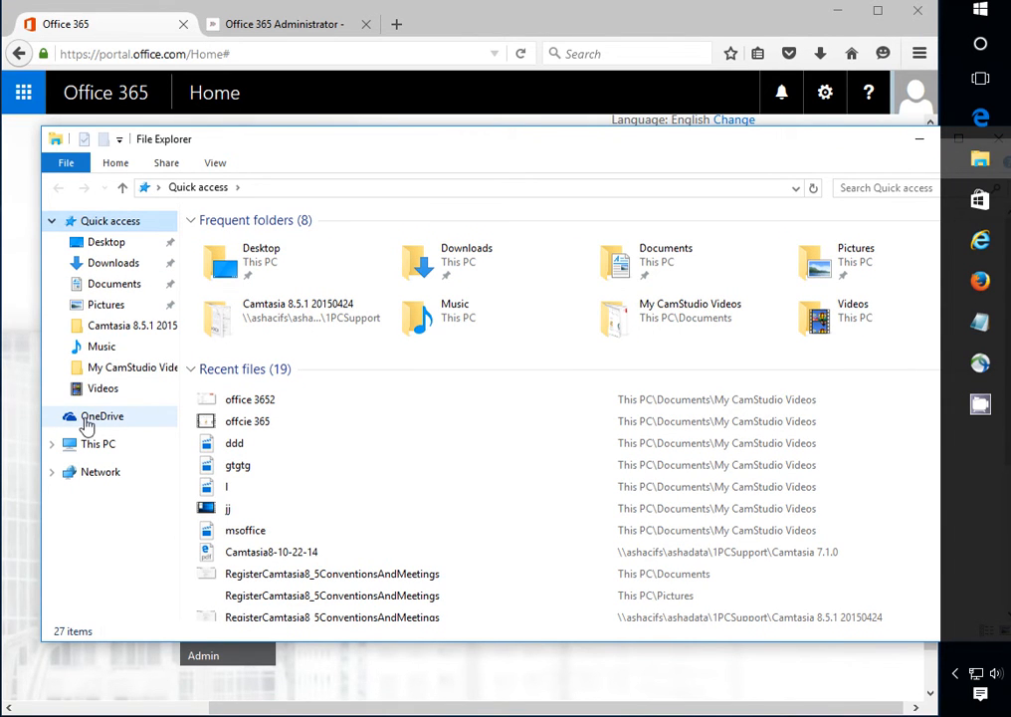
mouse_move(119, 428)
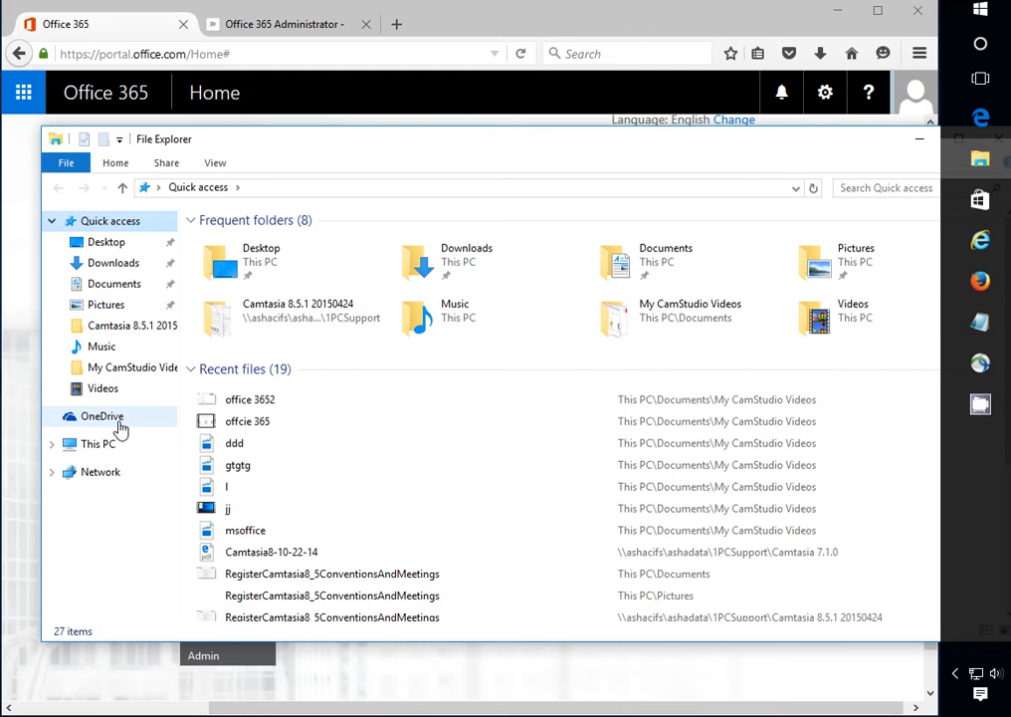
mouse_move(115, 427)
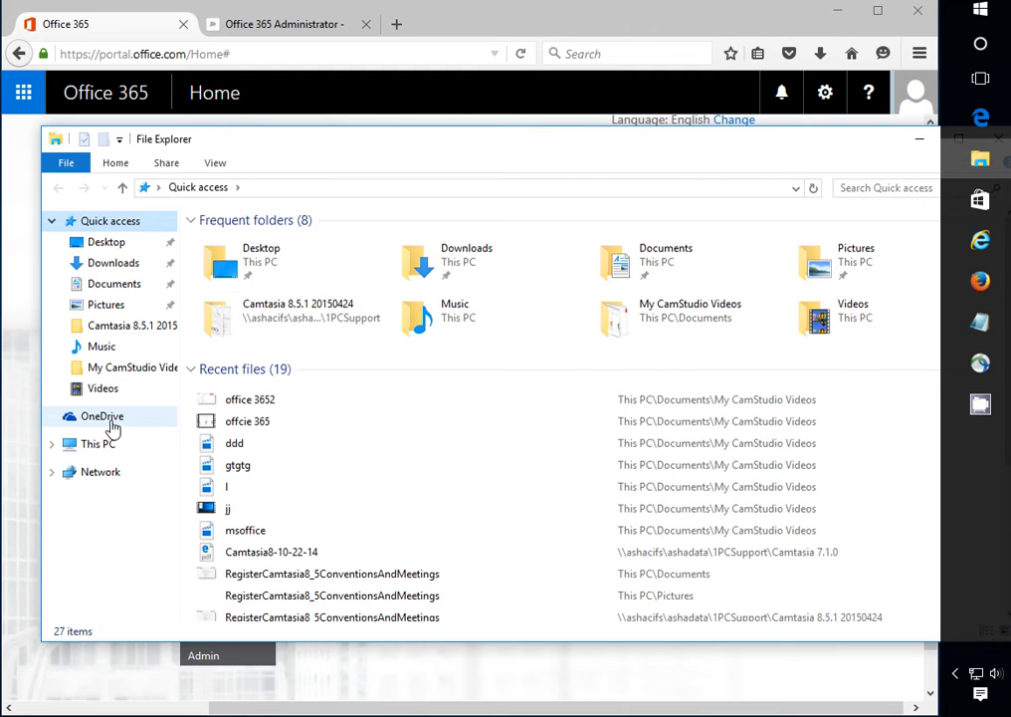
mouse_move(99, 347)
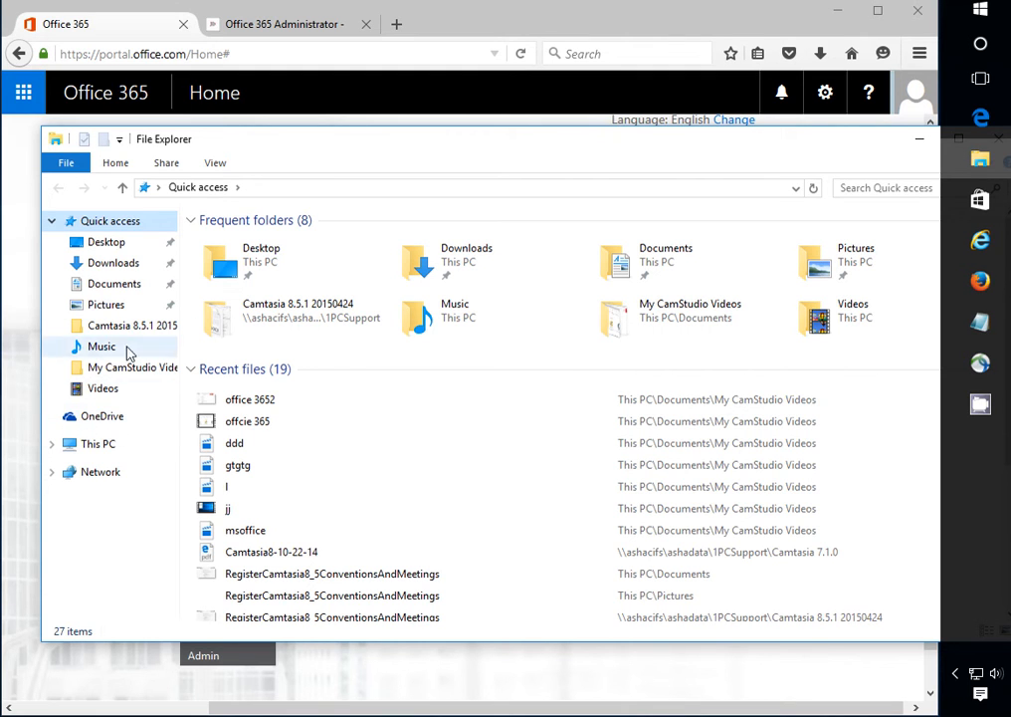
mouse_move(265, 379)
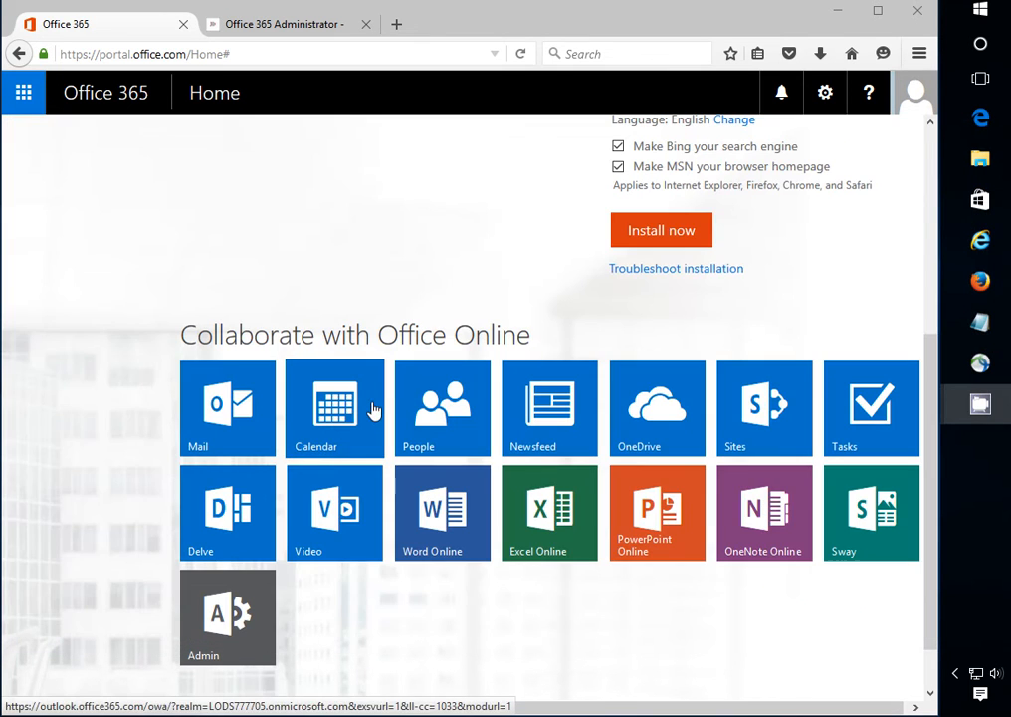
- Open OneDrive for Business from the portal tile and show its empty Files library
left_click(657, 408)
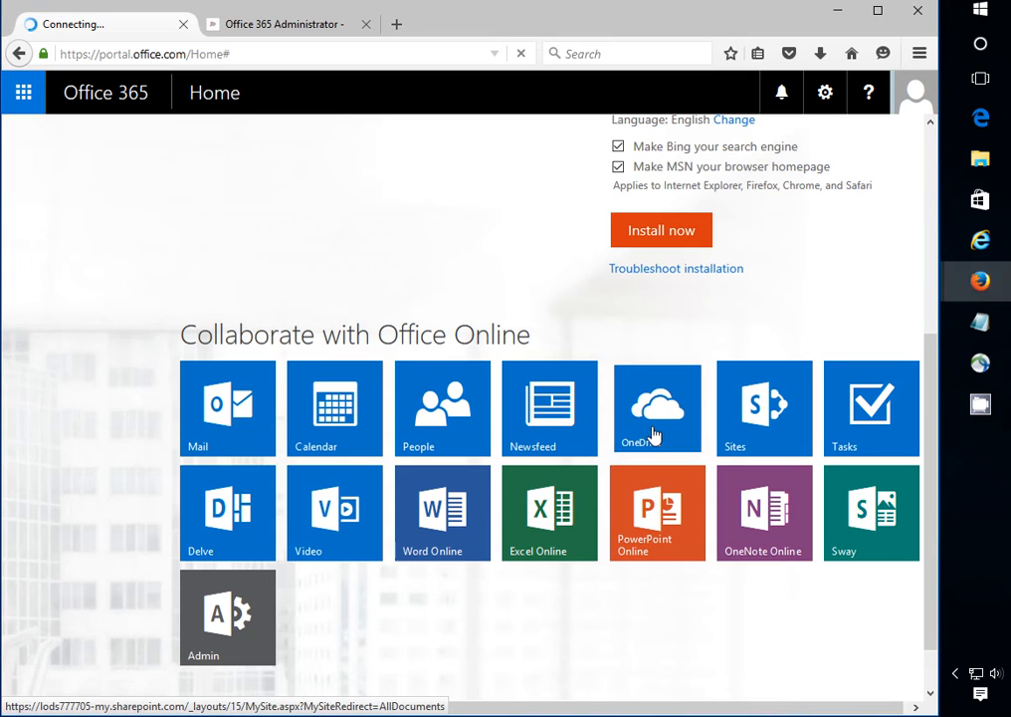
mouse_move(641, 428)
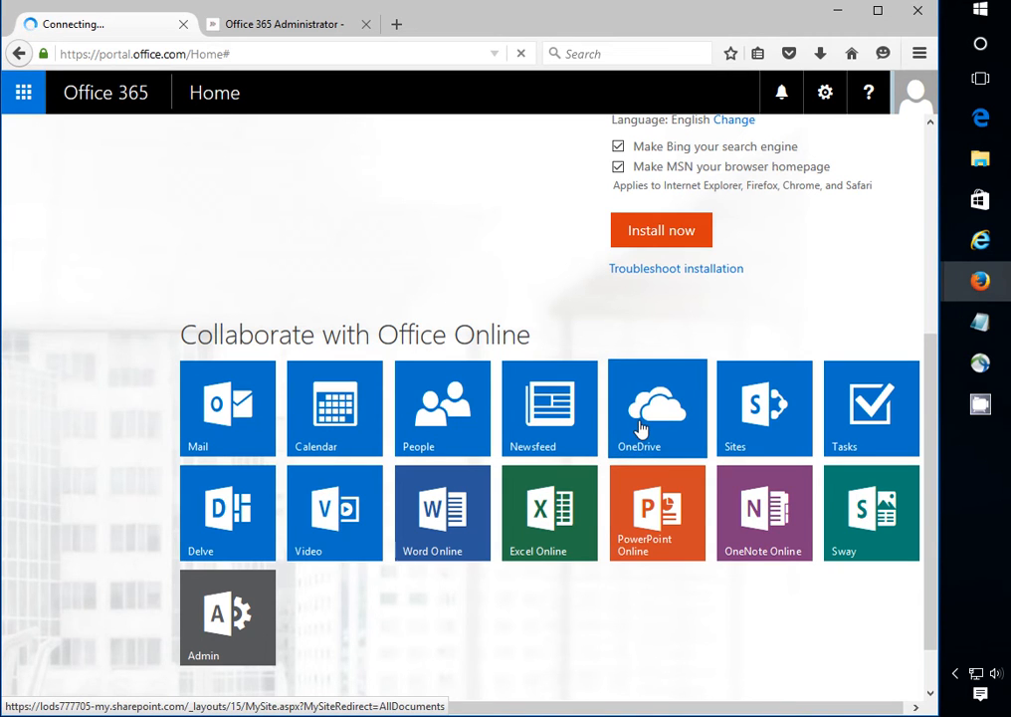
left_click(658, 407)
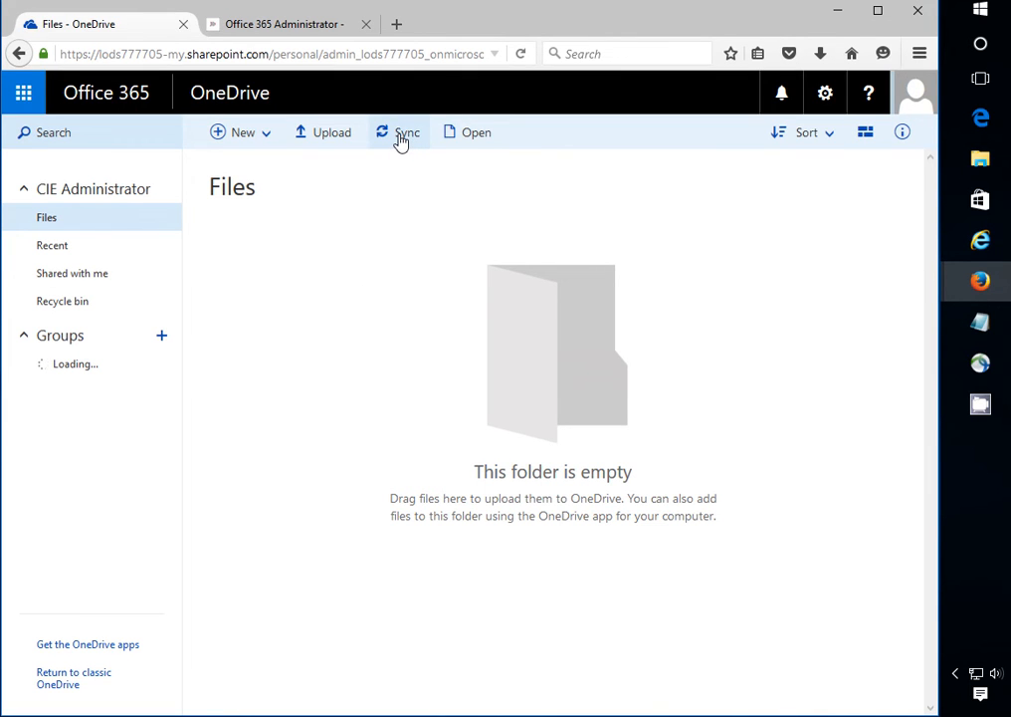
- Start syncing the Files library to this computer via Sync now and the Sync Now dialog
left_click(398, 131)
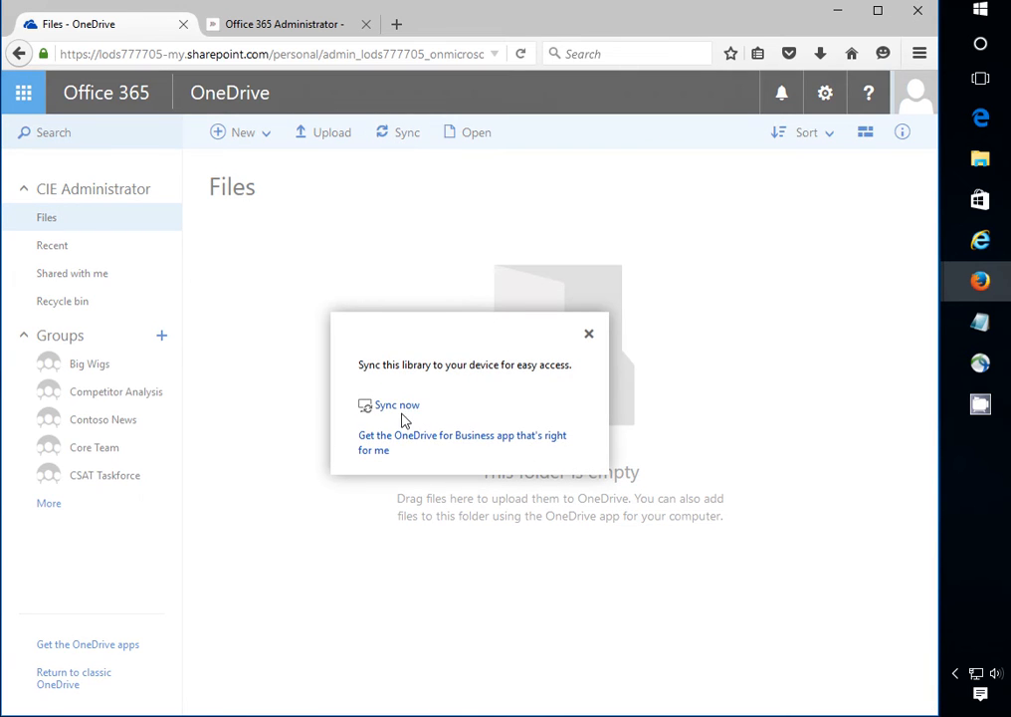
left_click(396, 404)
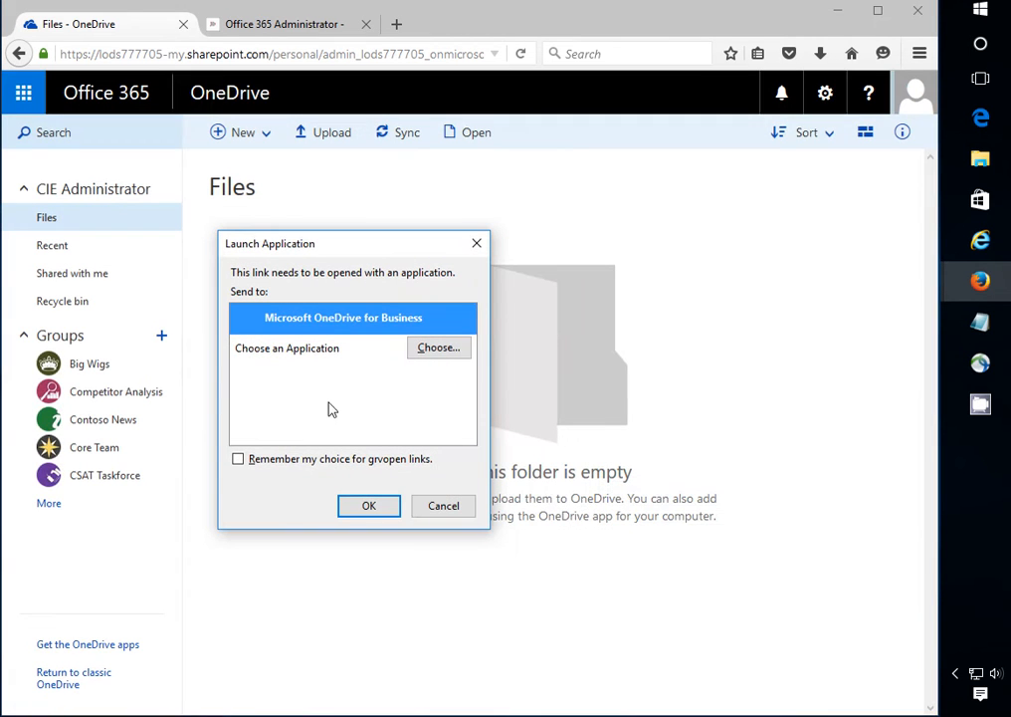
mouse_move(307, 255)
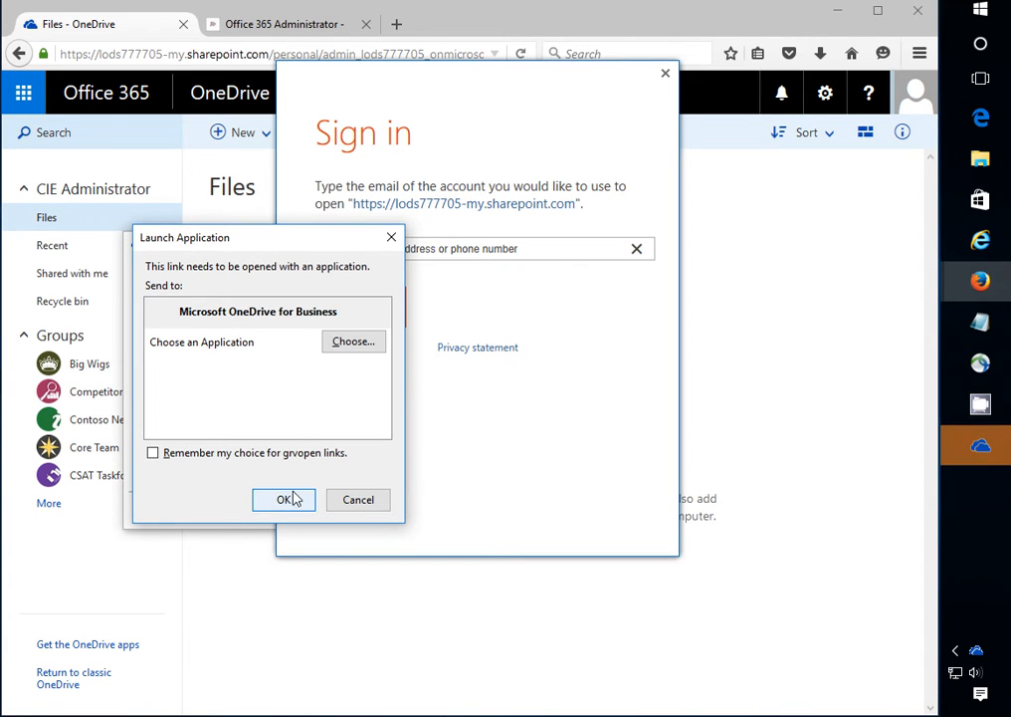
mouse_move(320, 343)
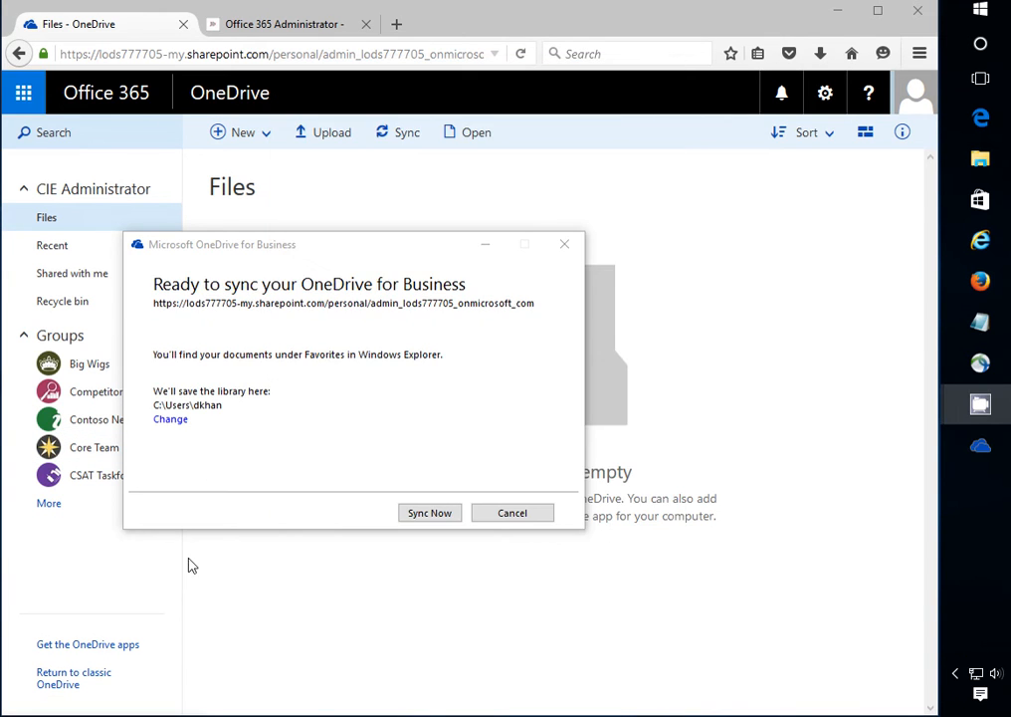
mouse_move(277, 375)
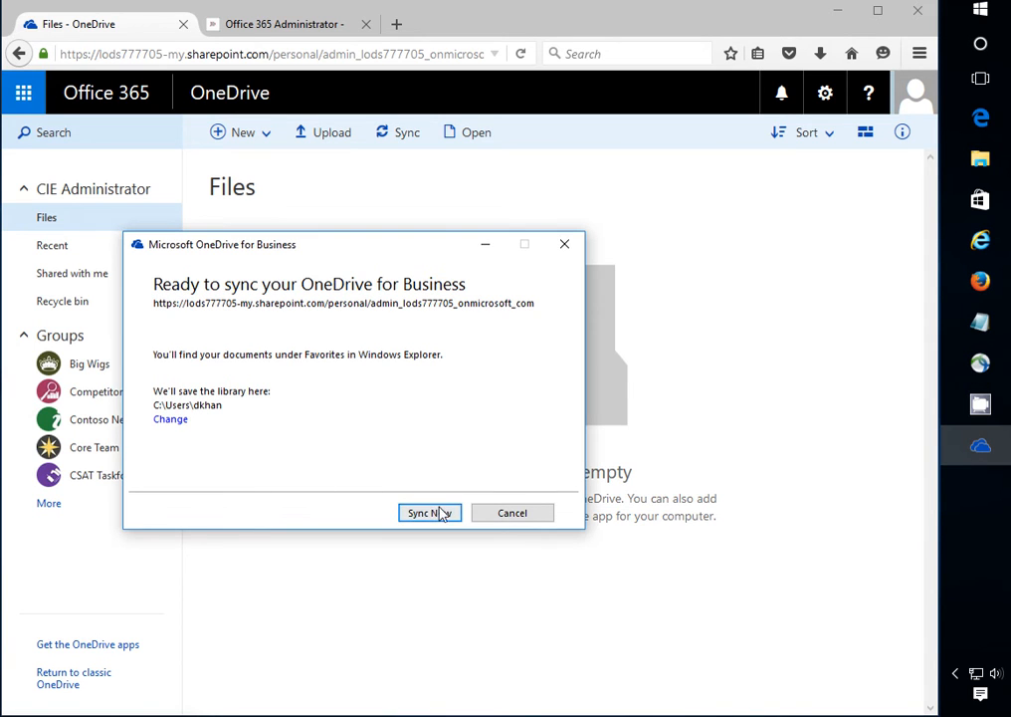
left_click(430, 514)
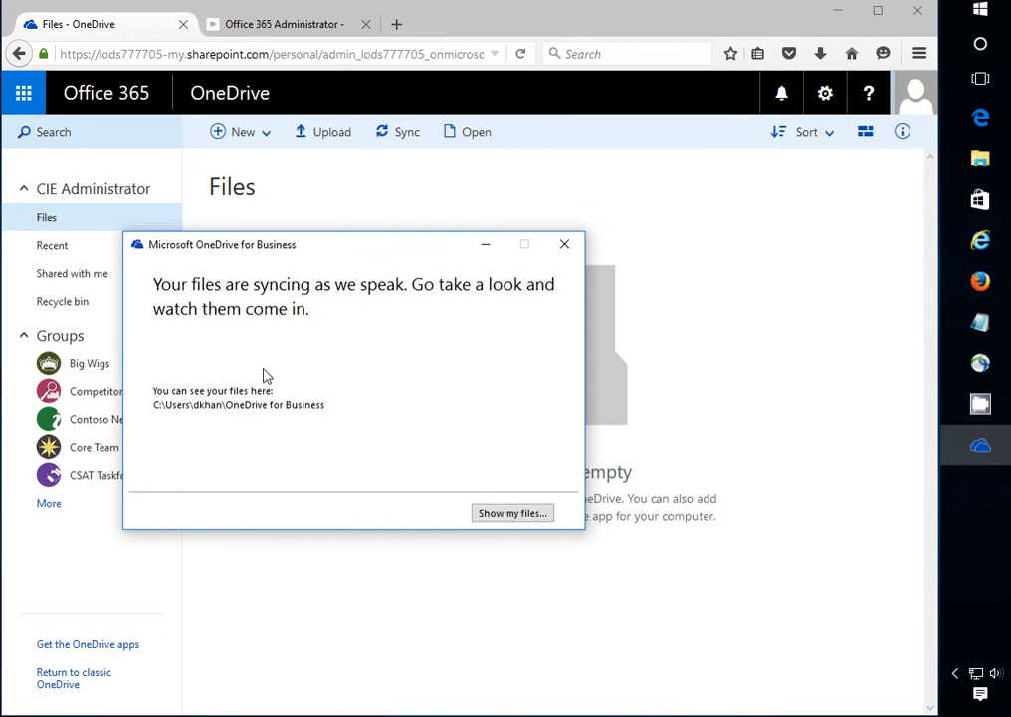
mouse_move(396, 466)
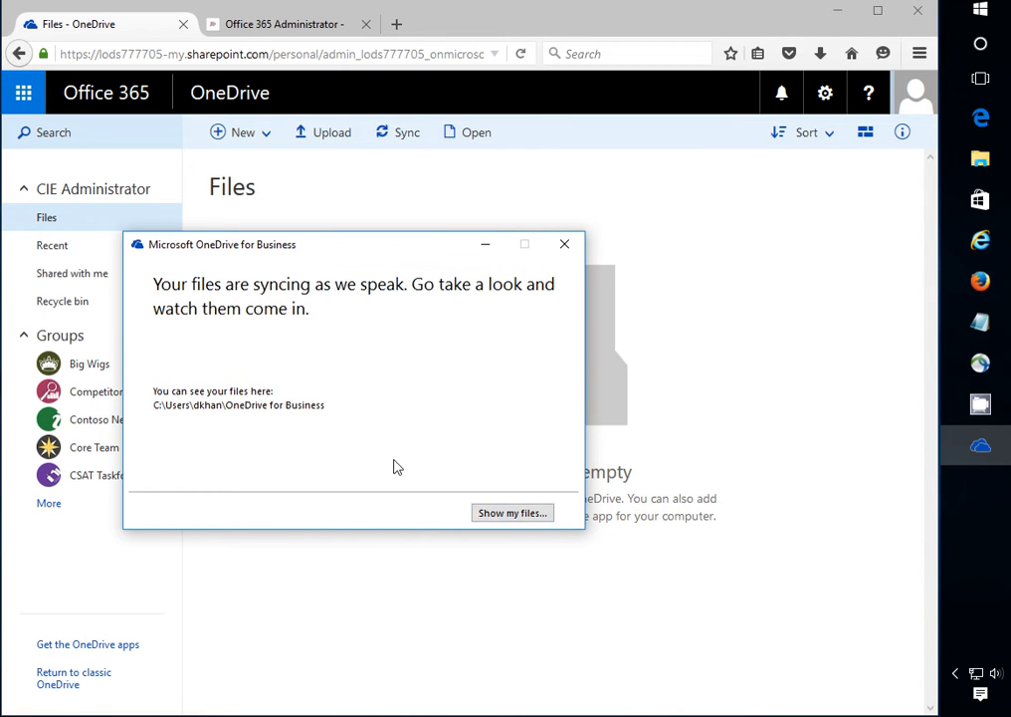
- Create a New Text Document with the default name in the empty OneDrive for Business folder
left_click(512, 514)
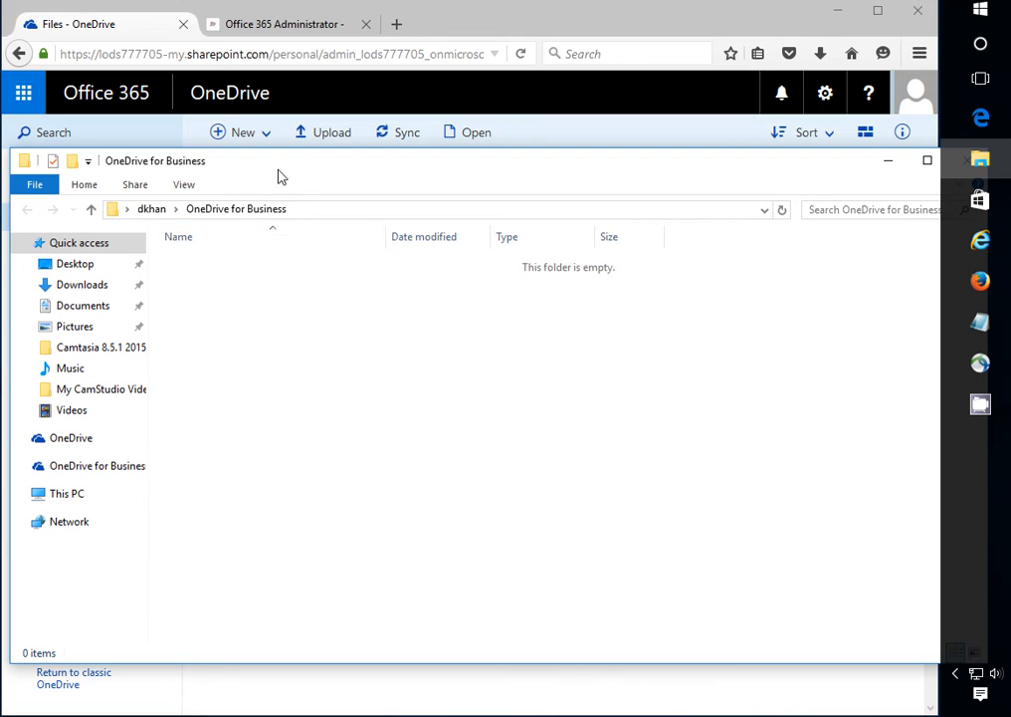
mouse_move(171, 398)
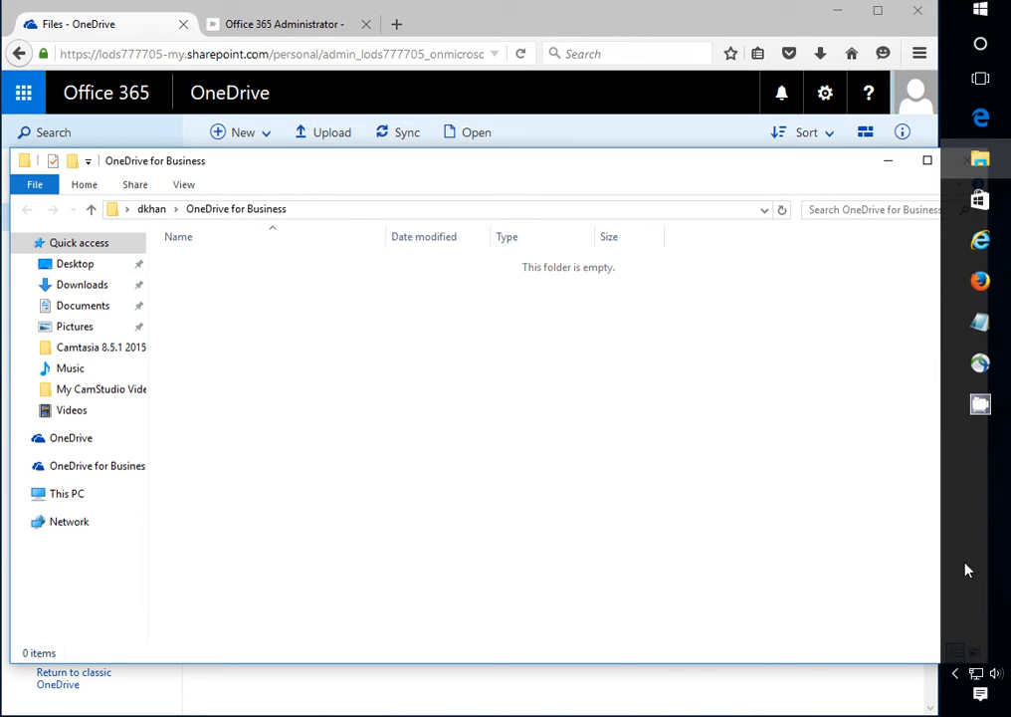
mouse_move(175, 545)
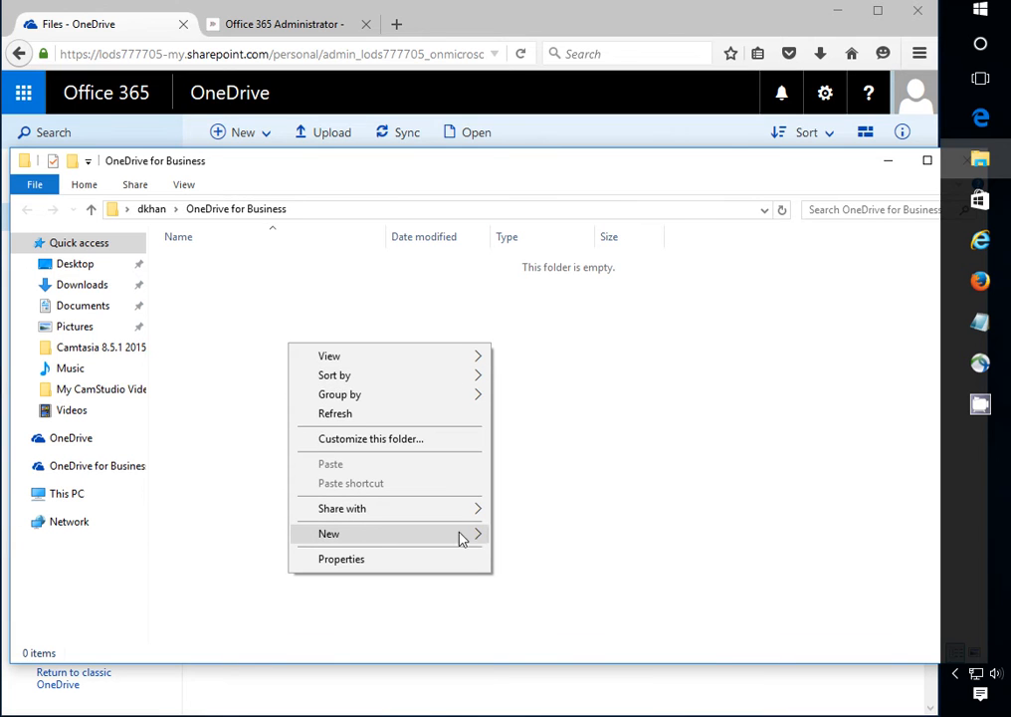
left_click(329, 534)
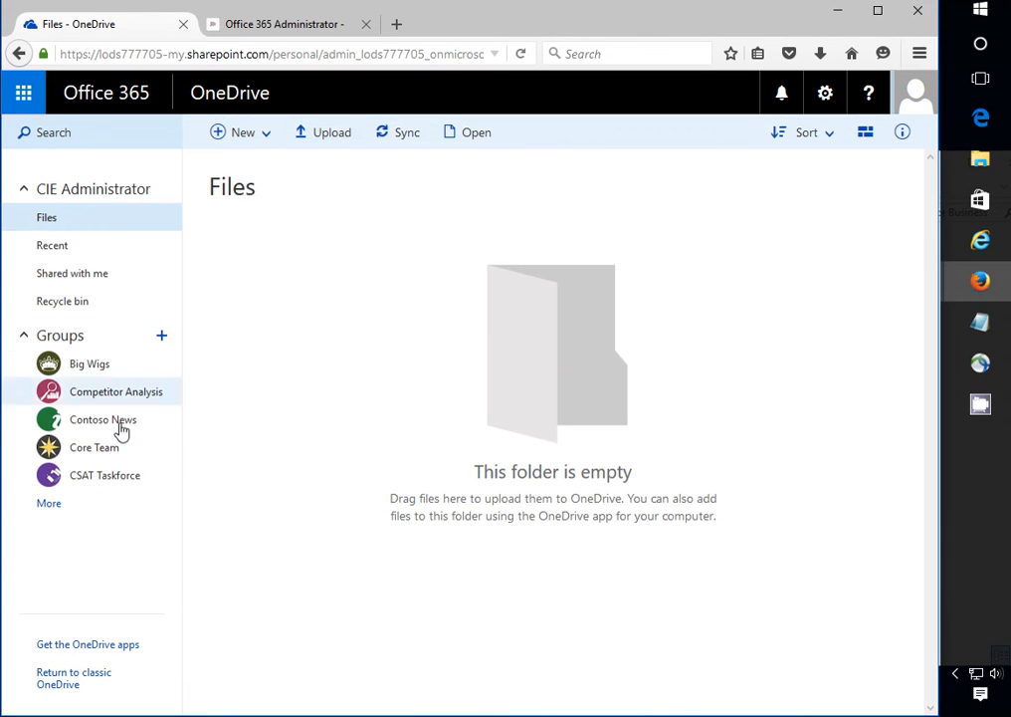
mouse_move(331, 131)
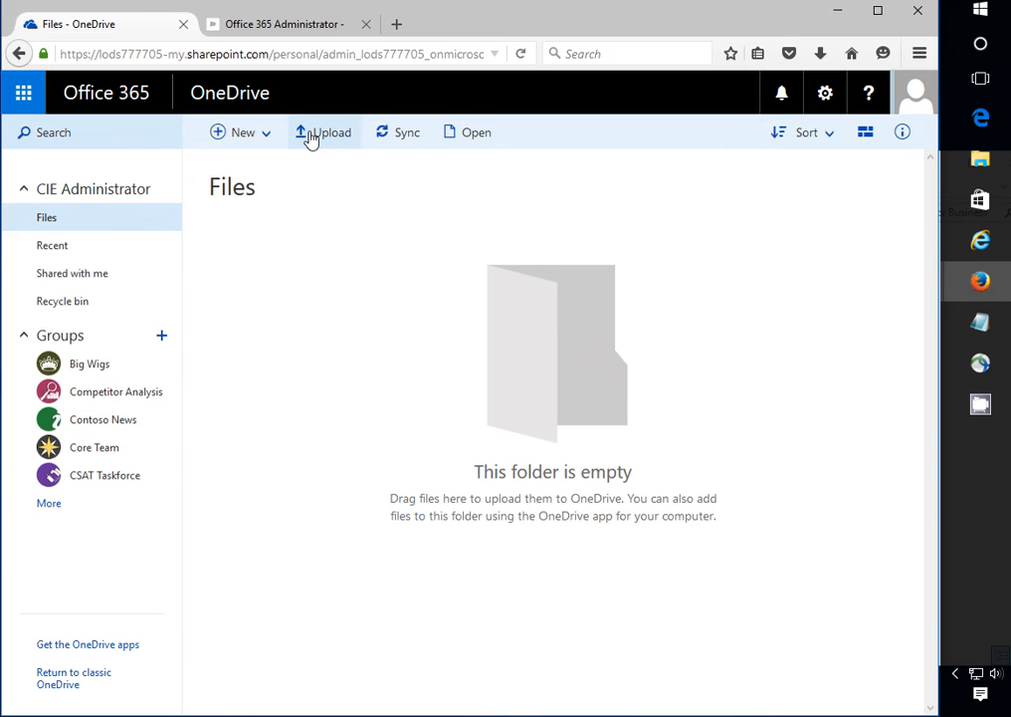
mouse_move(367, 307)
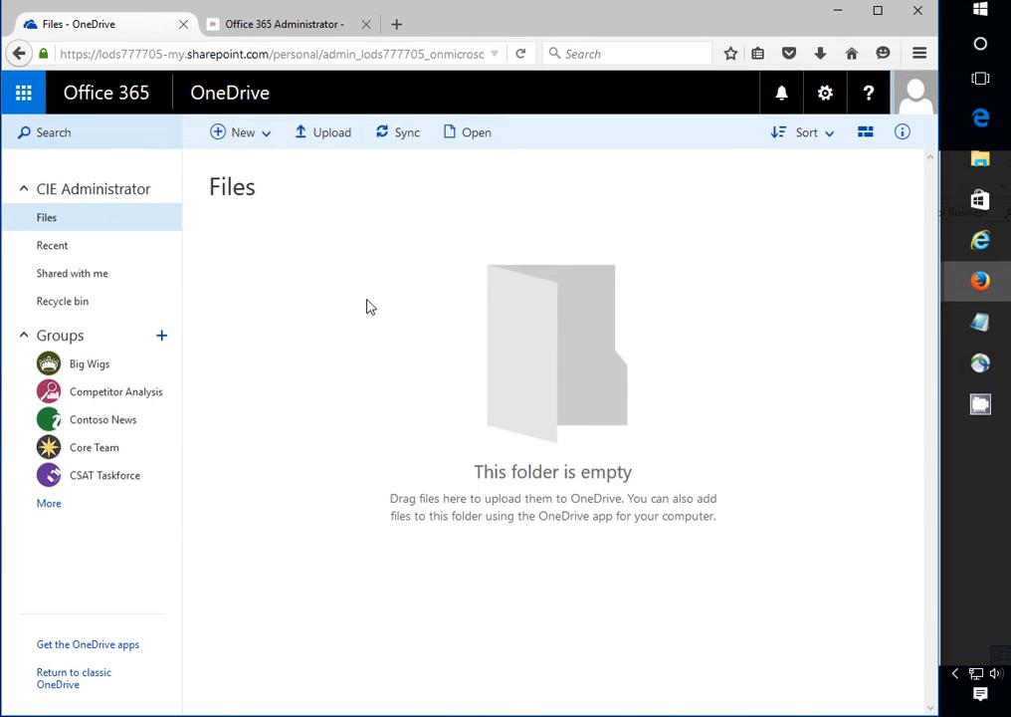
mouse_move(133, 606)
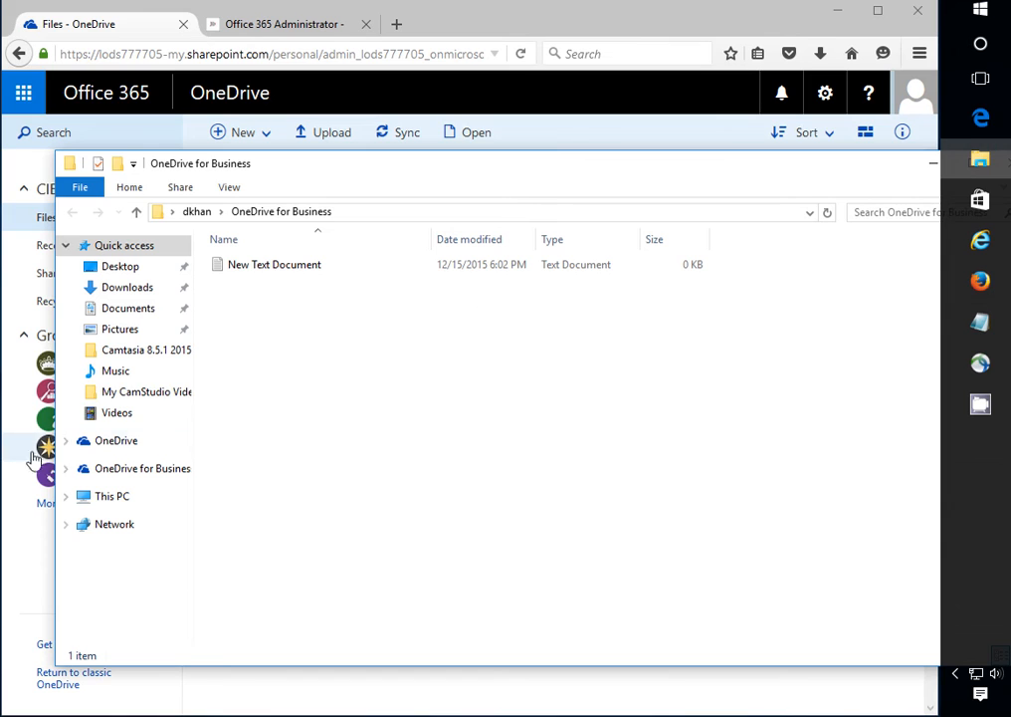
mouse_move(144, 478)
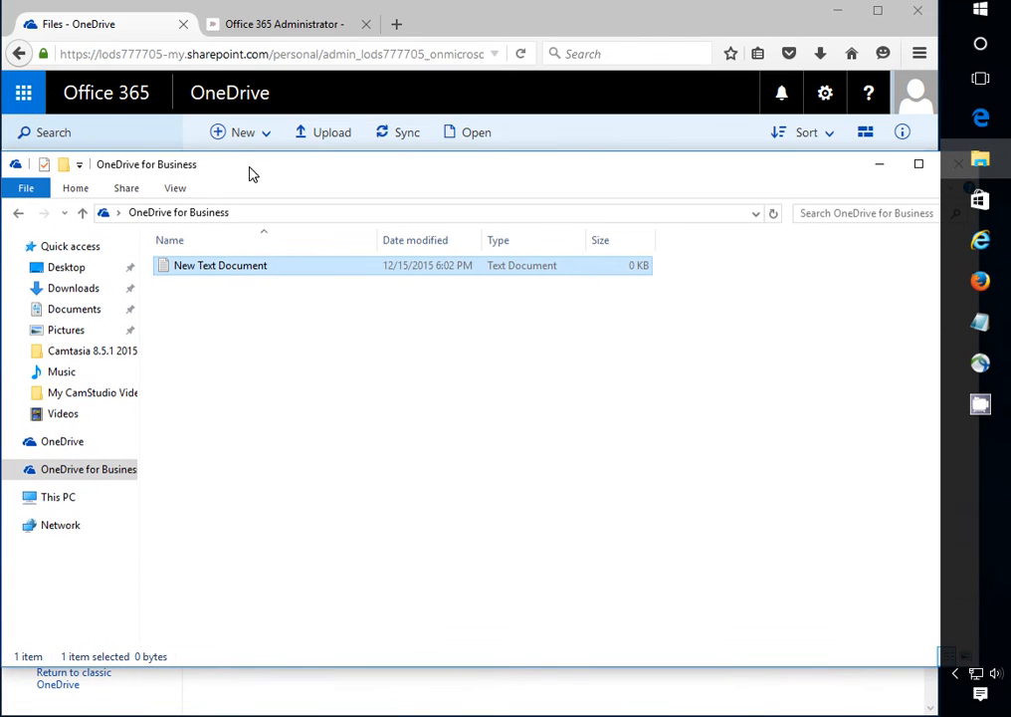
mouse_move(225, 170)
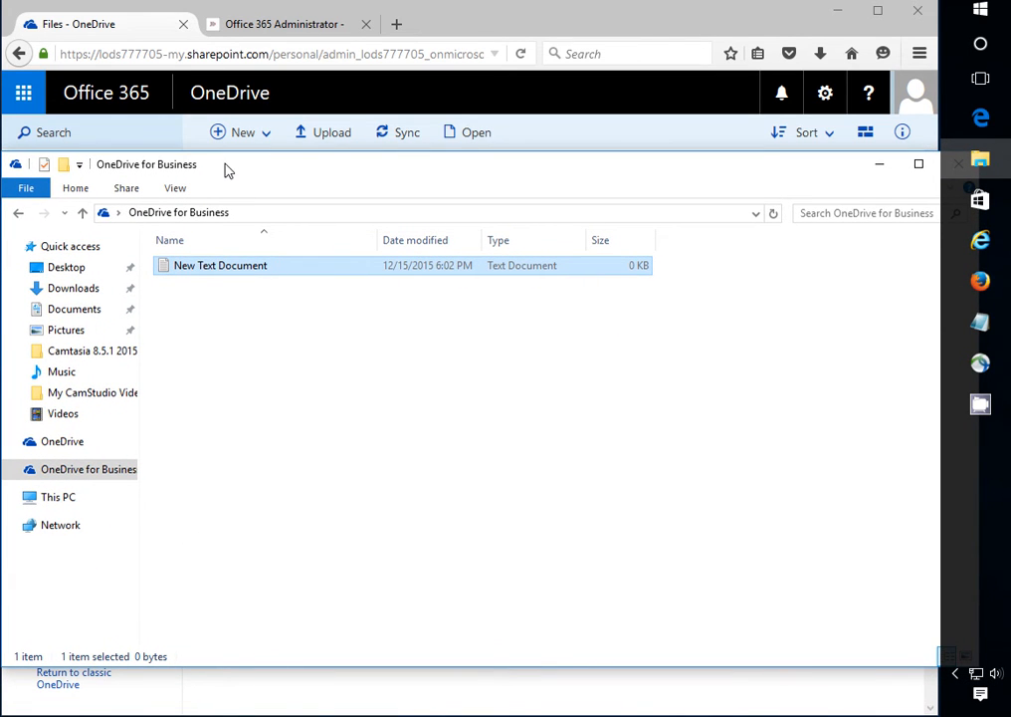
mouse_move(247, 199)
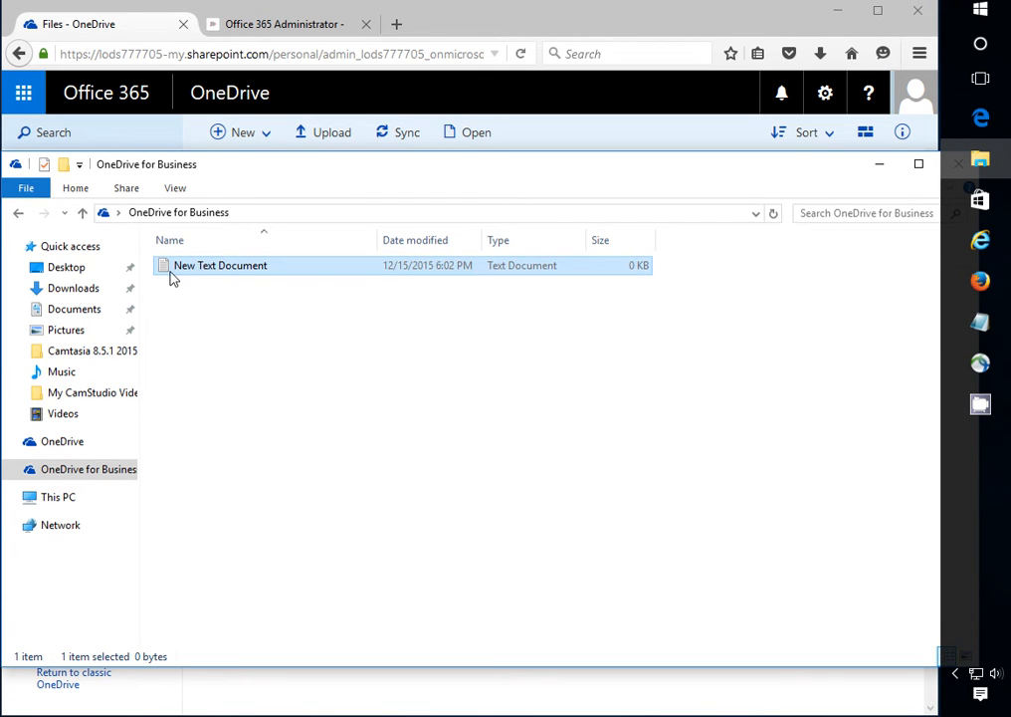
mouse_move(184, 412)
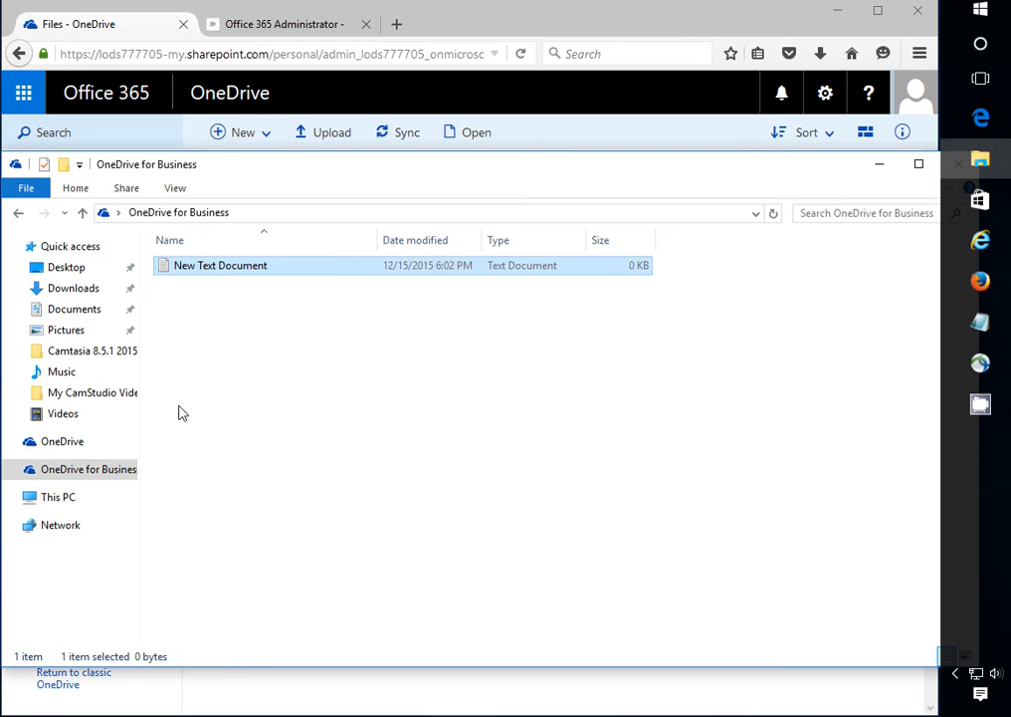
mouse_move(215, 293)
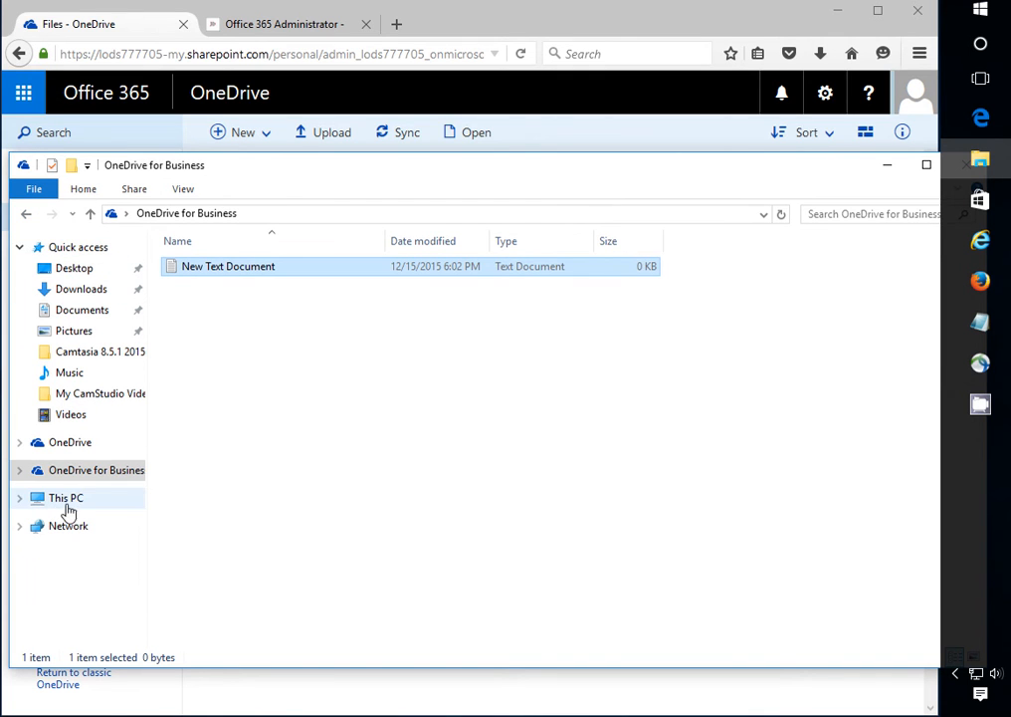
- Browse This PC > Local Disk (C:) > Users > user folder and bring up options for OneDrive for Business
left_click(66, 498)
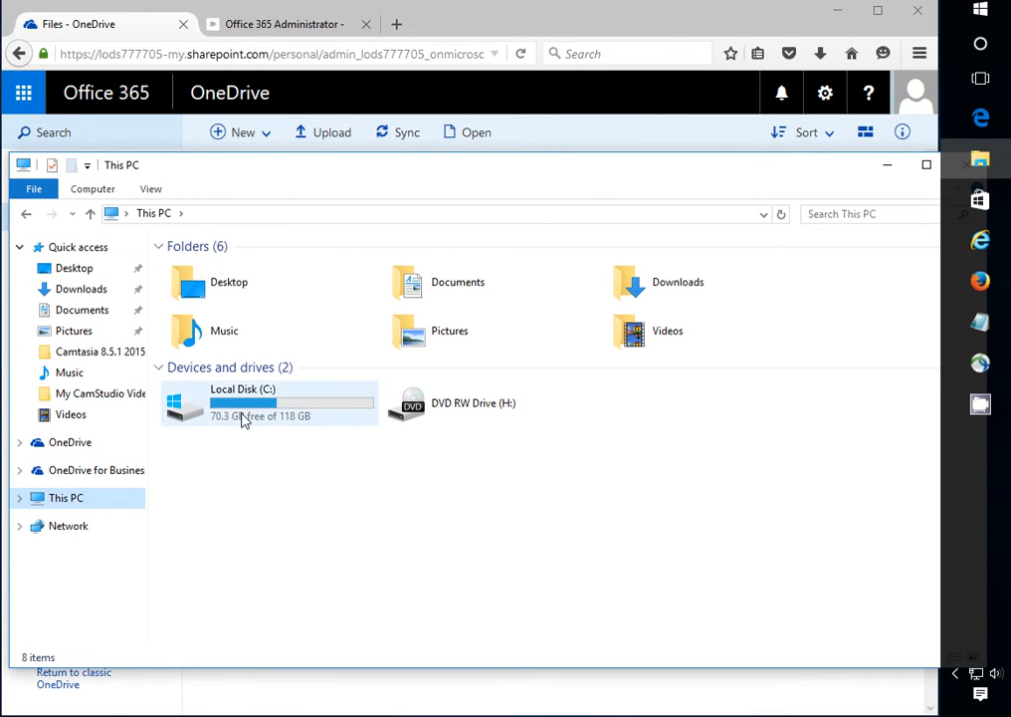
double_click(243, 402)
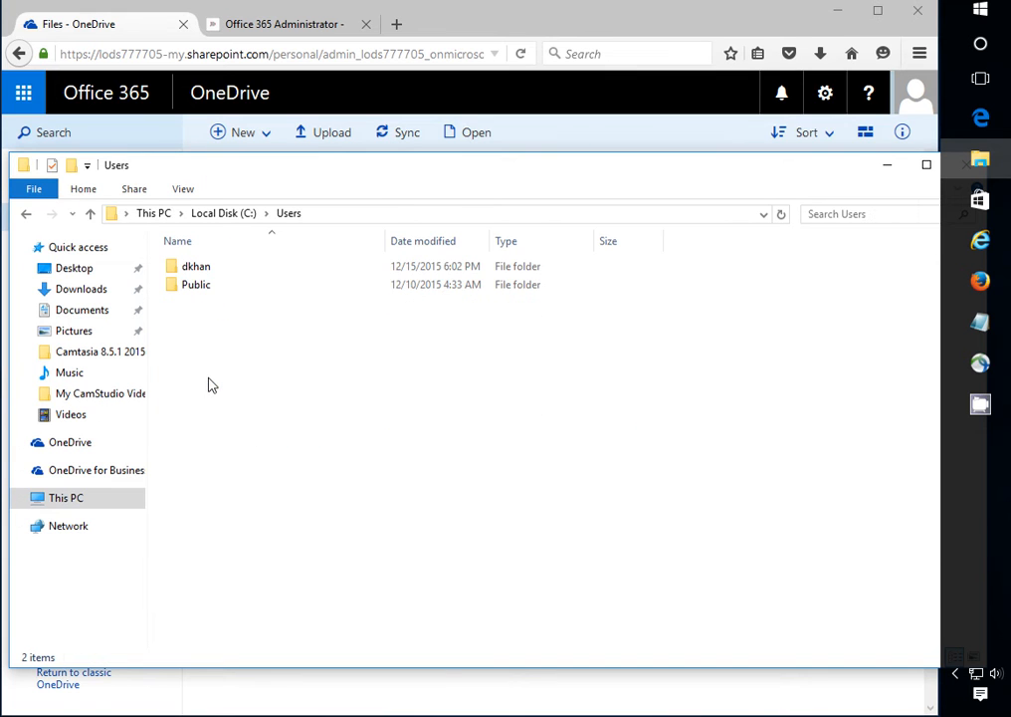
double_click(196, 267)
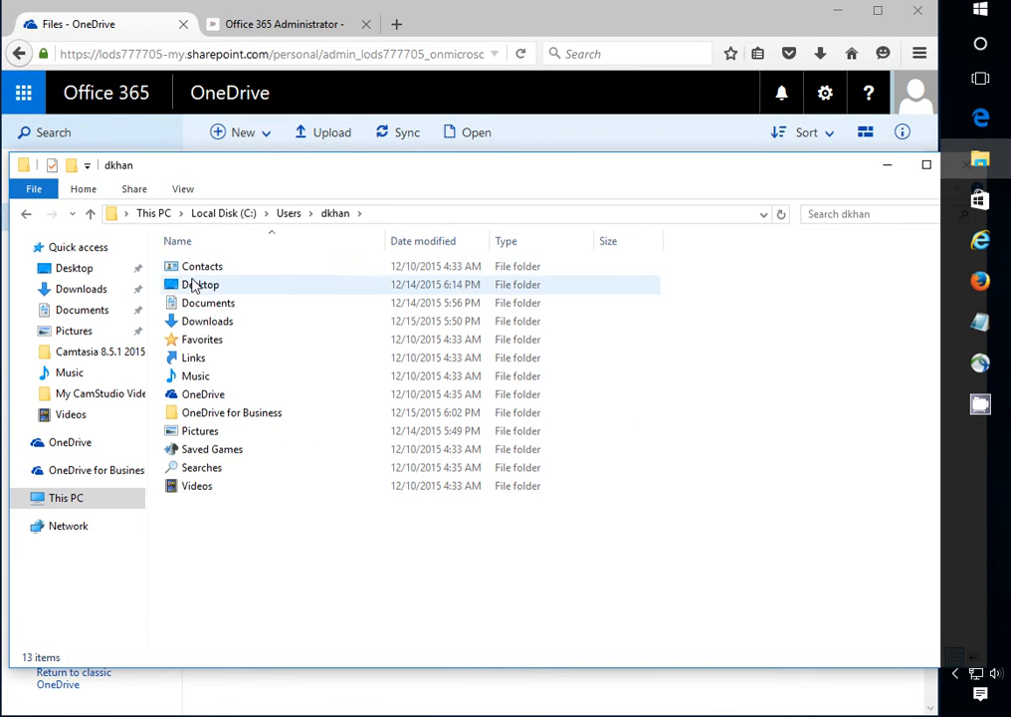
left_click(231, 412)
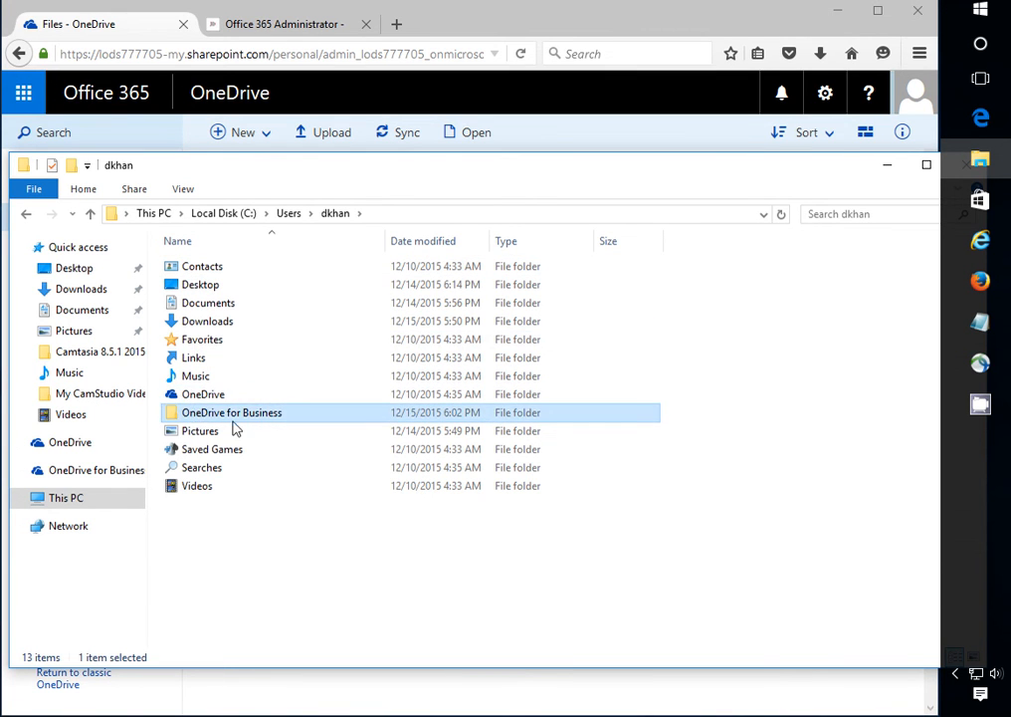
mouse_move(231, 412)
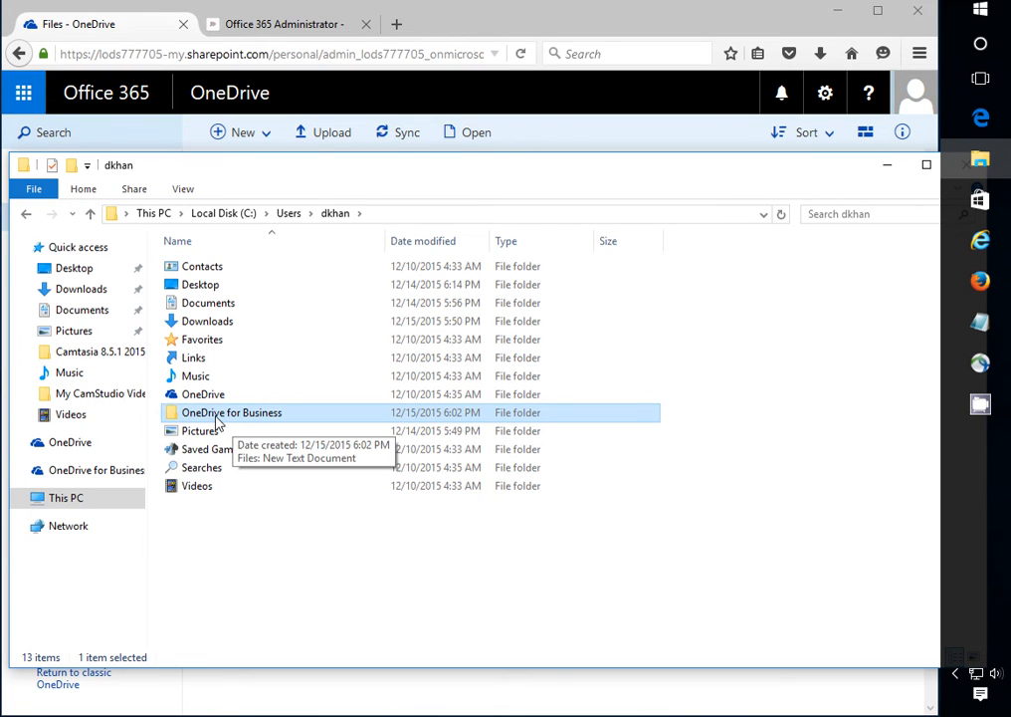
mouse_move(331, 468)
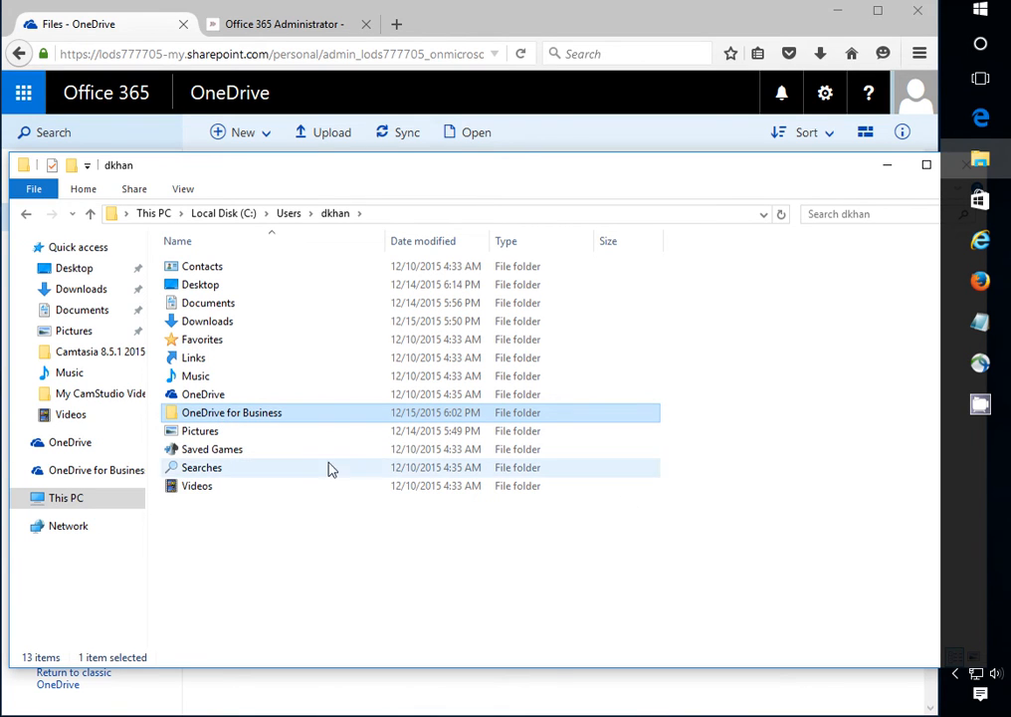
right_click(231, 413)
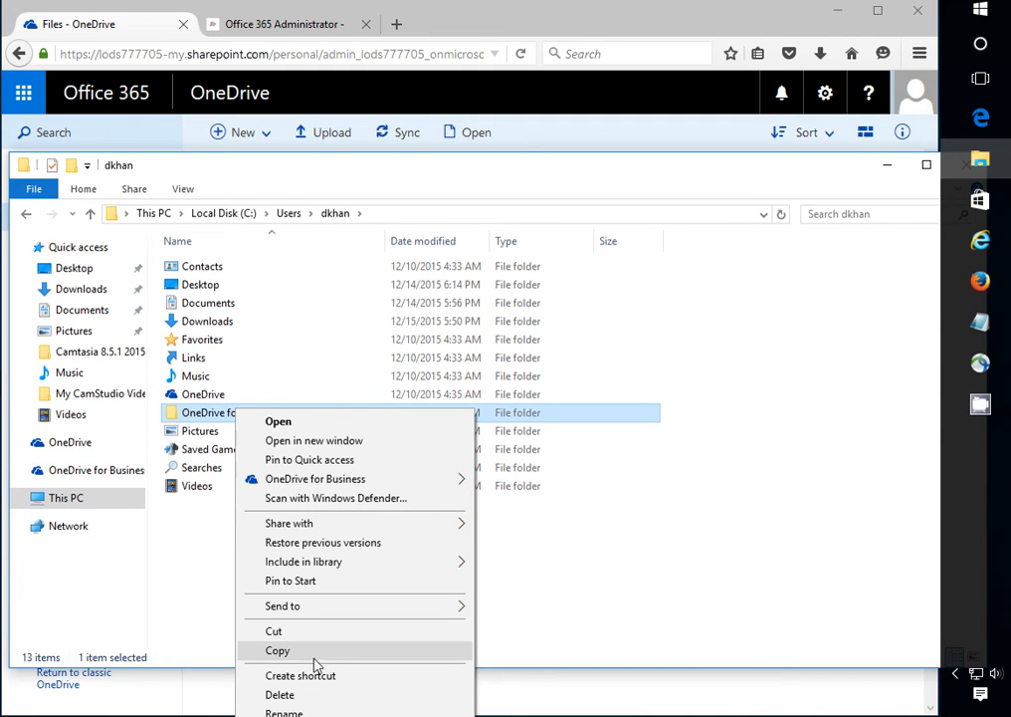
mouse_move(289, 659)
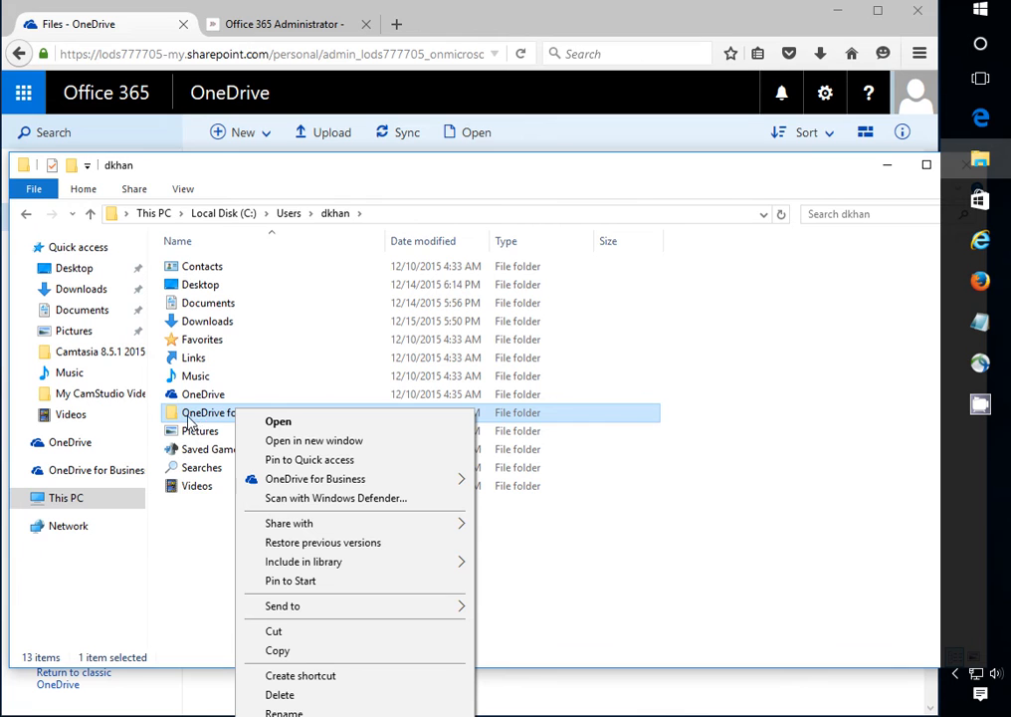
mouse_move(191, 374)
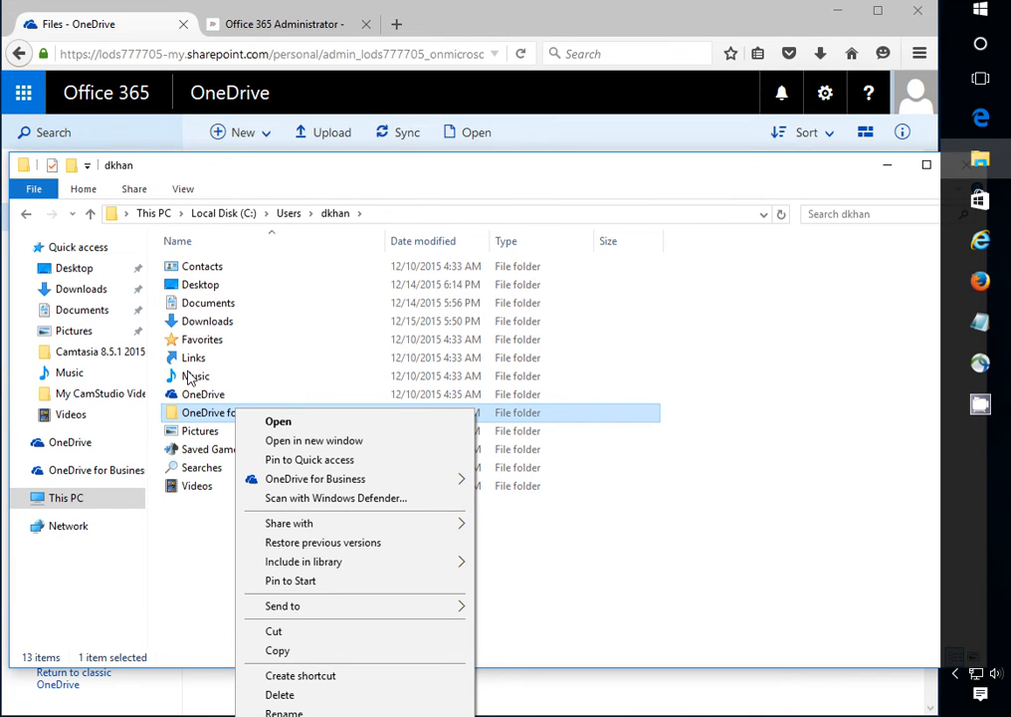
mouse_move(192, 438)
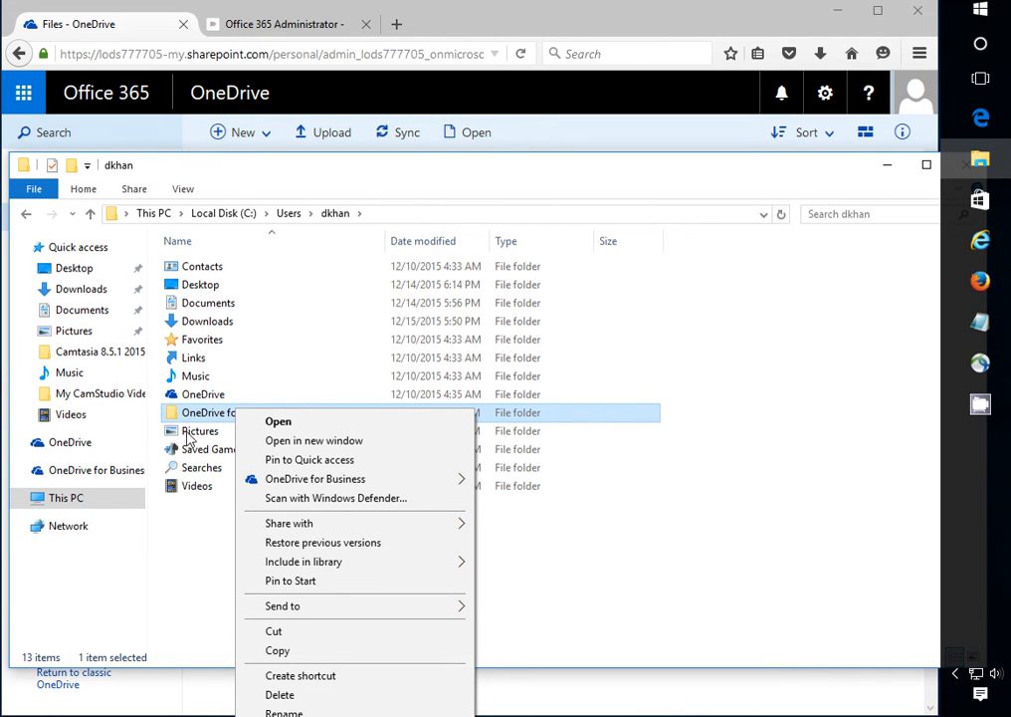
mouse_move(185, 416)
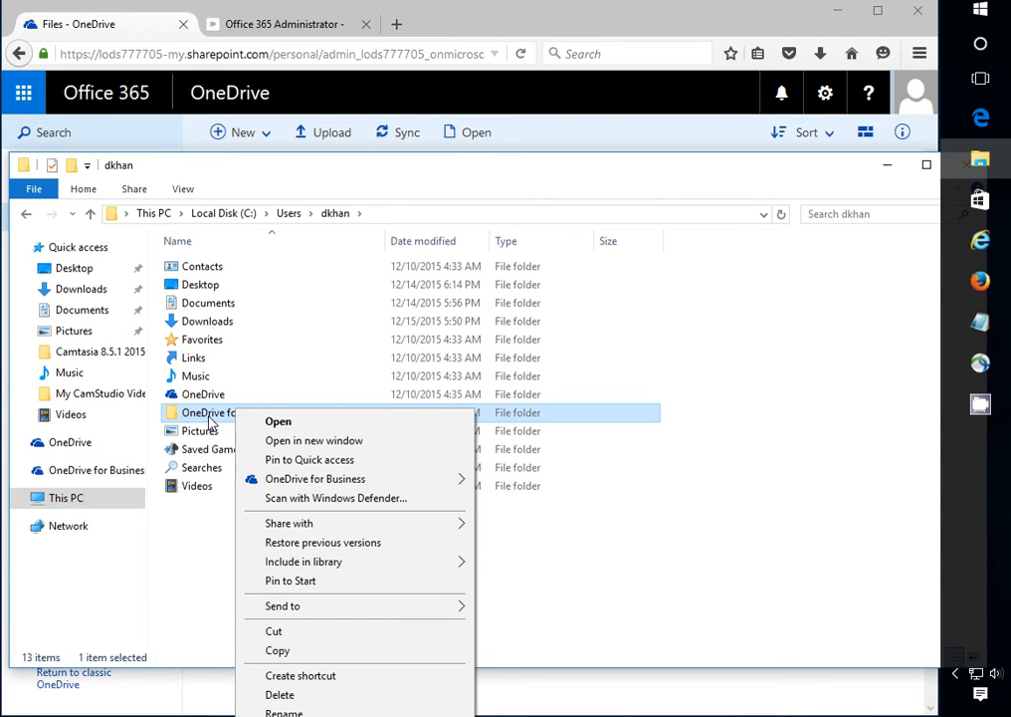
mouse_move(175, 434)
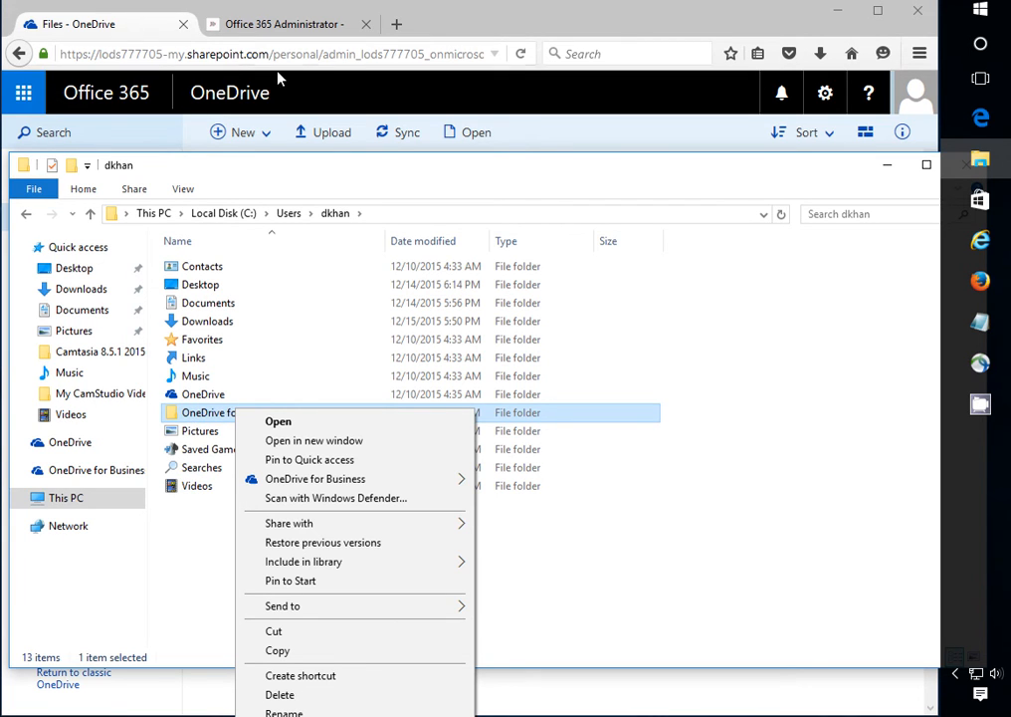
mouse_move(295, 422)
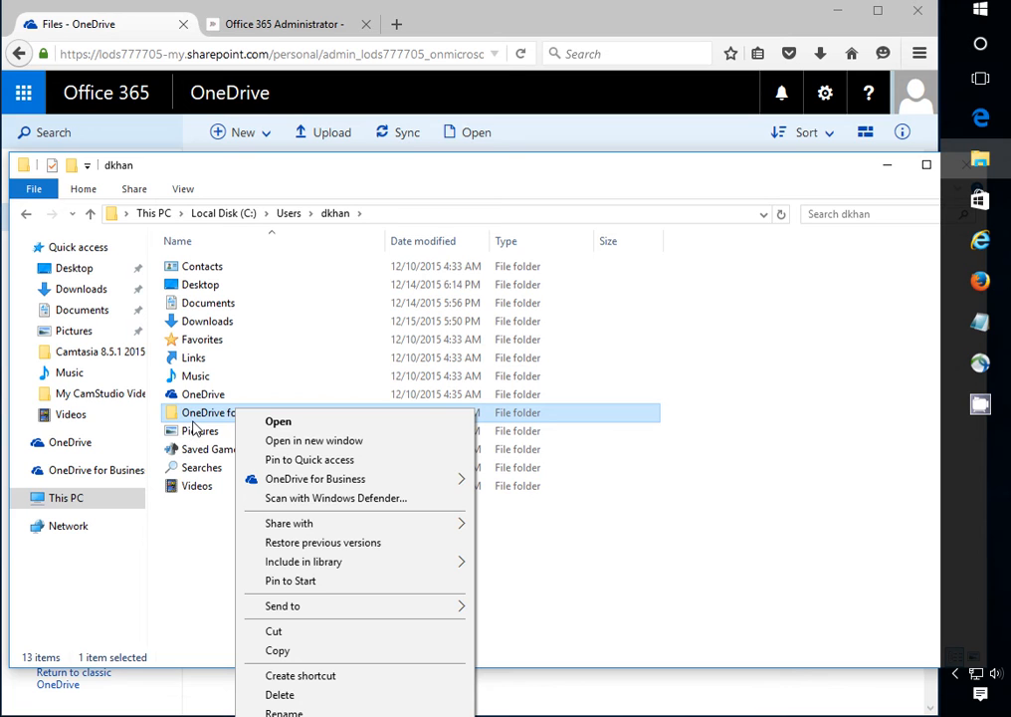
mouse_move(283, 606)
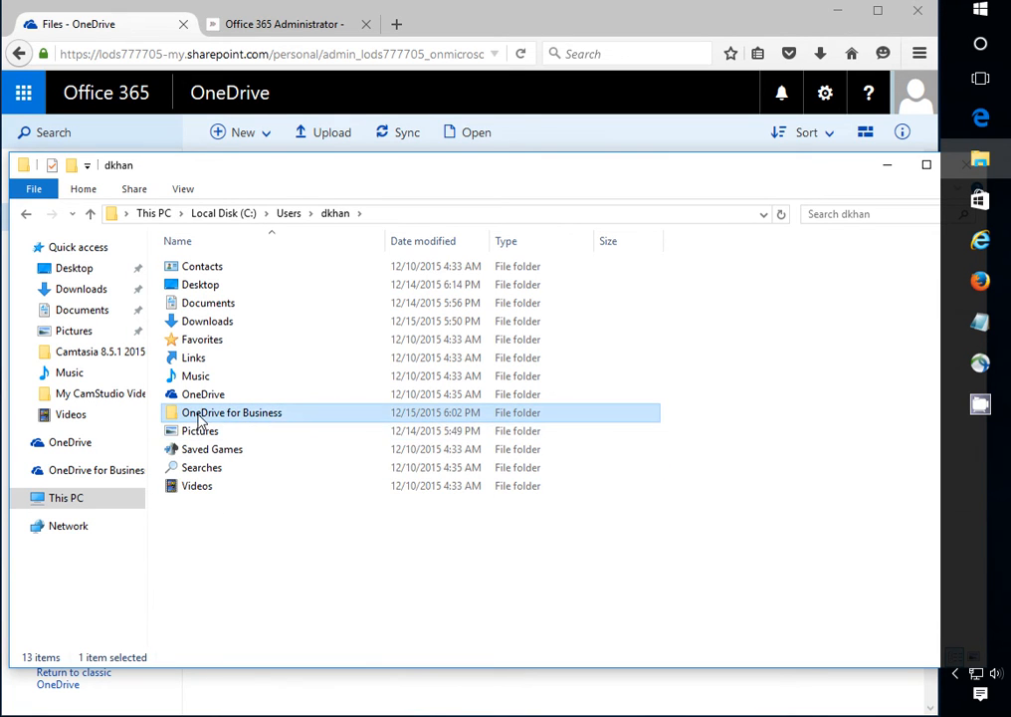
mouse_move(203, 543)
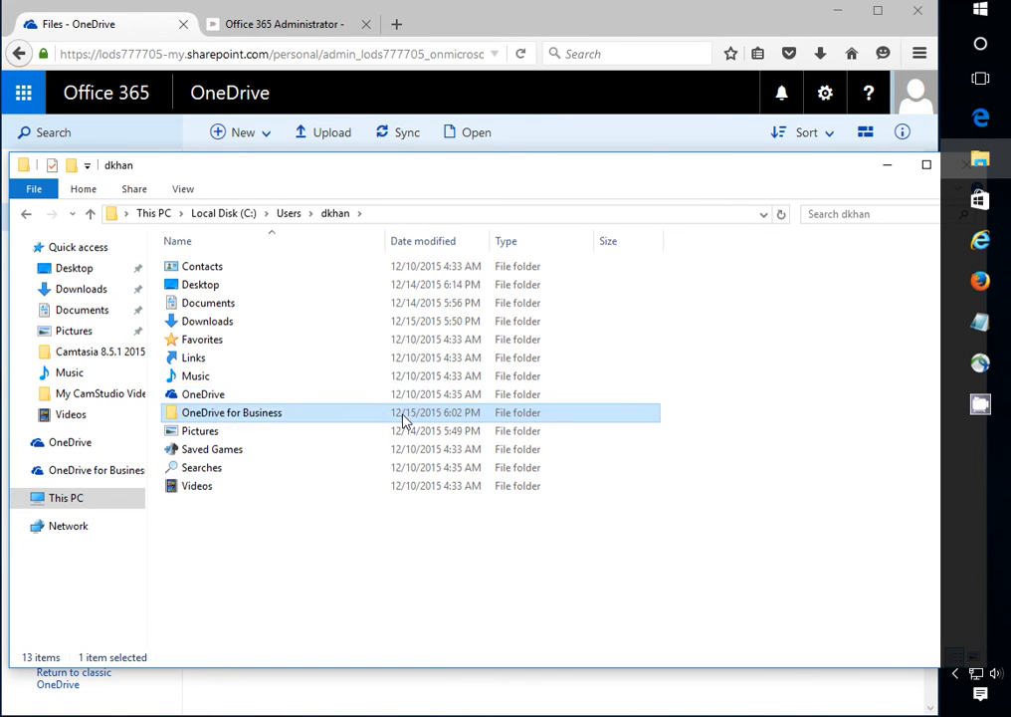
mouse_move(247, 430)
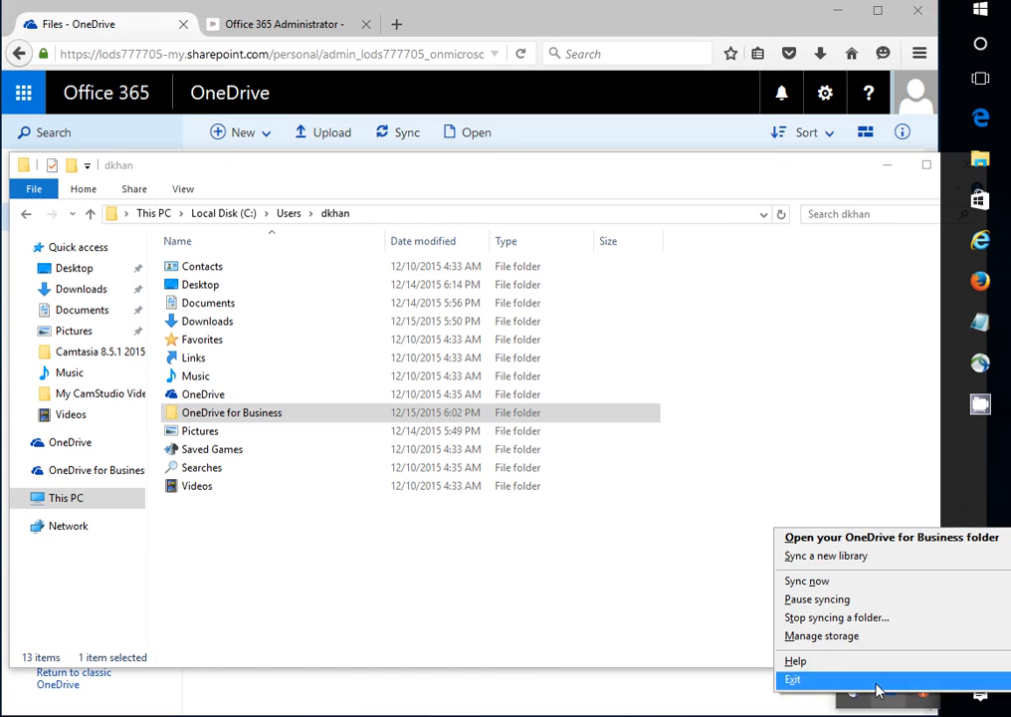
mouse_move(836, 617)
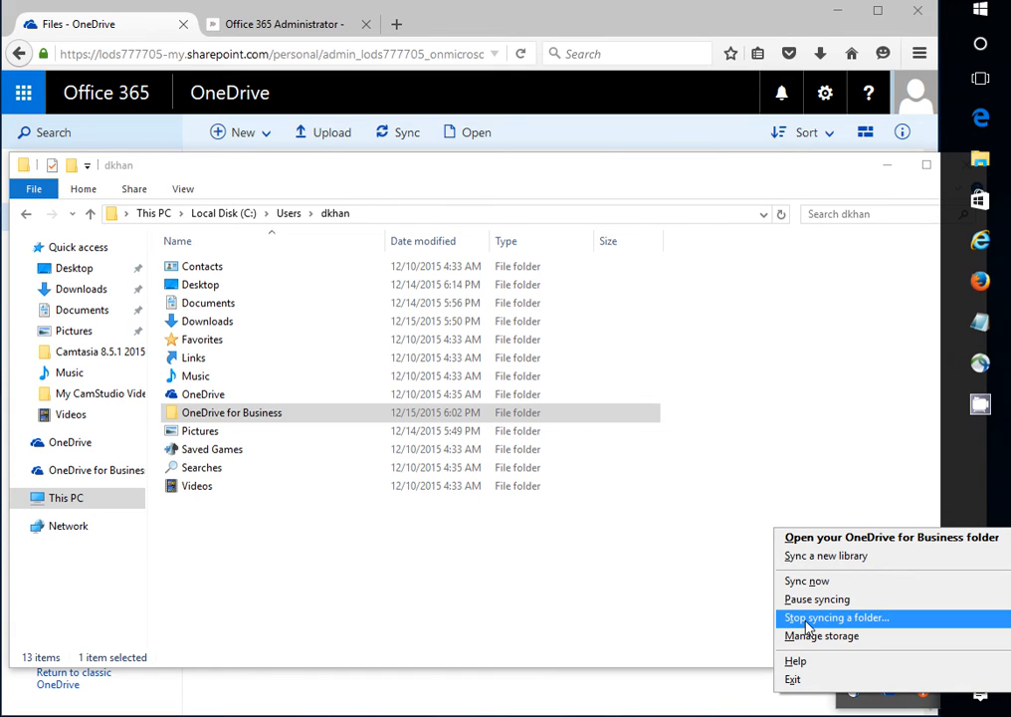
mouse_move(820, 635)
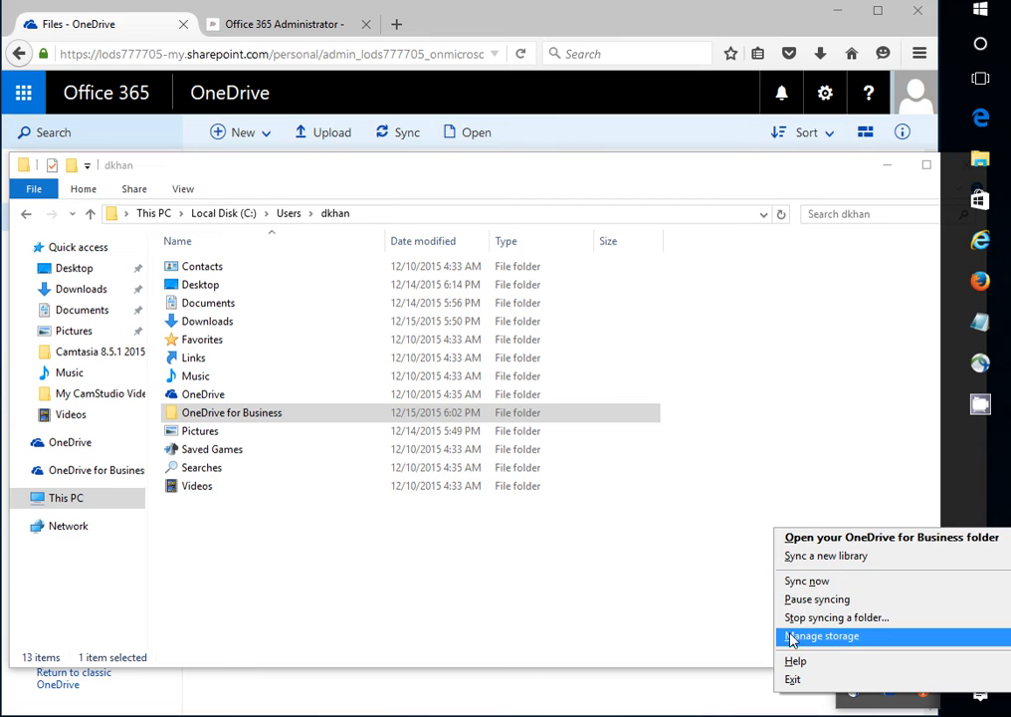
mouse_move(773, 637)
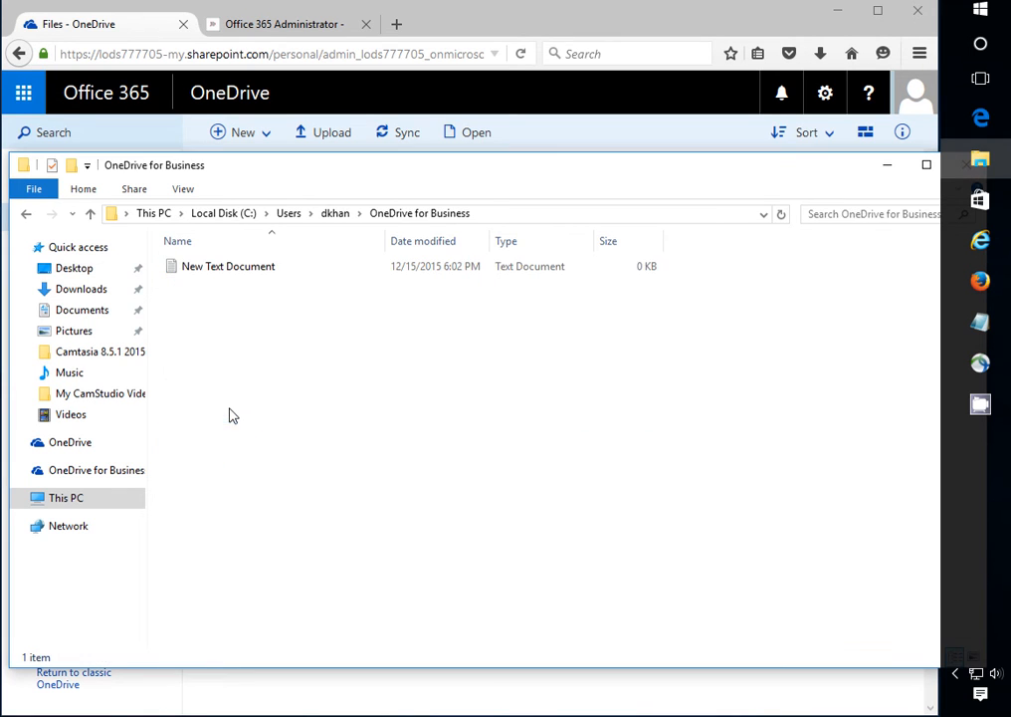
- Move New Text Document into Documents and show it there
right_click(227, 267)
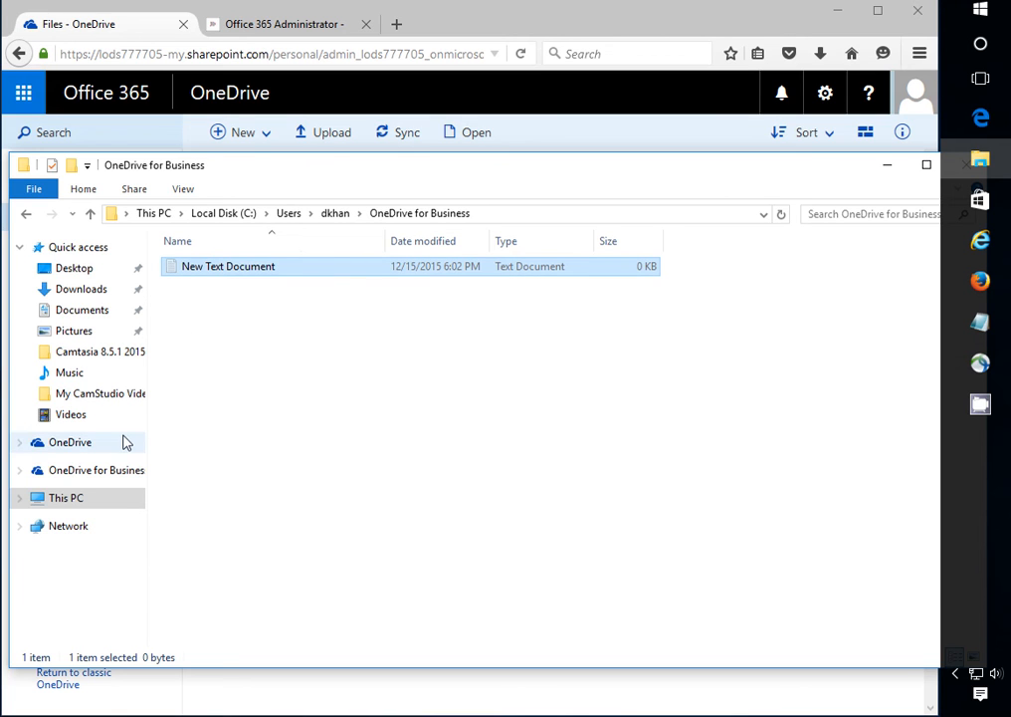
mouse_move(761, 256)
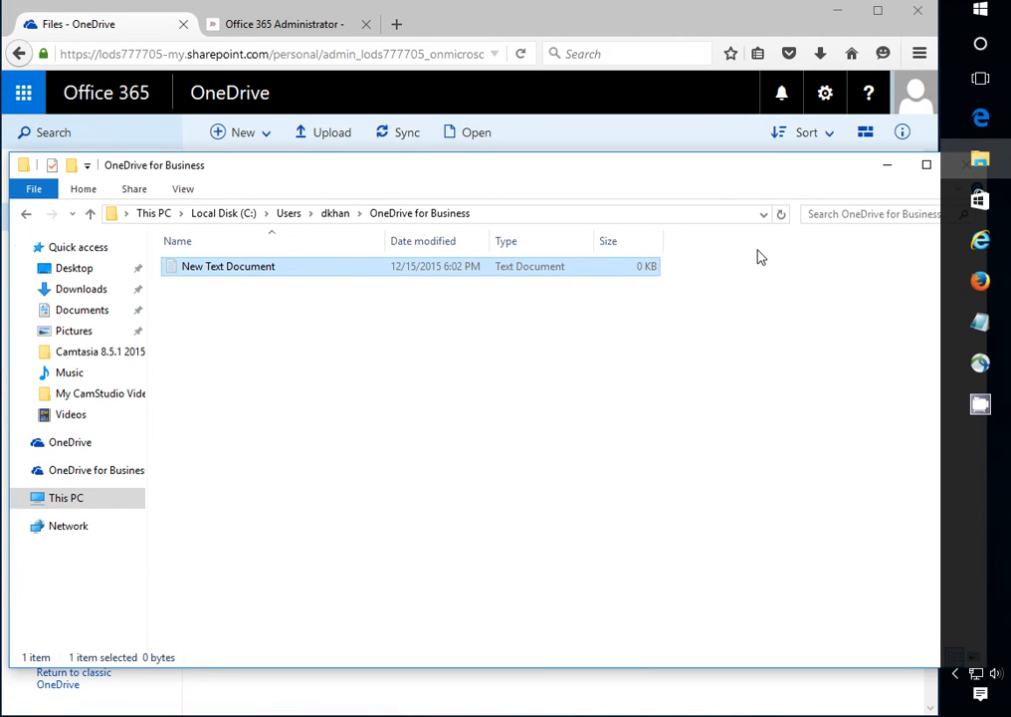
left_click(81, 311)
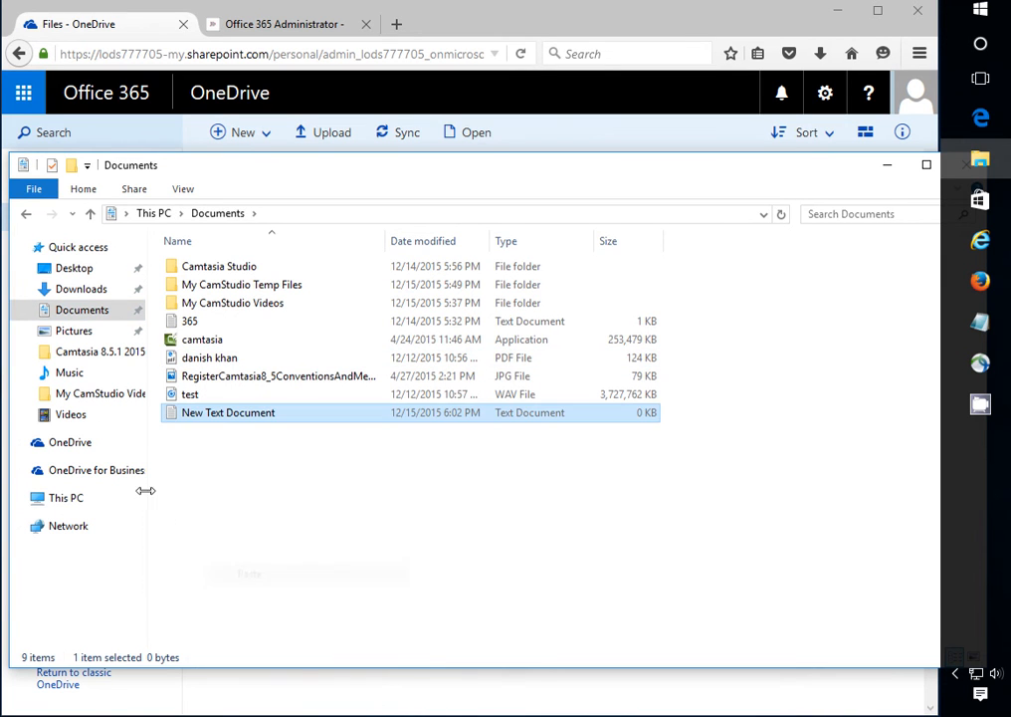
- Return to the now-empty OneDrive for Business folder and dismiss its context menu
left_click(100, 470)
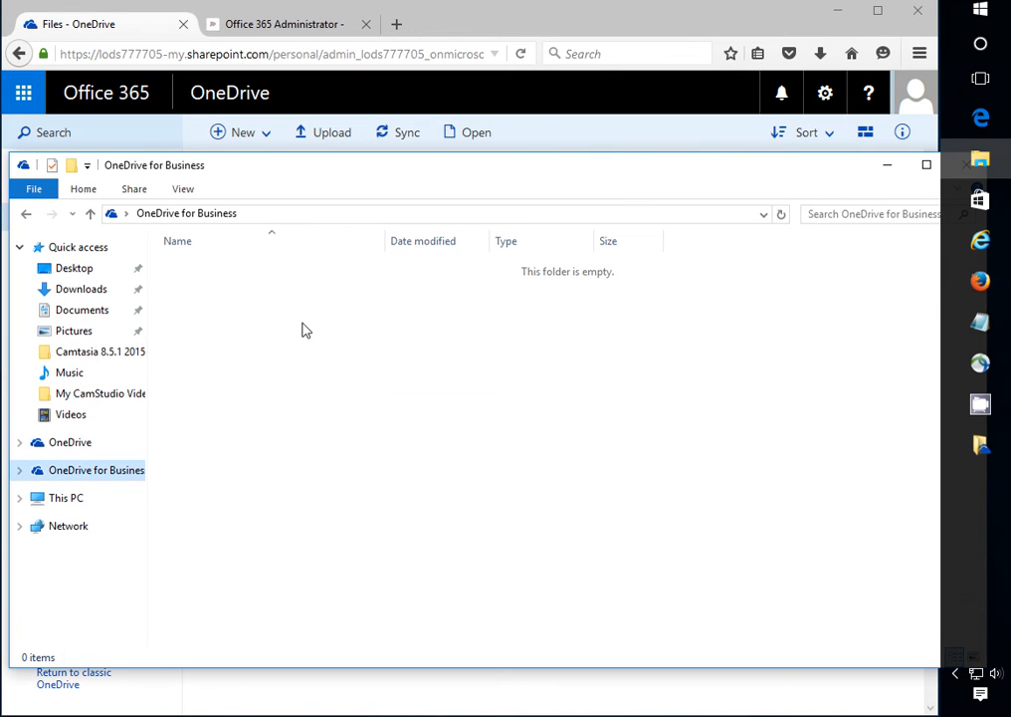
right_click(307, 331)
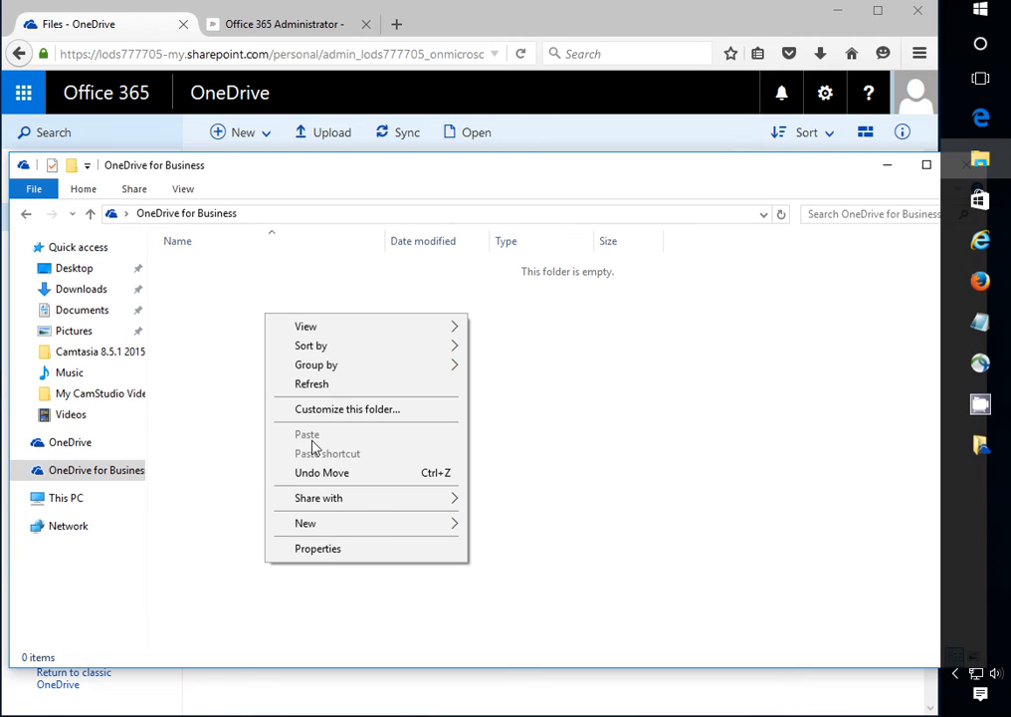
left_click(160, 260)
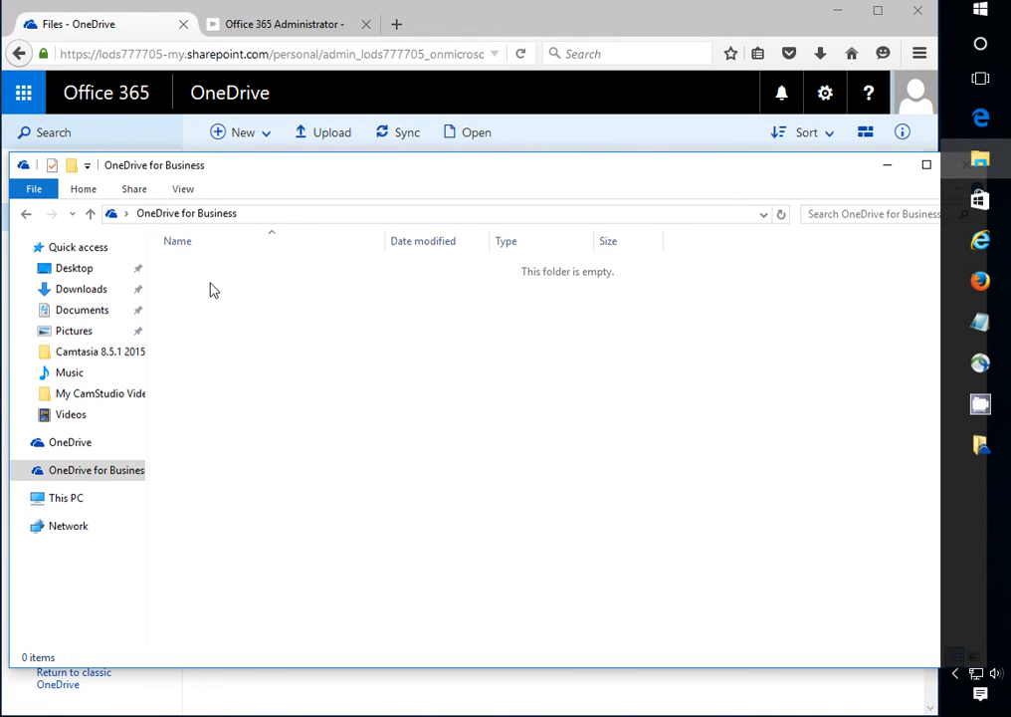
mouse_move(183, 287)
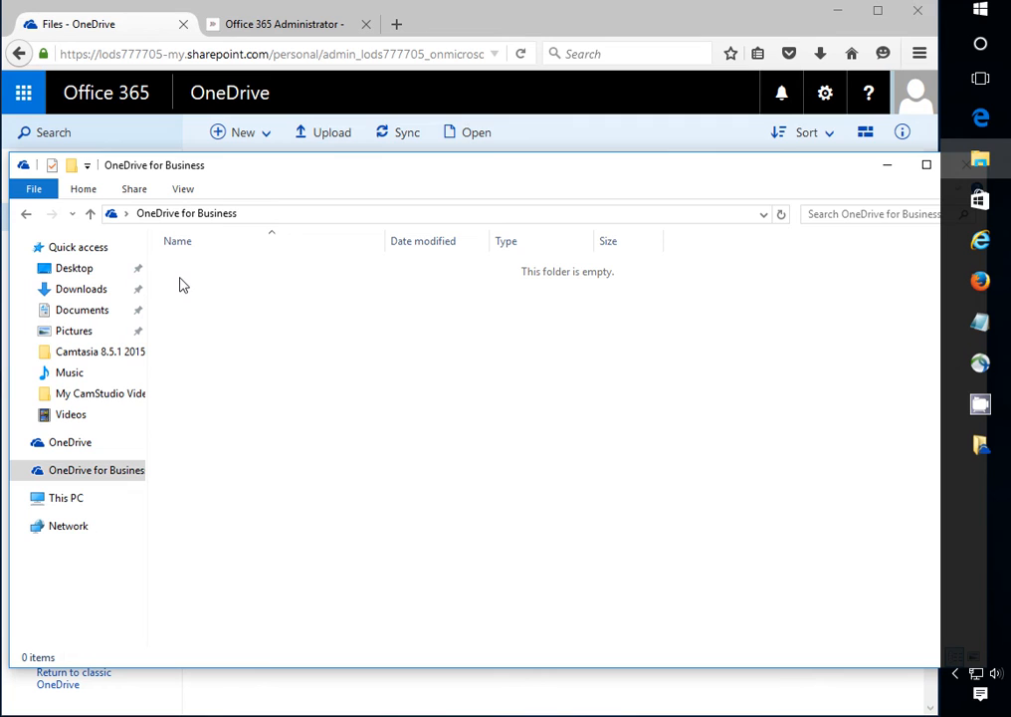
mouse_move(187, 263)
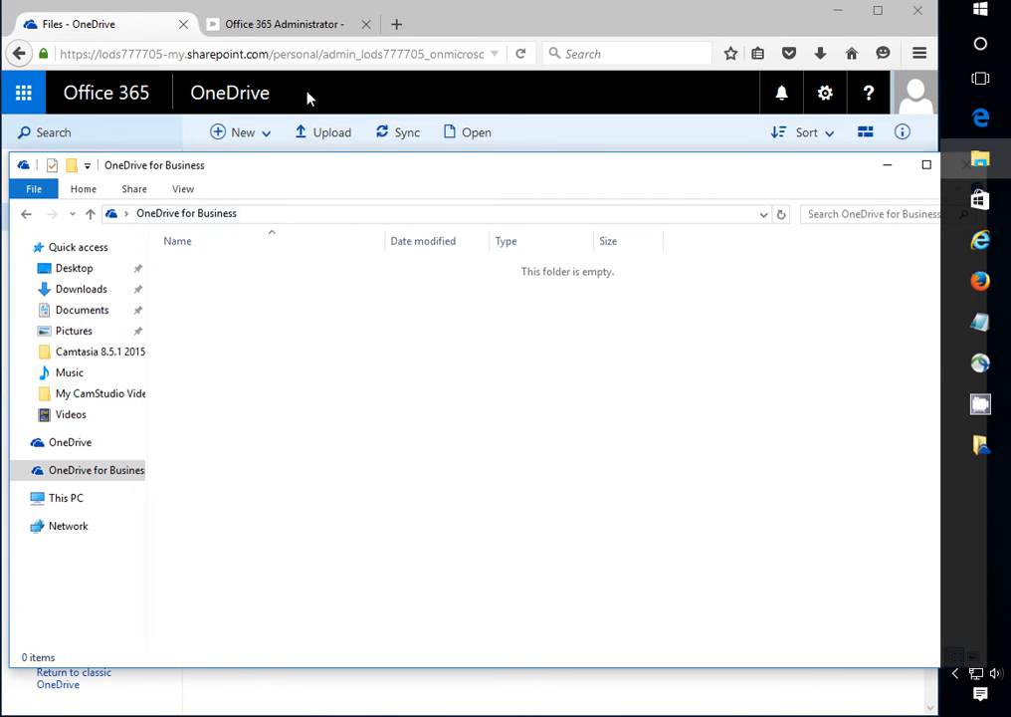
mouse_move(398, 24)
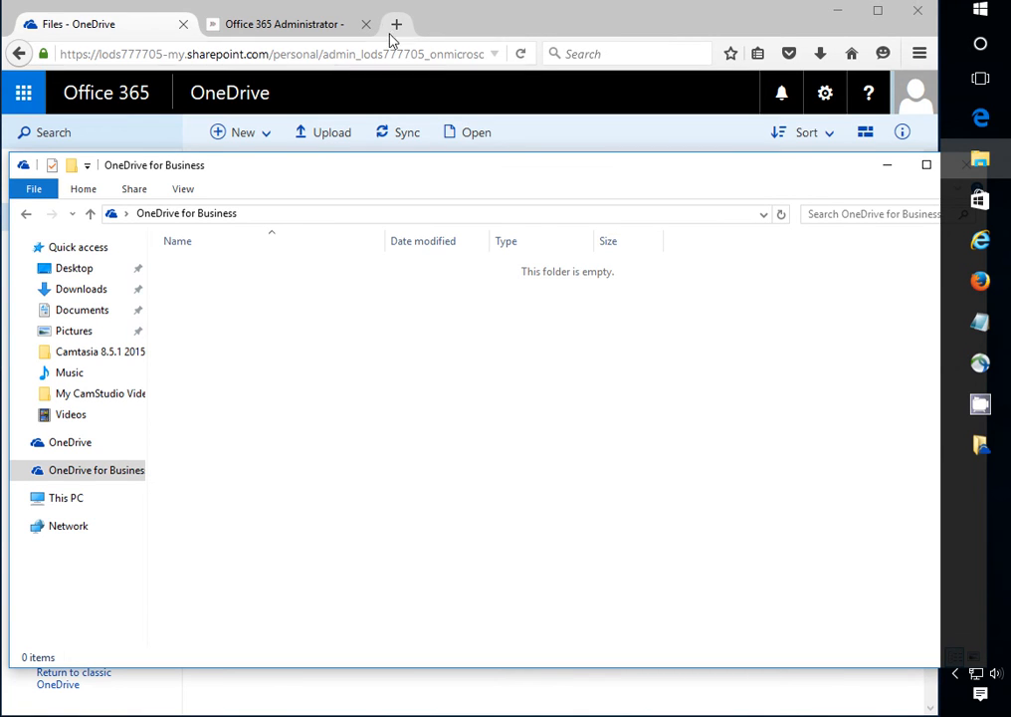
mouse_move(223, 263)
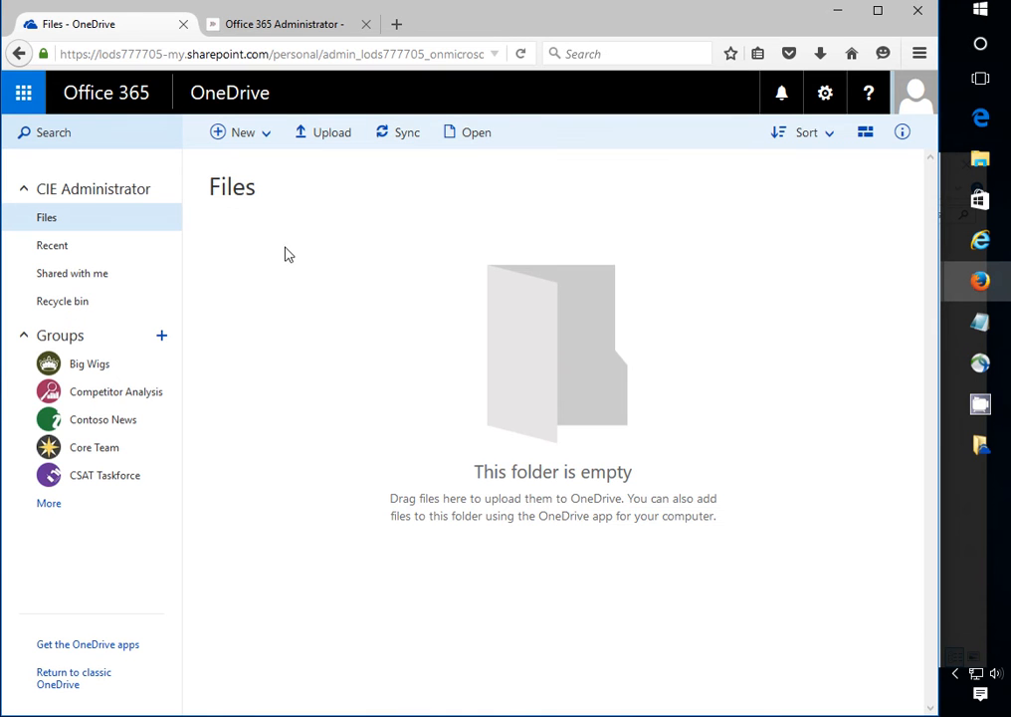
mouse_move(302, 70)
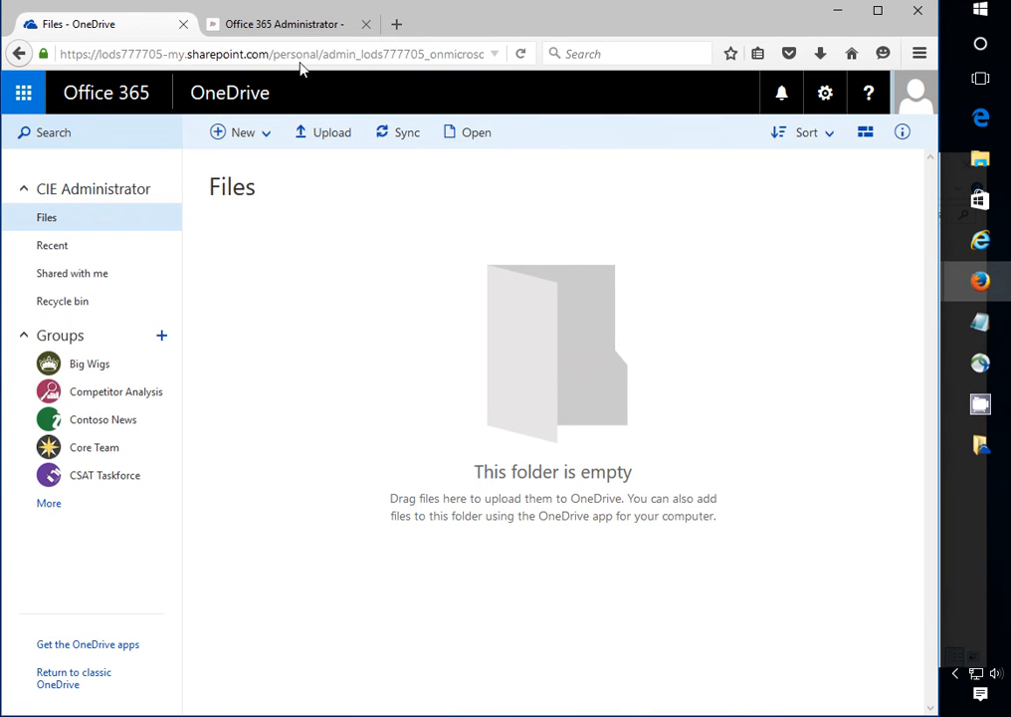
- Switch Firefox to the Office 365 Administrator course page's troubleshooting section
left_click(396, 24)
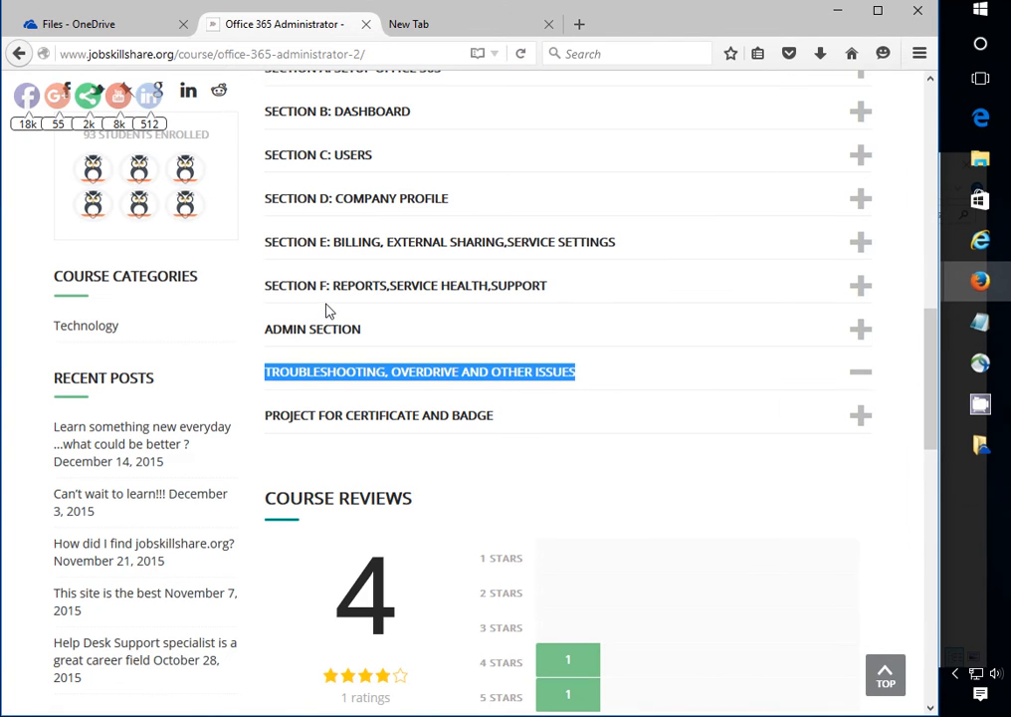
mouse_move(388, 155)
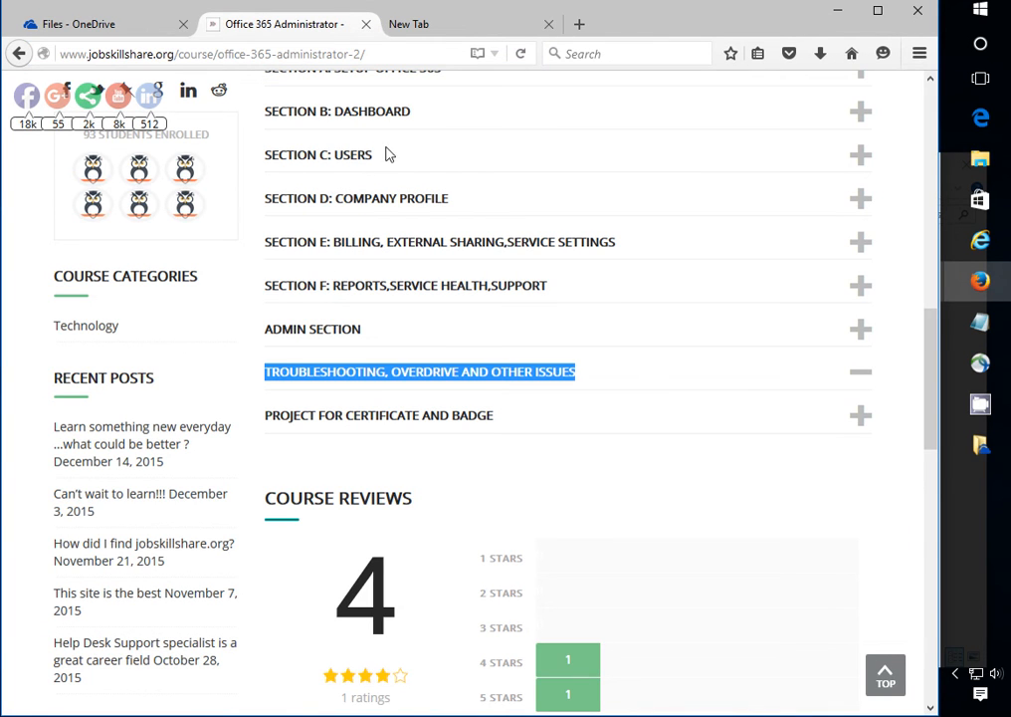
left_click(408, 24)
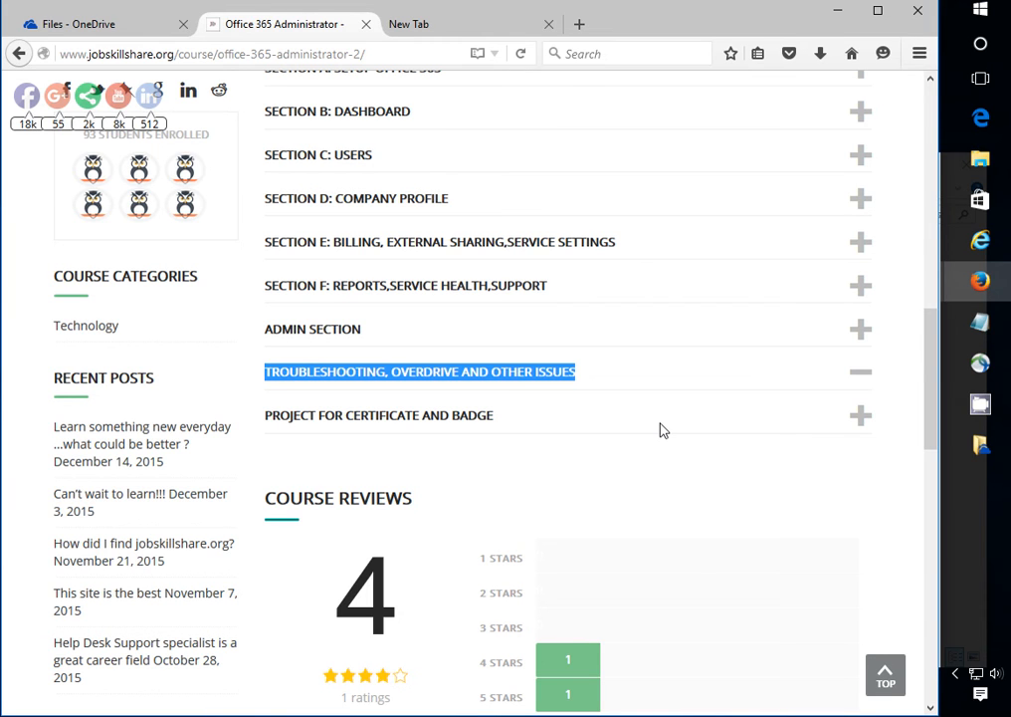
mouse_move(904, 444)
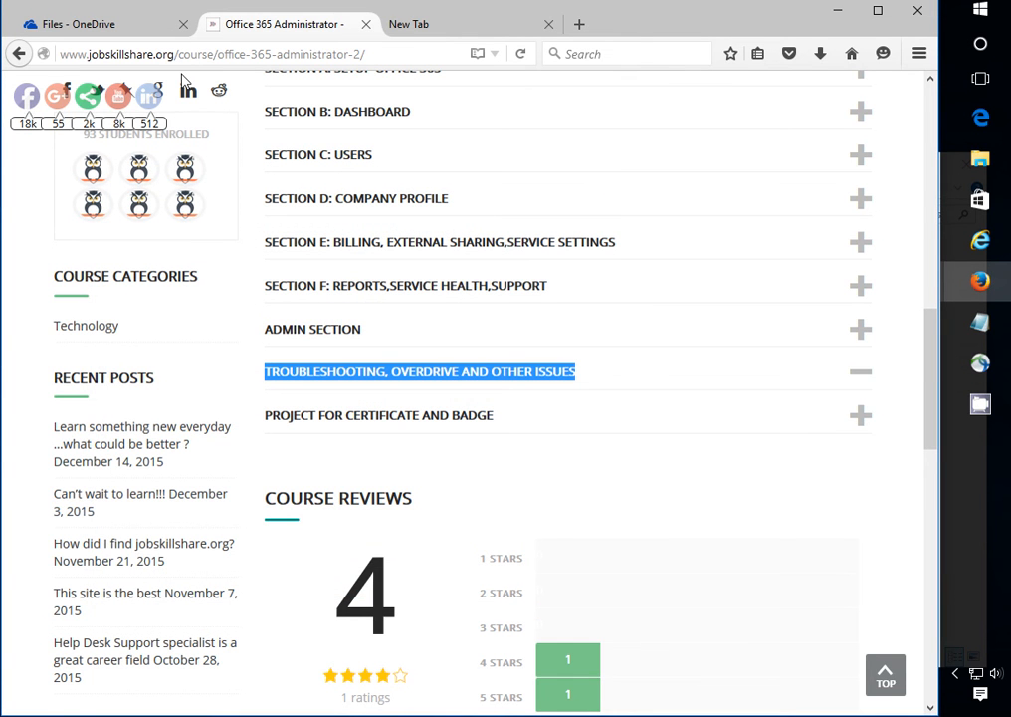
mouse_move(181, 144)
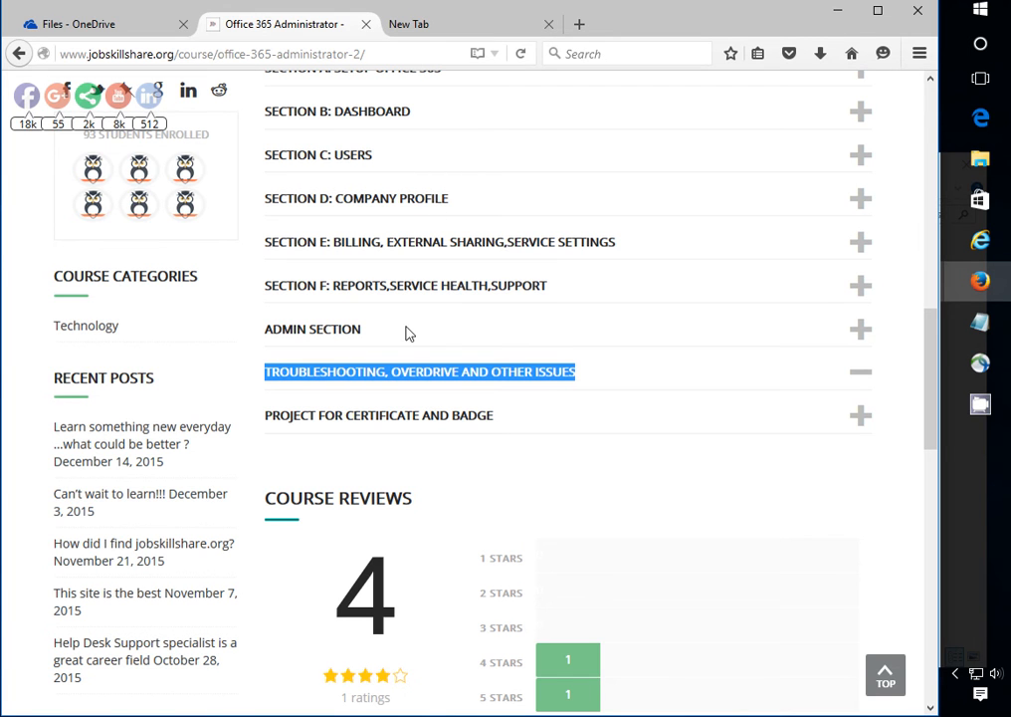
left_click(89, 24)
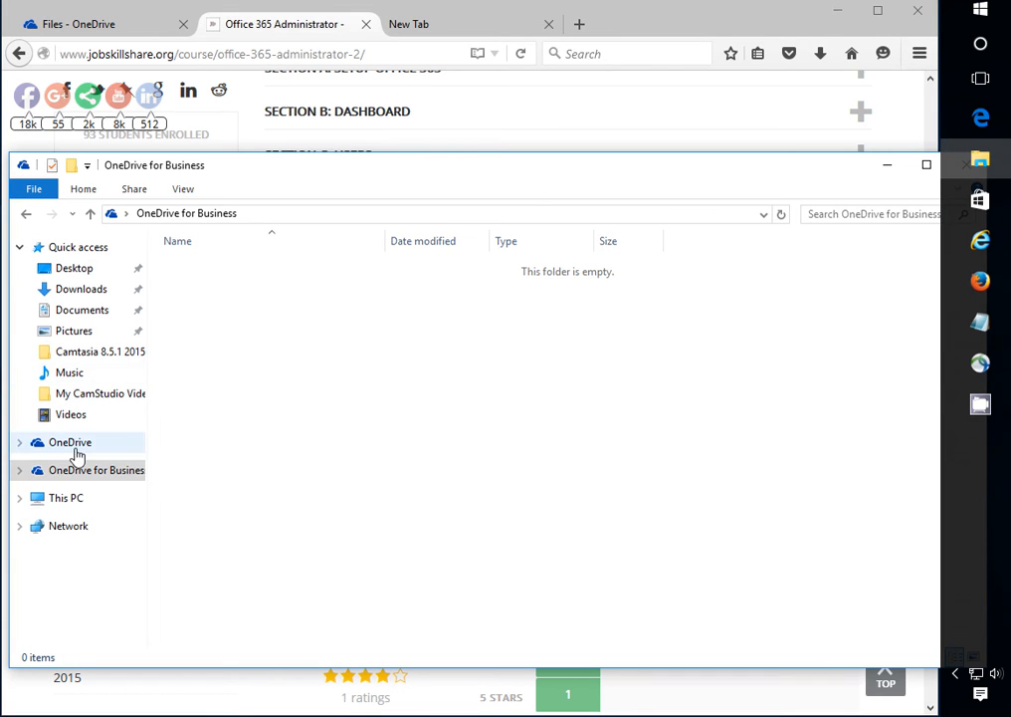
- Browse Local Disk (C:) > Program Files (x86) > Microsoft Office > Office15
left_click(96, 470)
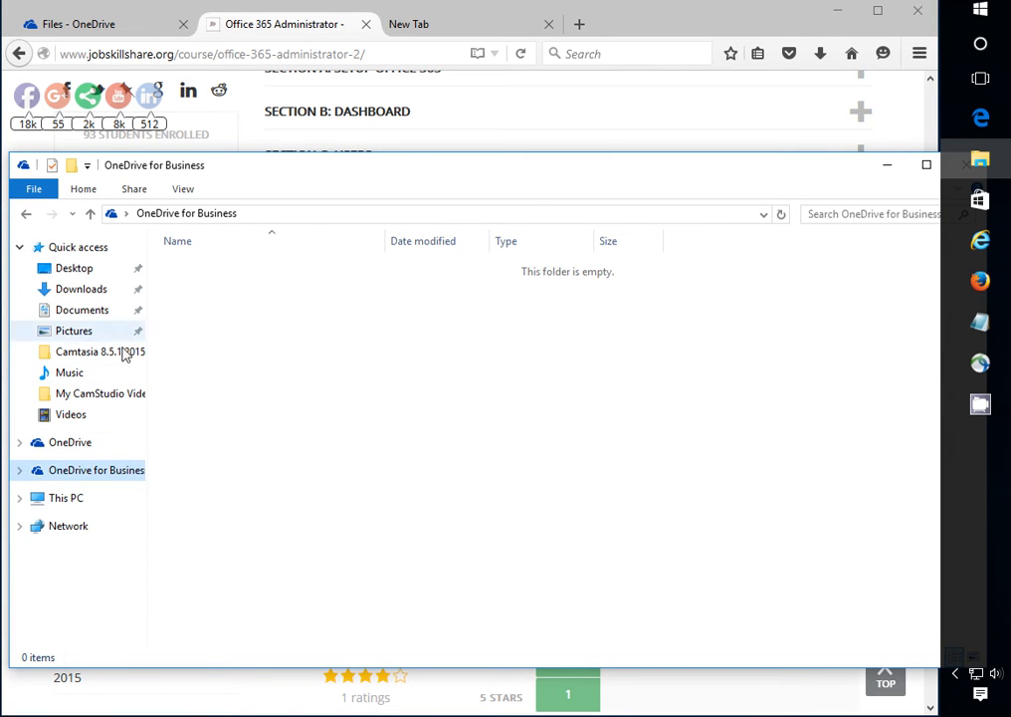
left_click(66, 498)
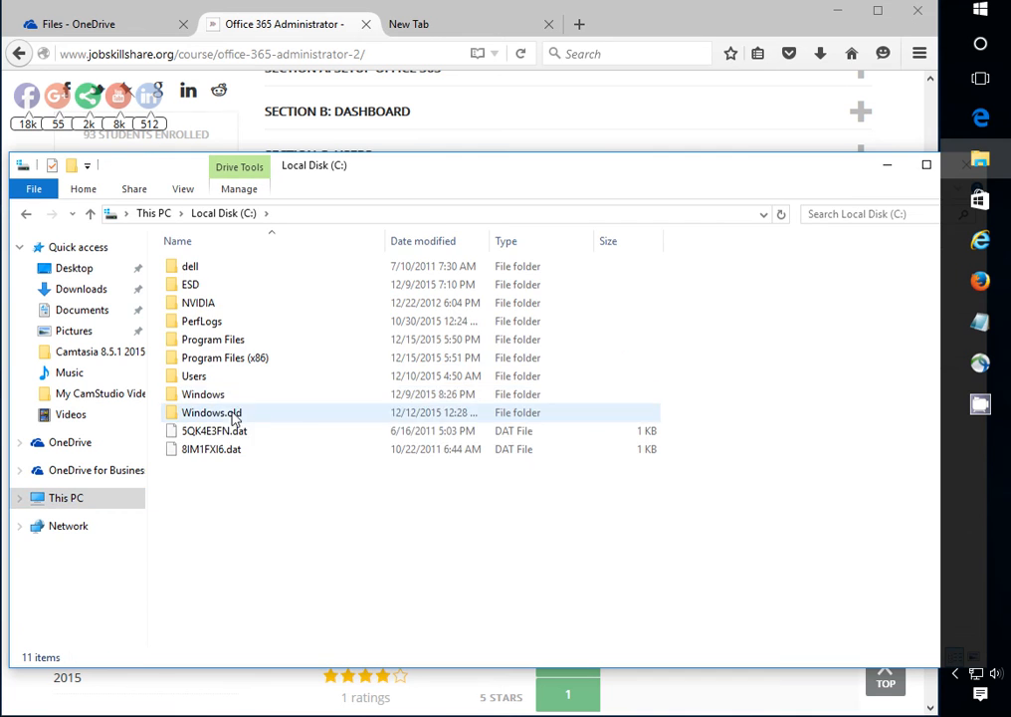
left_click(227, 358)
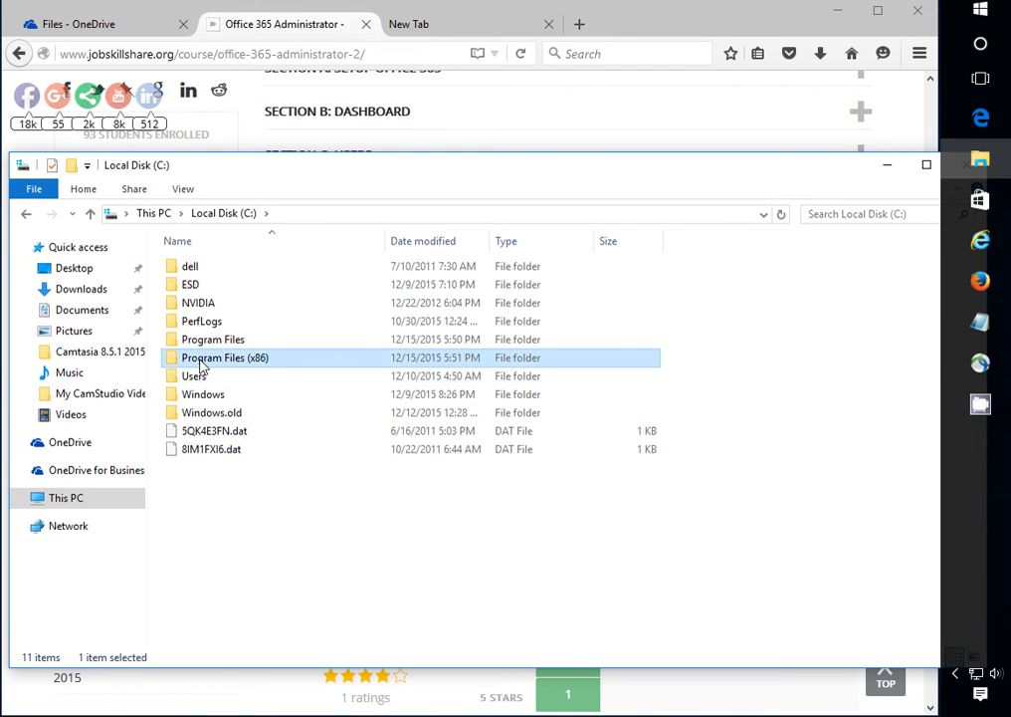
double_click(227, 359)
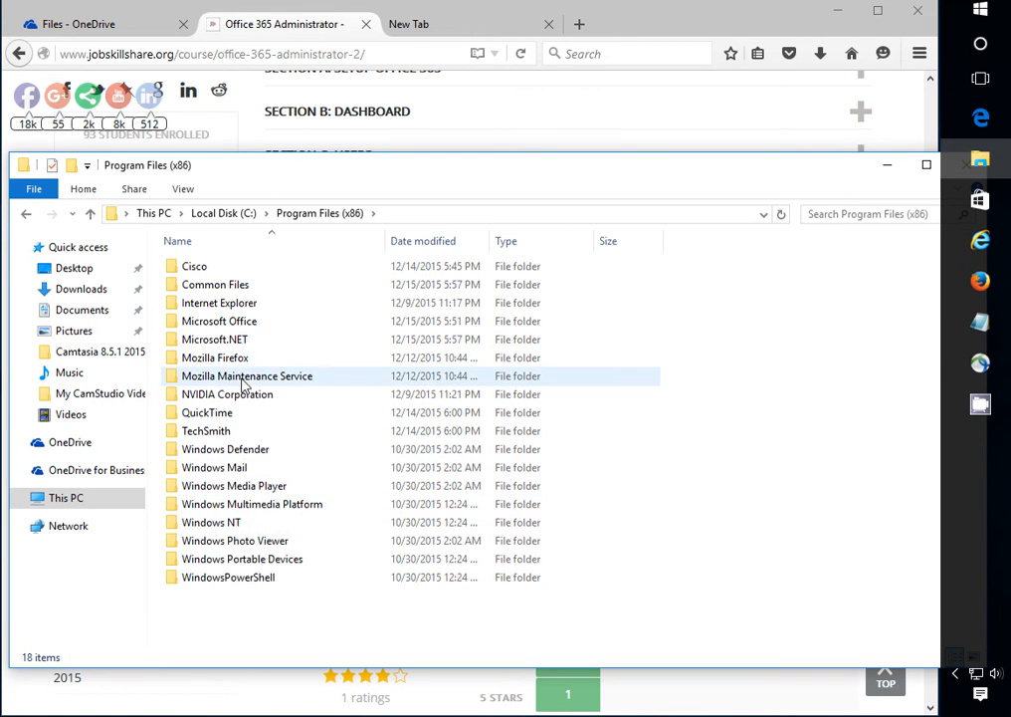
double_click(219, 321)
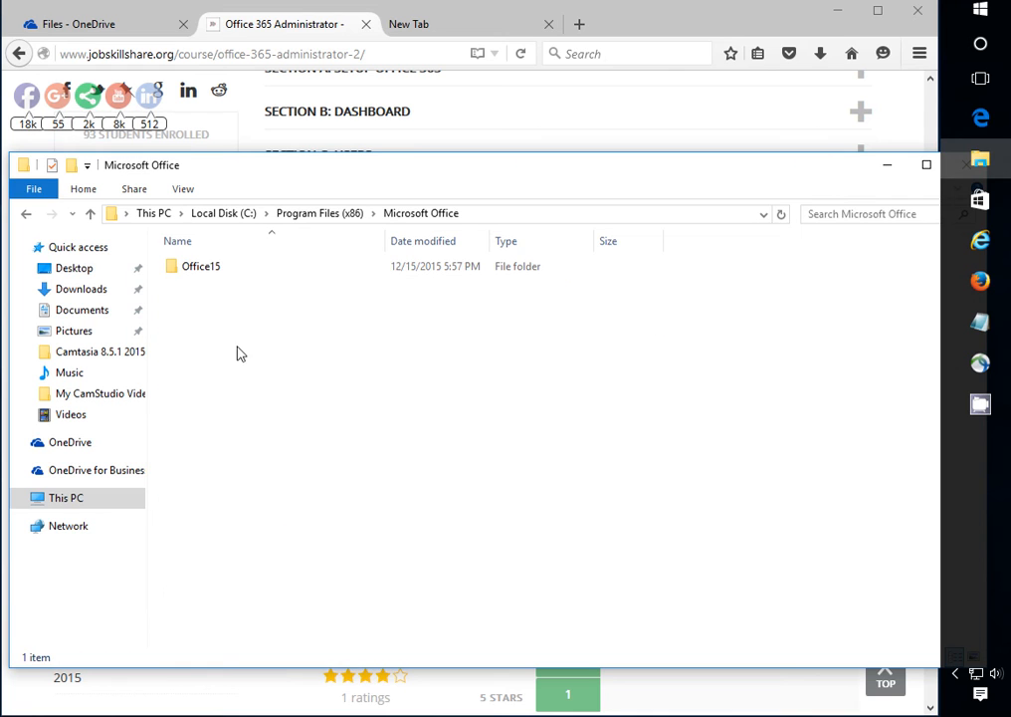
double_click(201, 267)
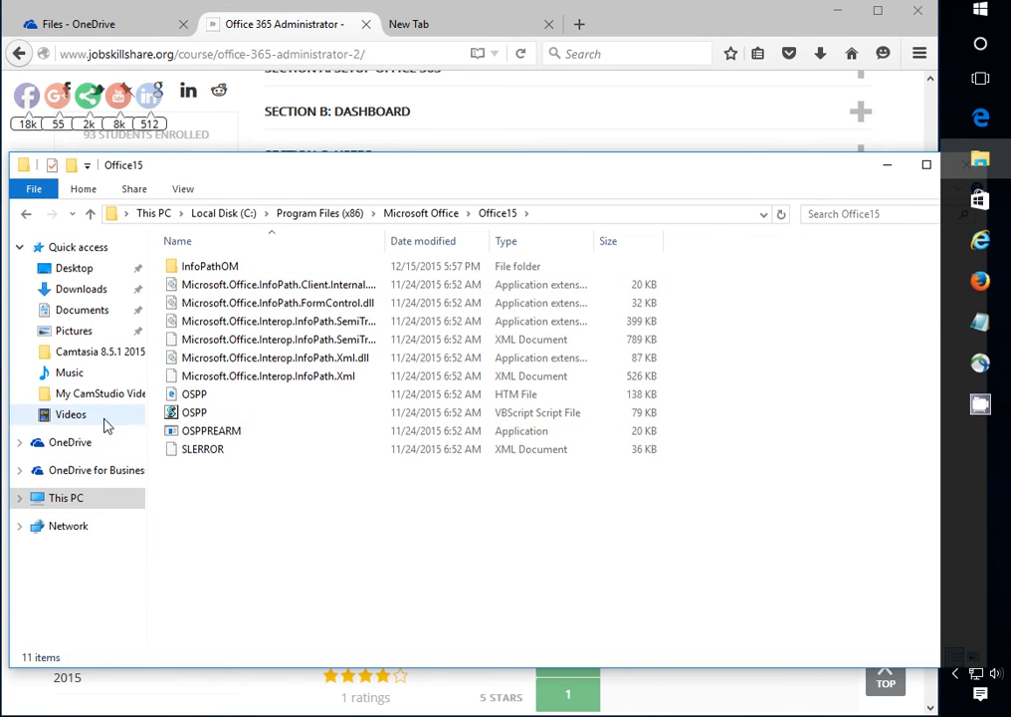
- Check Program Files > Microsoft Office 15, then return to Office15 under Program Files (x86)
left_click(95, 470)
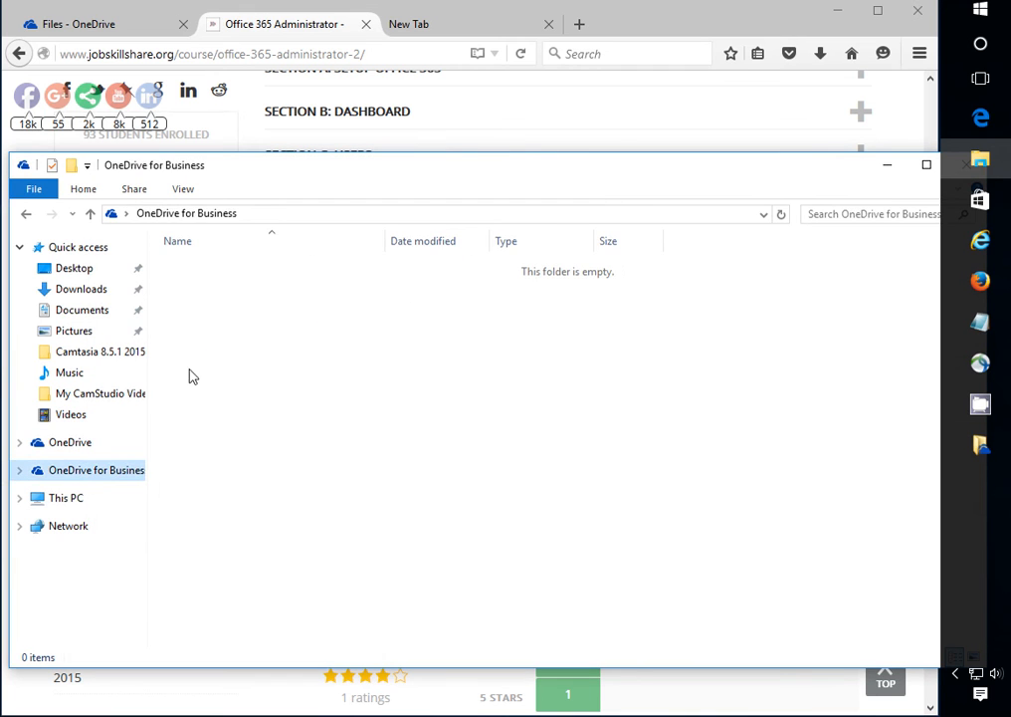
left_click(66, 498)
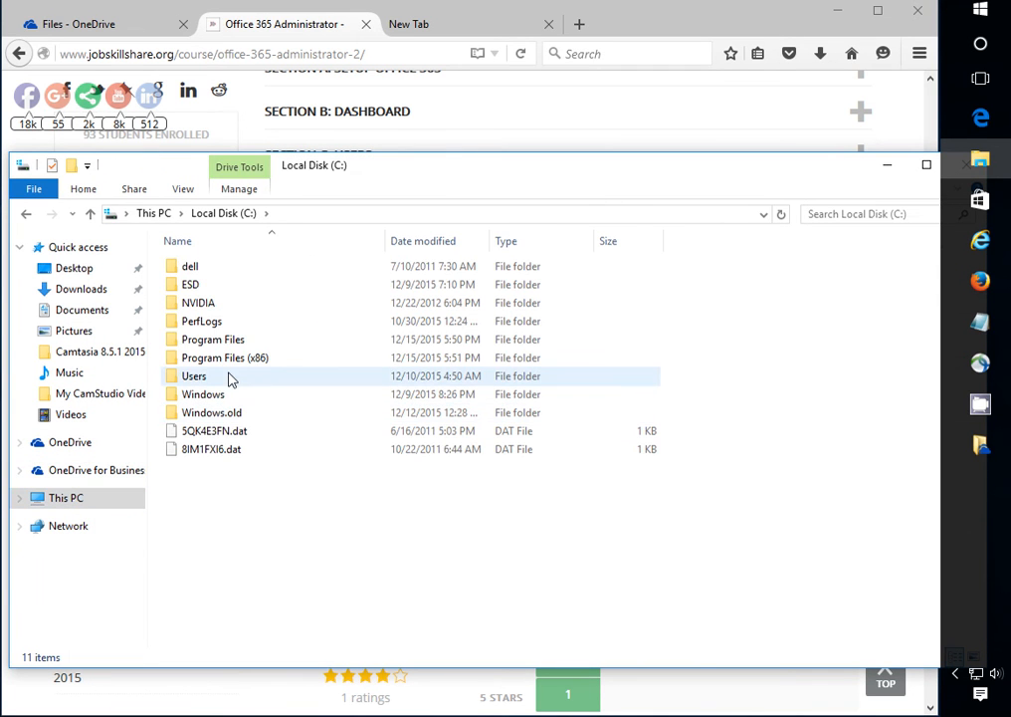
double_click(211, 339)
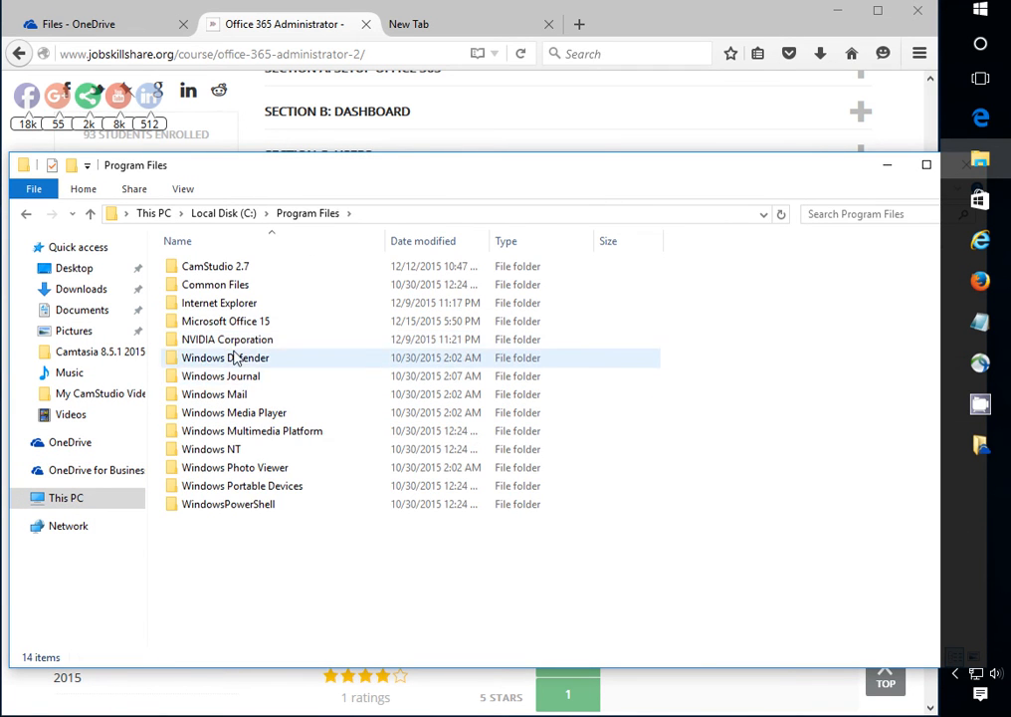
double_click(225, 321)
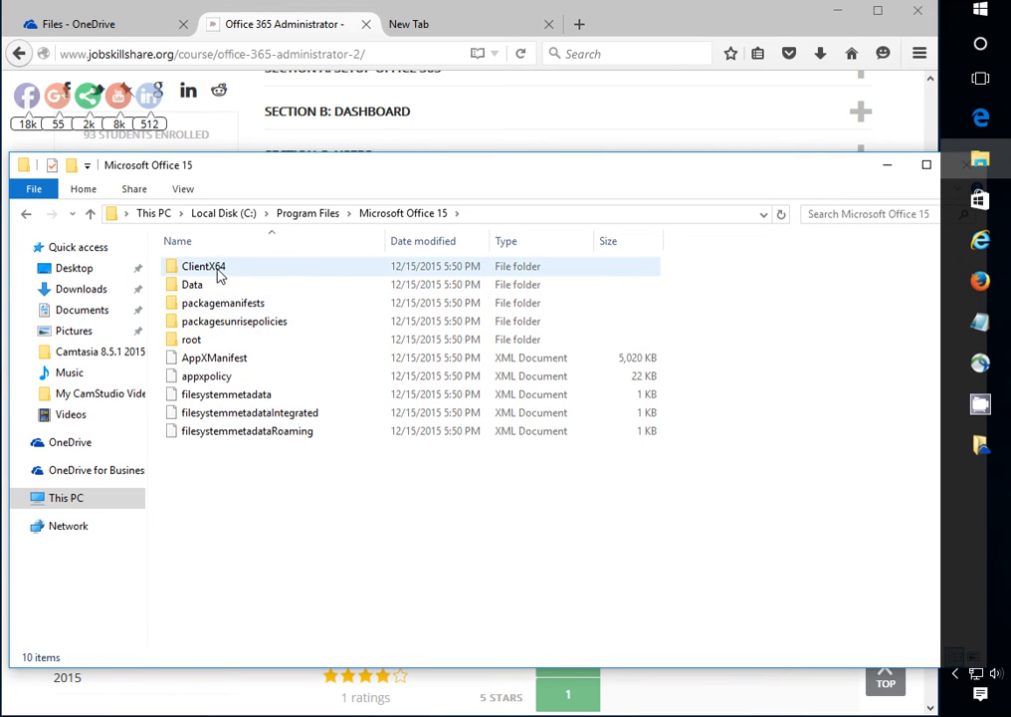
left_click(225, 395)
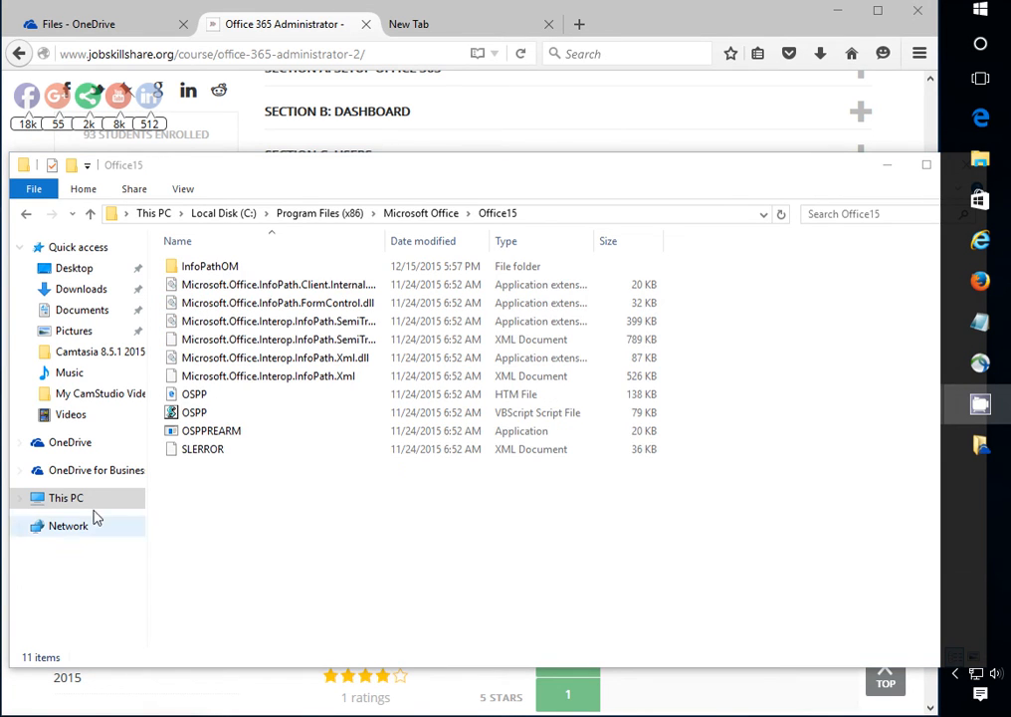
left_click(195, 394)
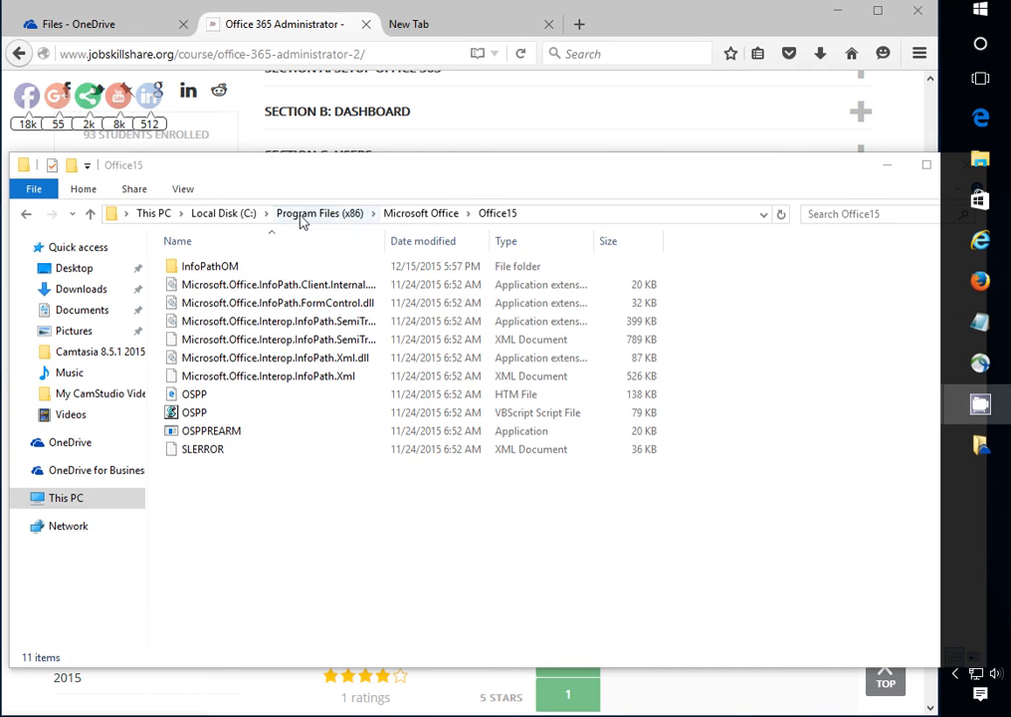
mouse_move(420, 217)
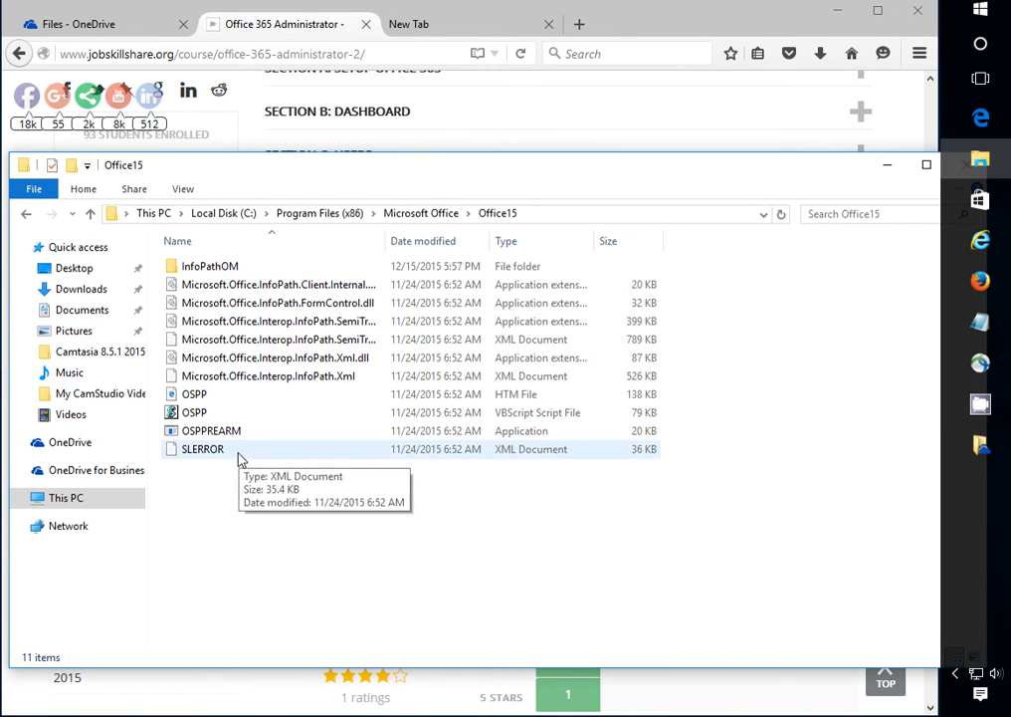
mouse_move(195, 462)
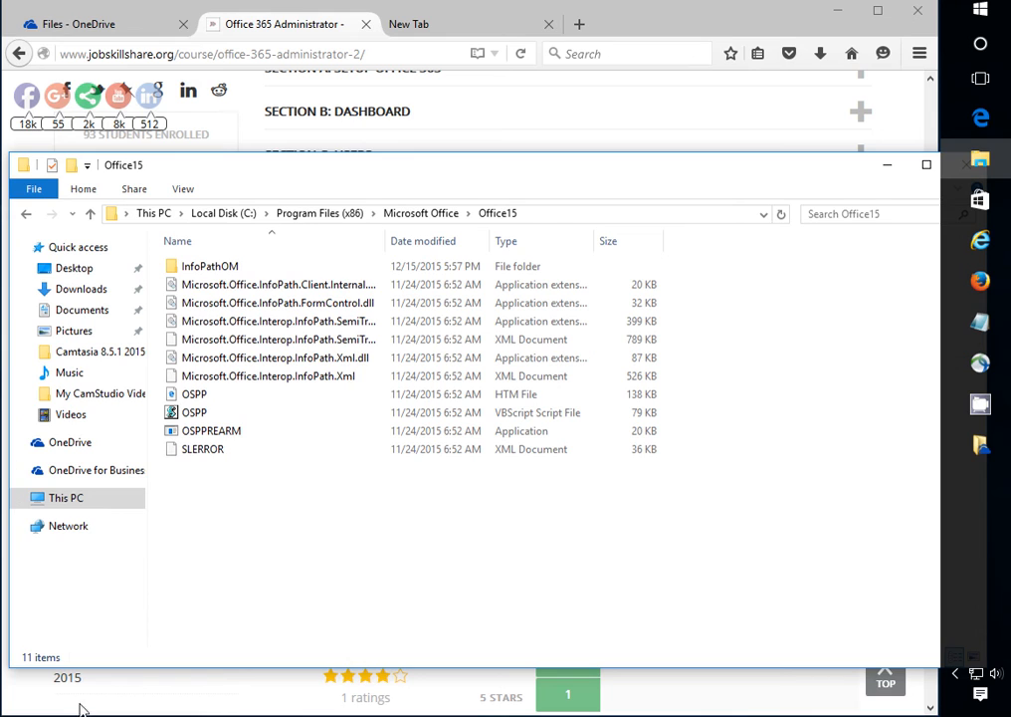
mouse_move(195, 490)
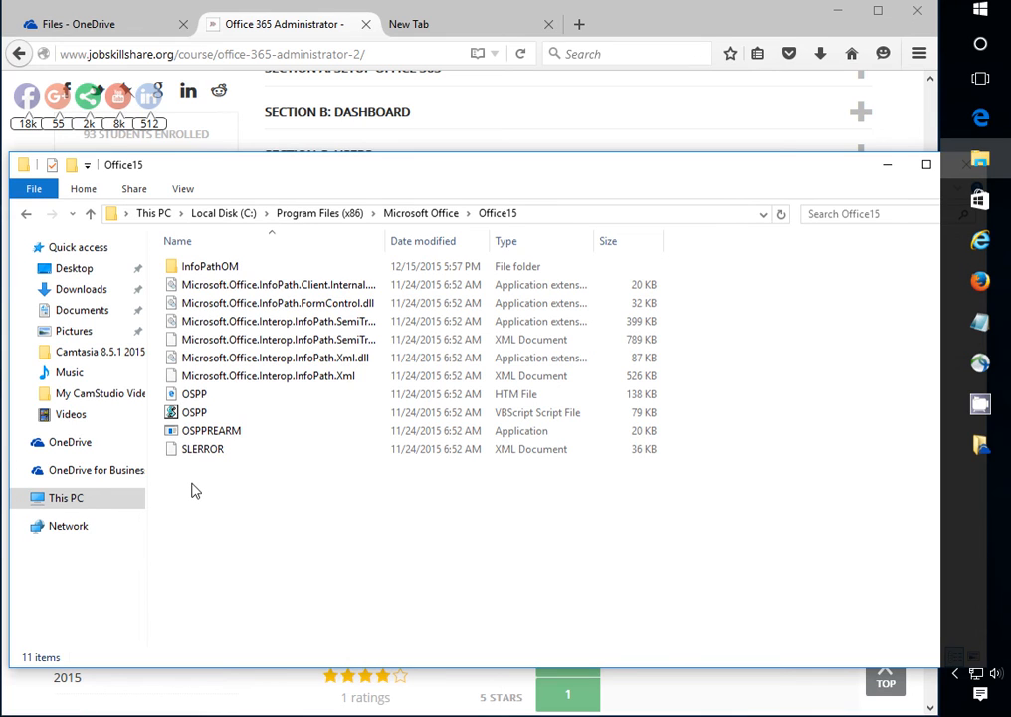
mouse_move(955, 673)
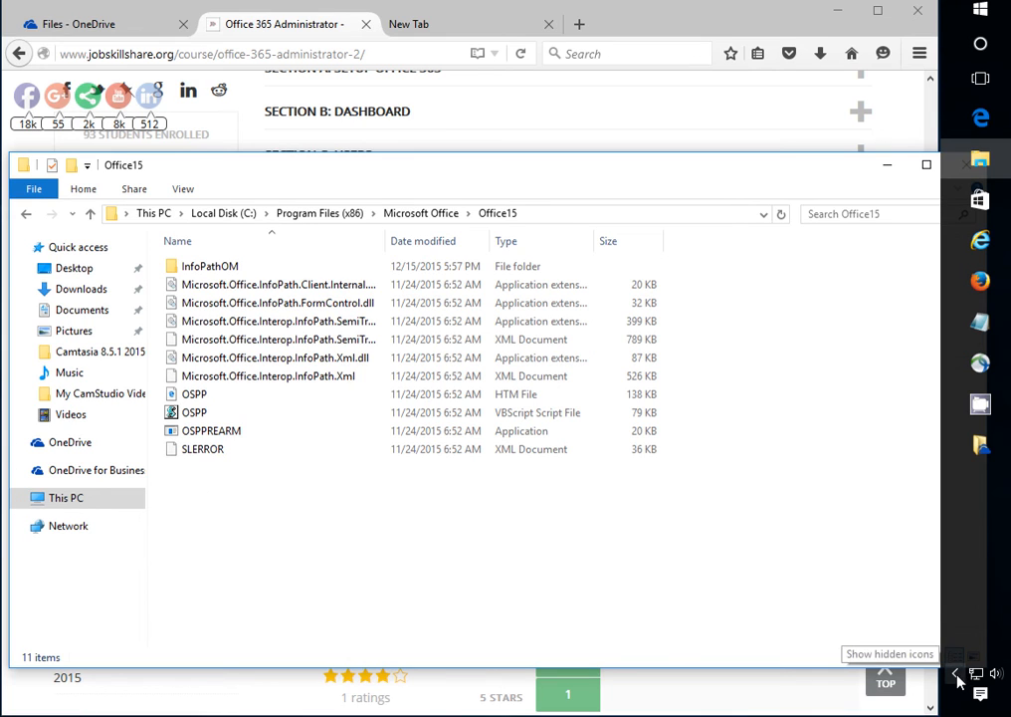
- Reveal the hidden notification-area icons to look for the OneDrive sync client
left_click(956, 673)
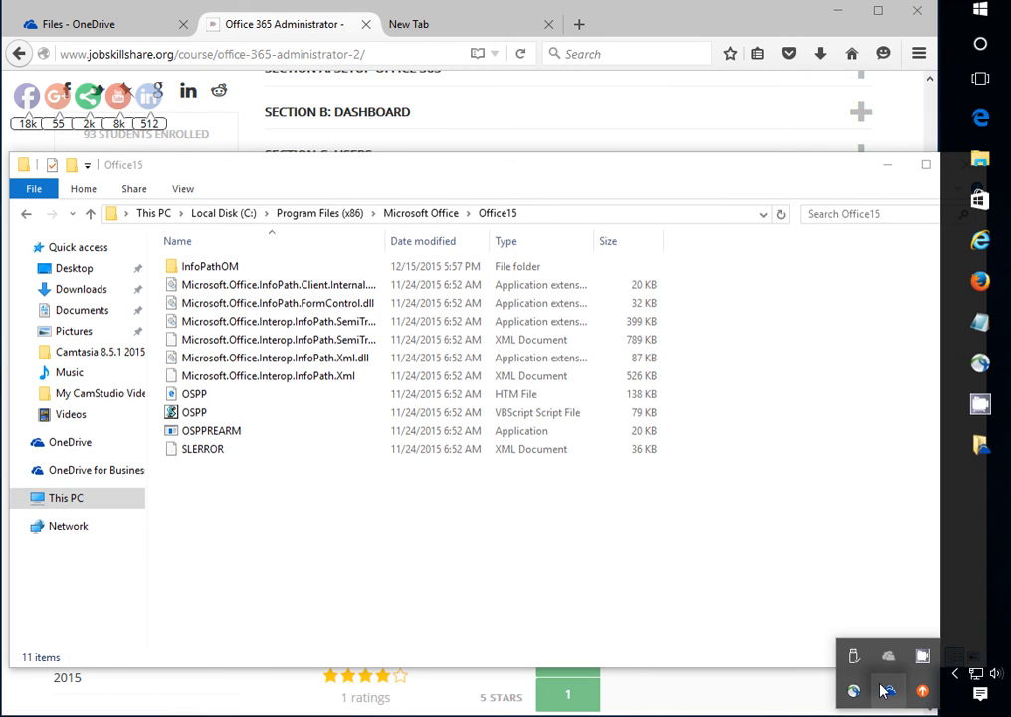
mouse_move(894, 689)
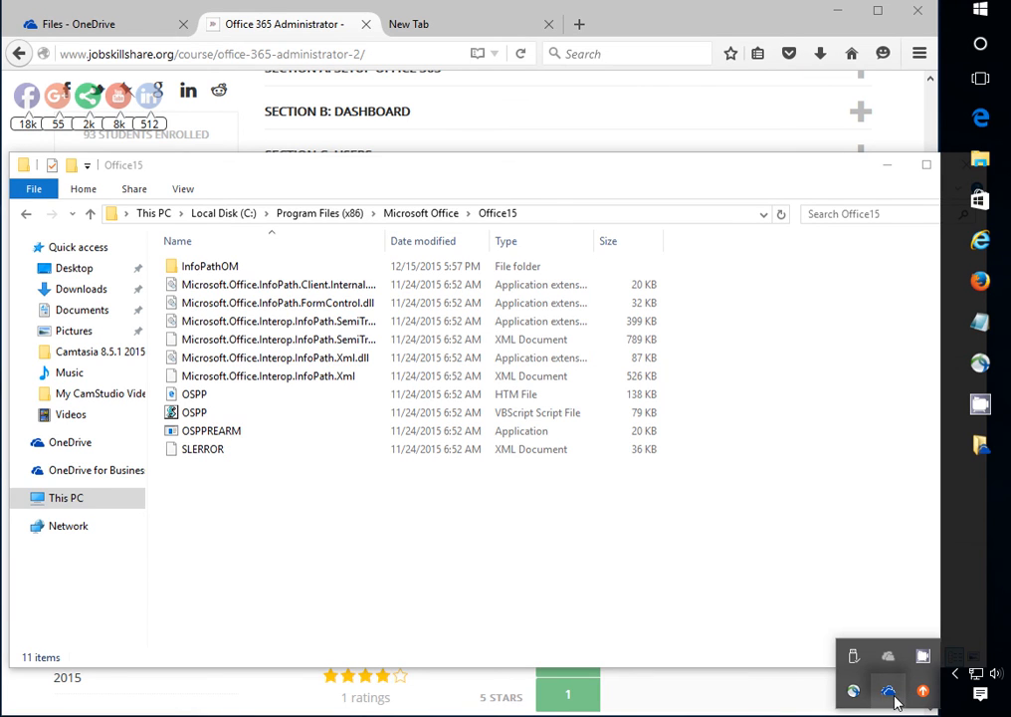
mouse_move(888, 695)
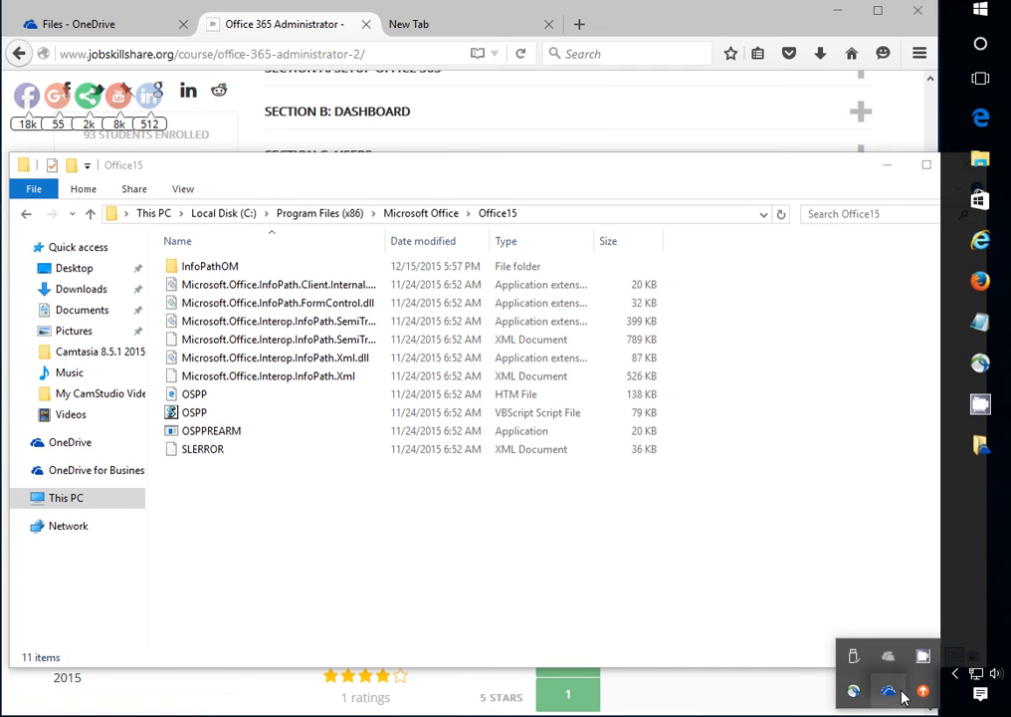
mouse_move(888, 691)
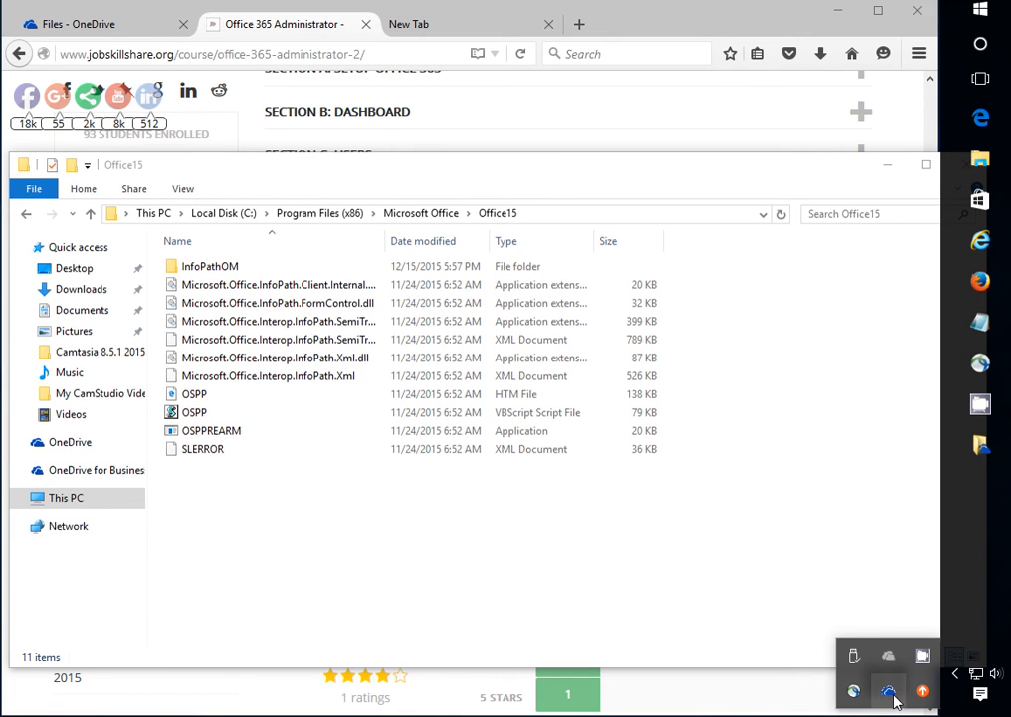
mouse_move(892, 701)
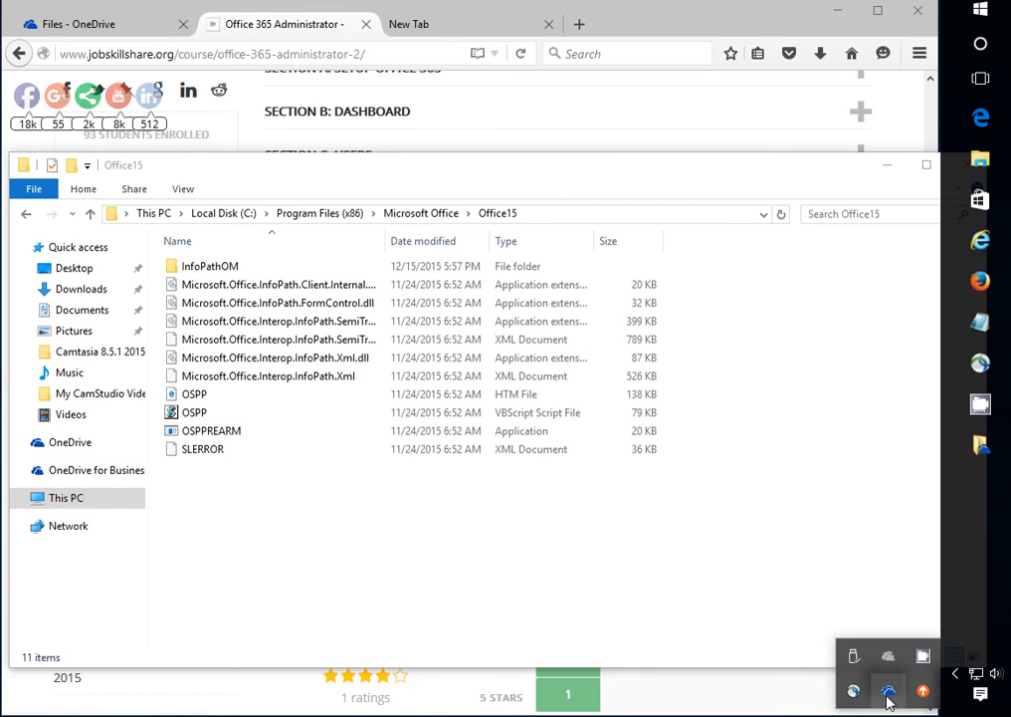
mouse_move(854, 689)
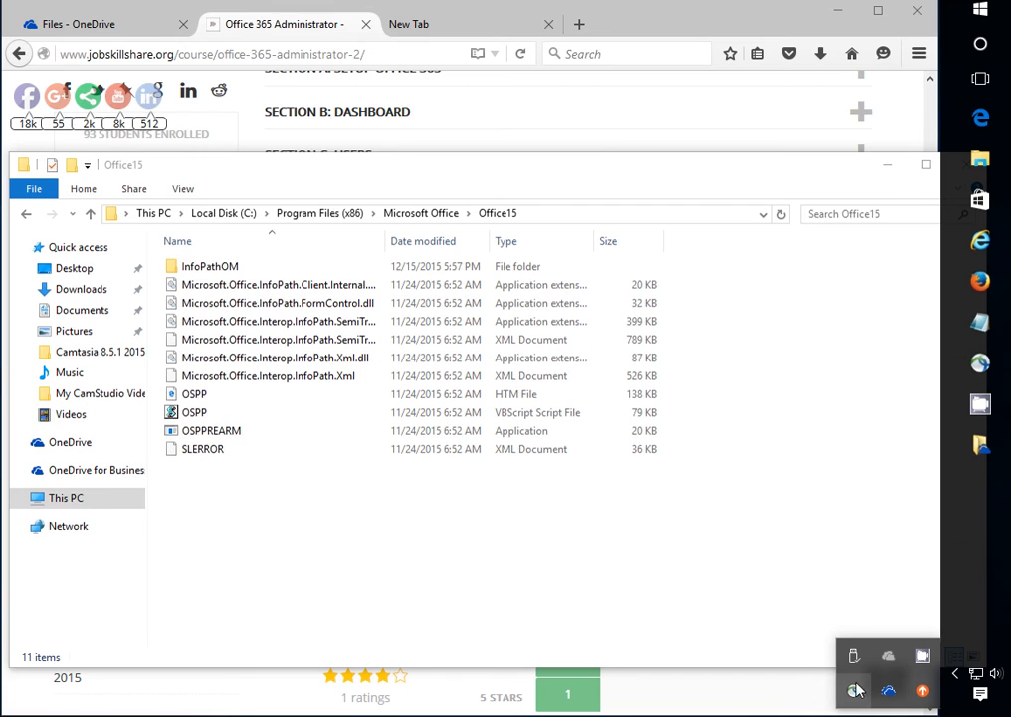
- Close the hidden-icons tray and head to google.com in a new Firefox tab
left_click(203, 450)
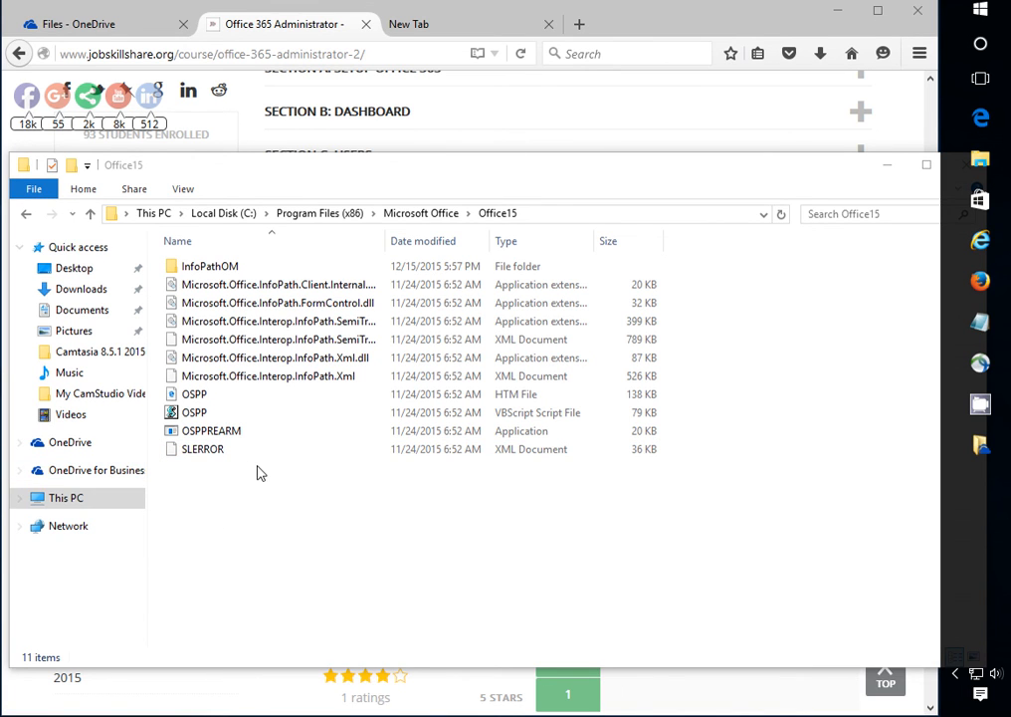
left_click(203, 450)
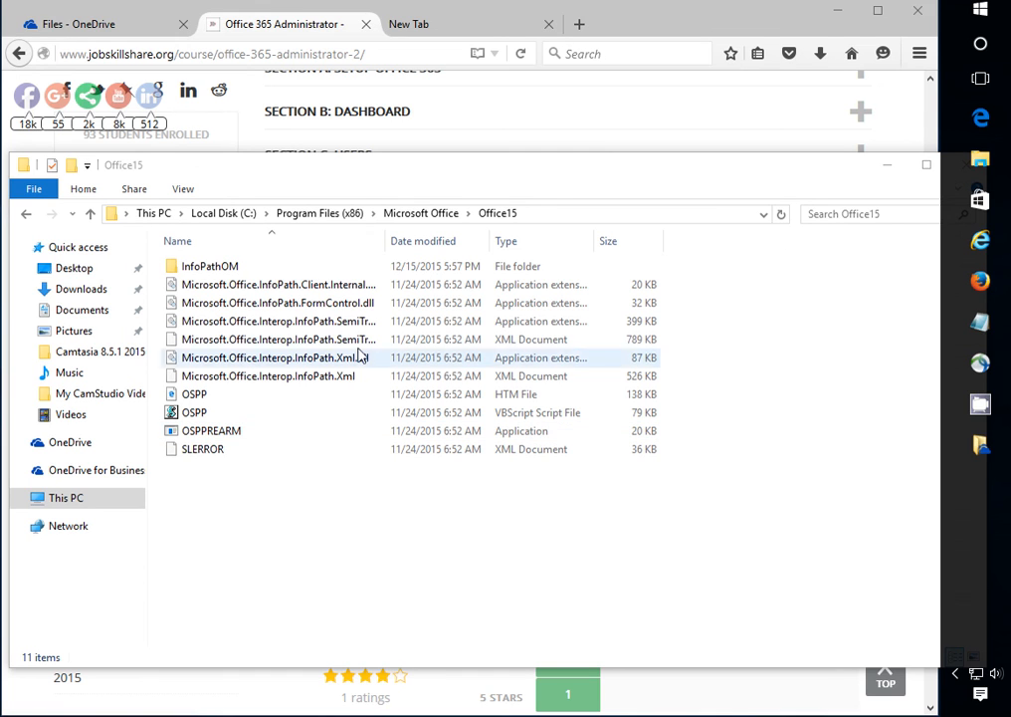
left_click(279, 339)
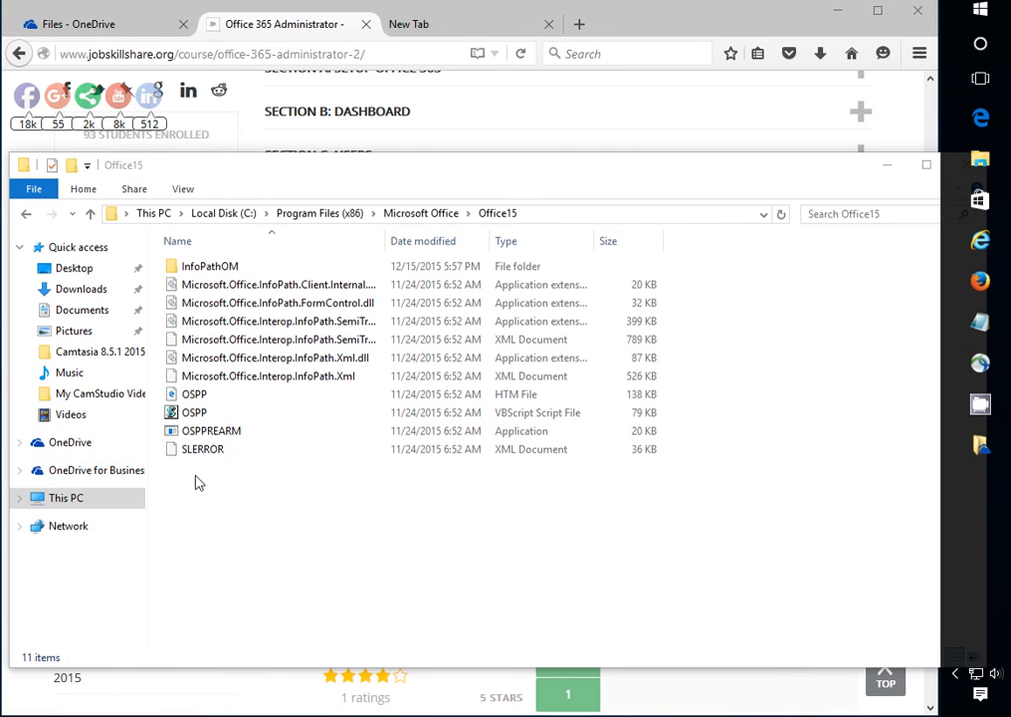
left_click(209, 267)
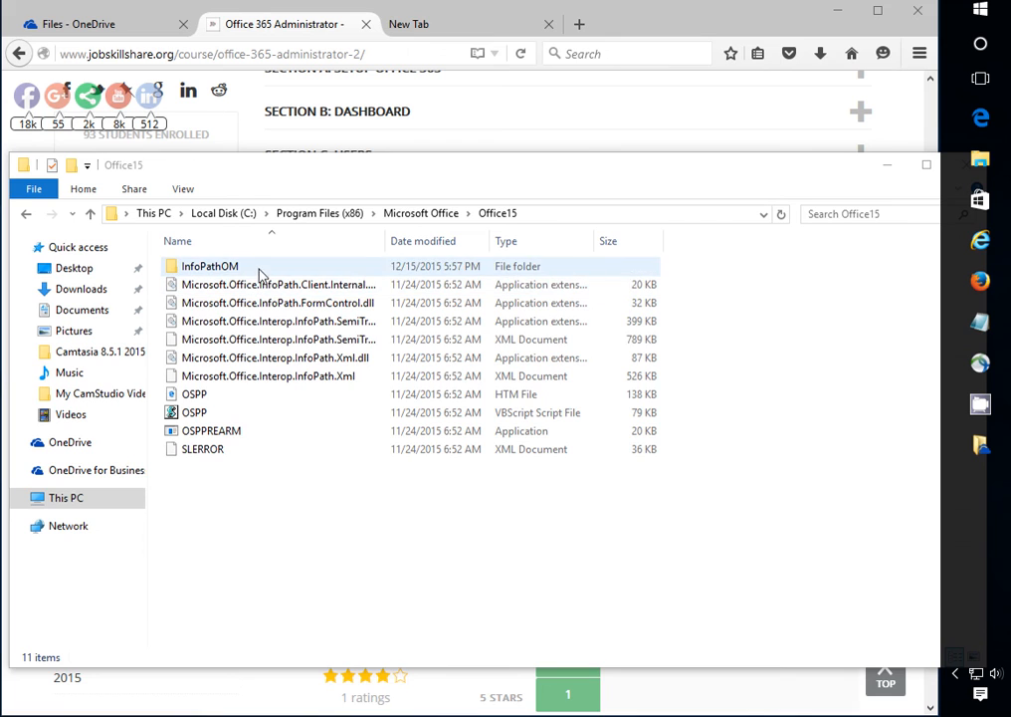
left_click(195, 412)
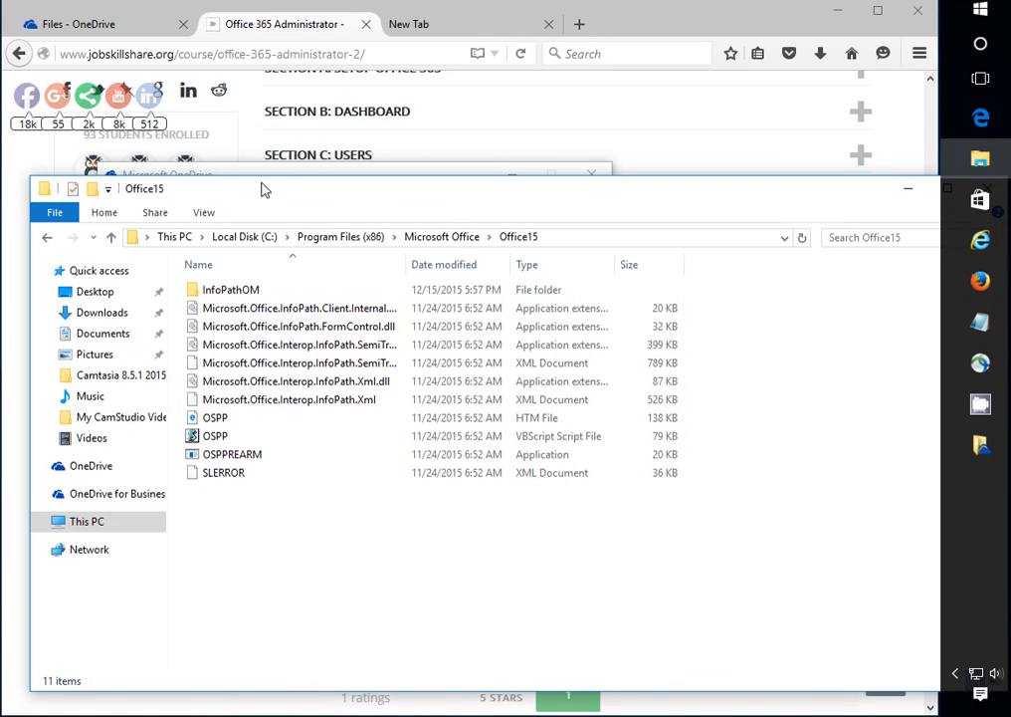
mouse_move(498, 148)
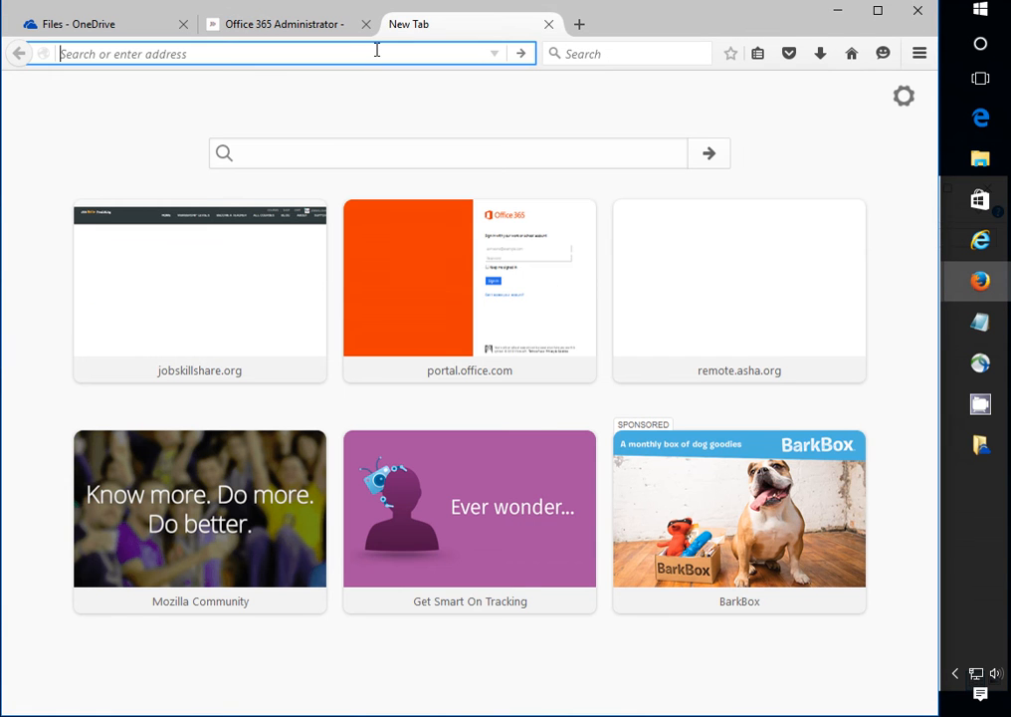
type("google.com/?gws_rd=ssl")
type("onedrive ip")
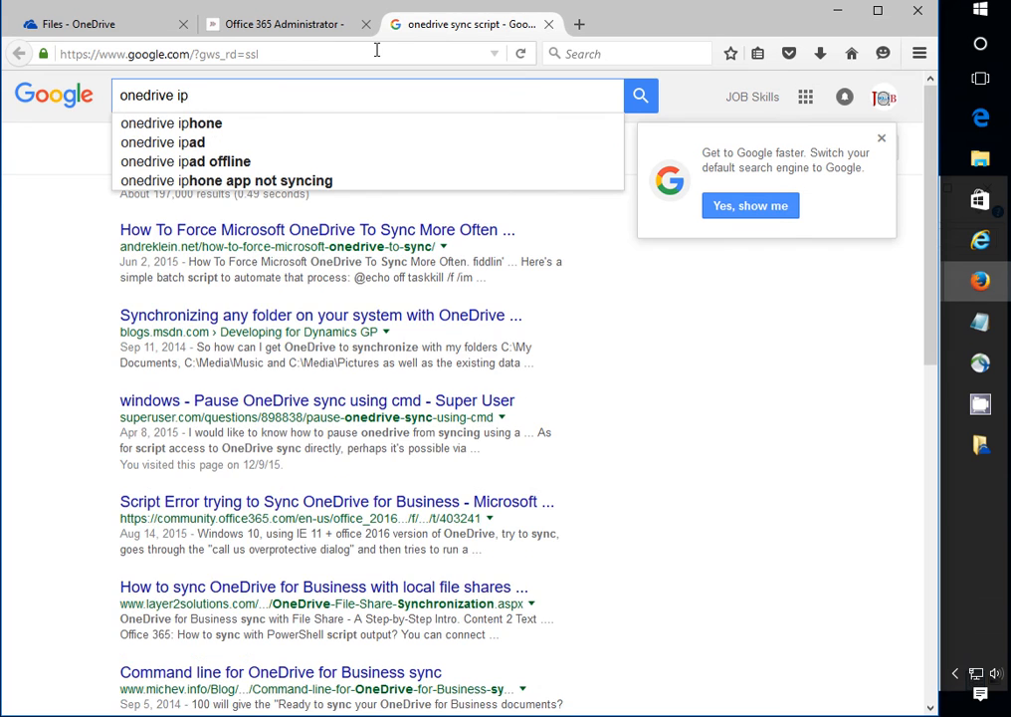
- Search Google for 'onedrive ip addresses' and open the 'List of IPs and URLs used in onedrive?' thread
type("ad")
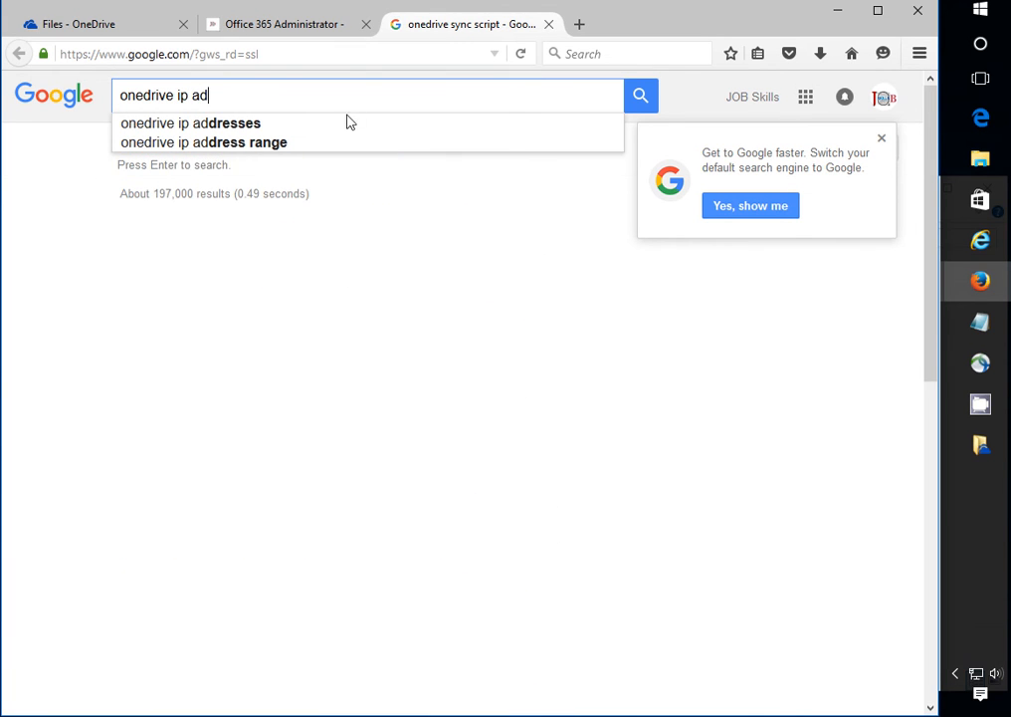
left_click(189, 123)
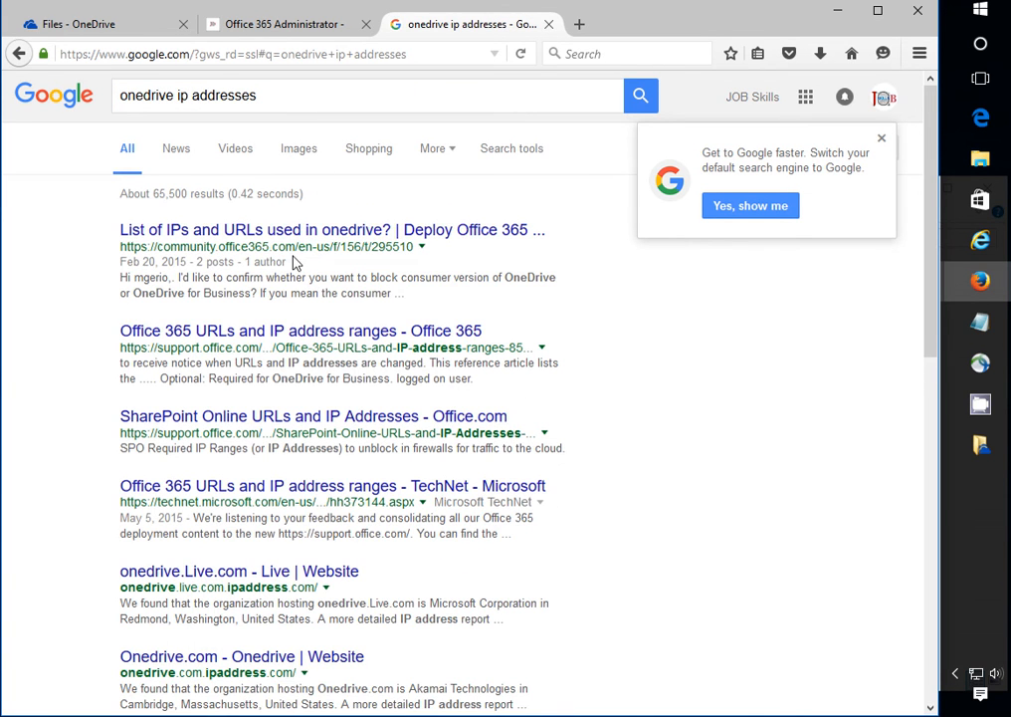
left_click(332, 229)
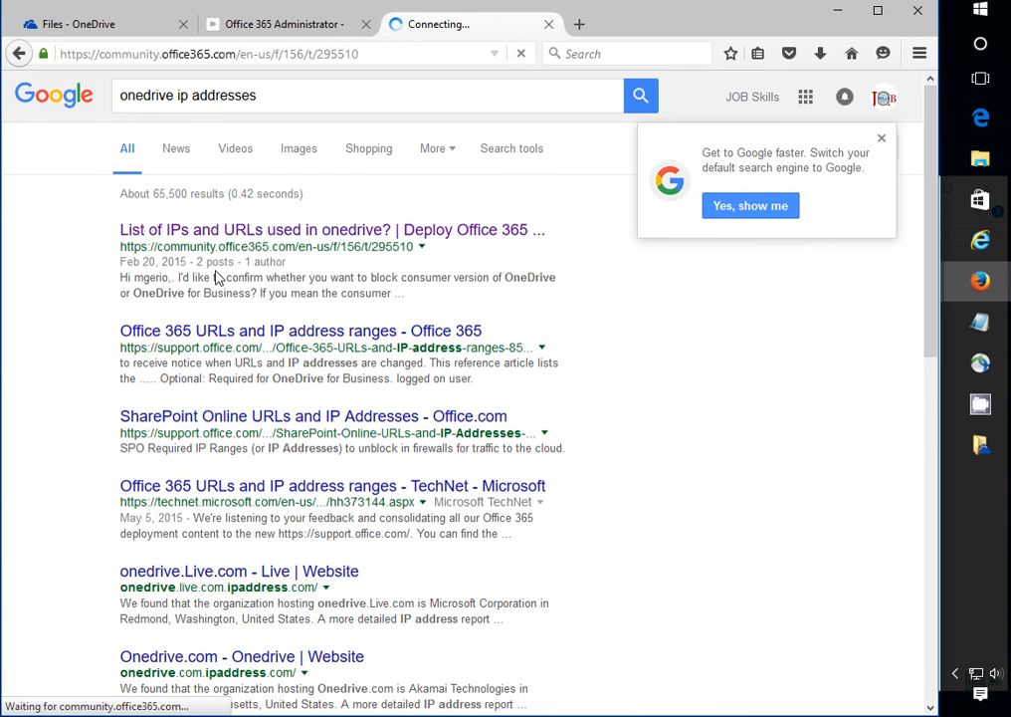
- Follow the suggested answer's link to the Office 365 URLs and IP address ranges article
left_click(331, 229)
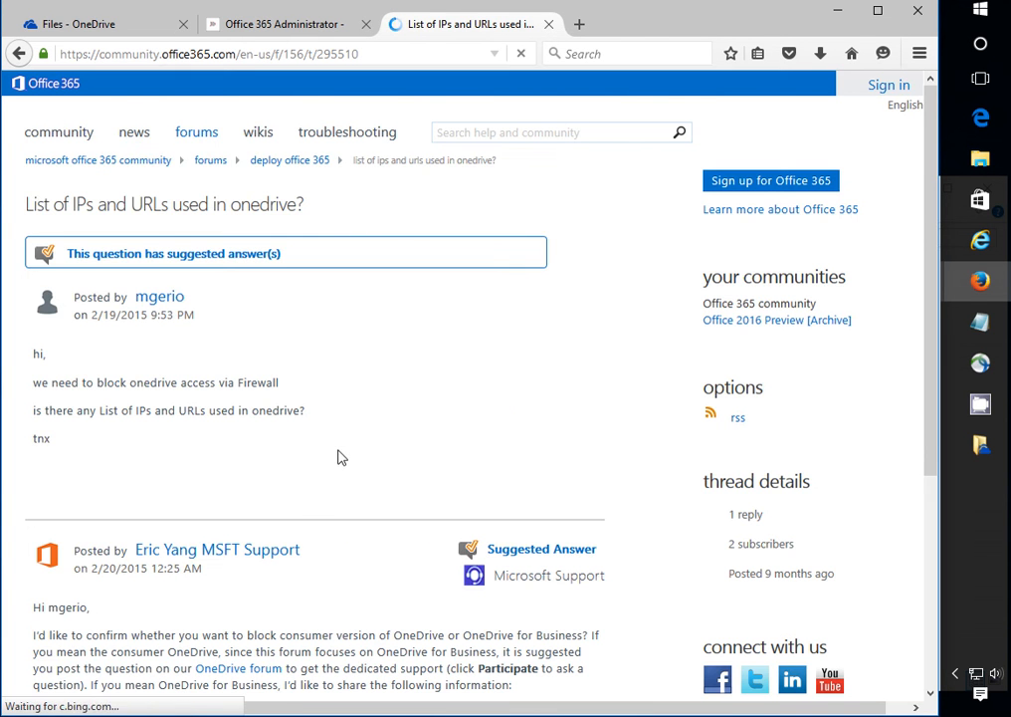
scroll("down", 3)
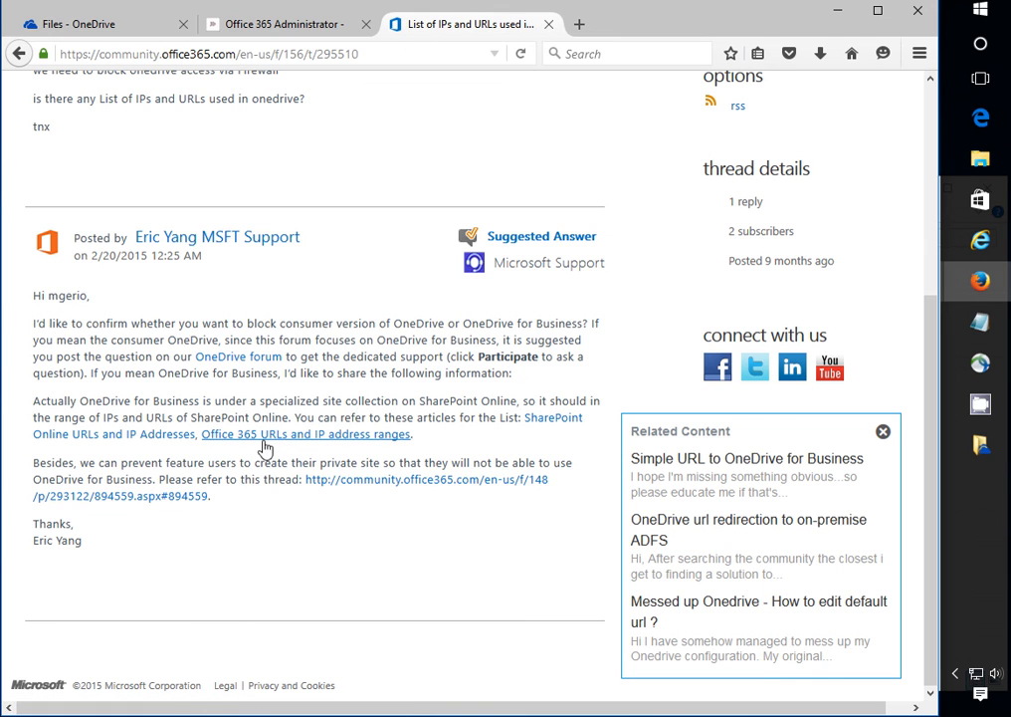
mouse_move(330, 442)
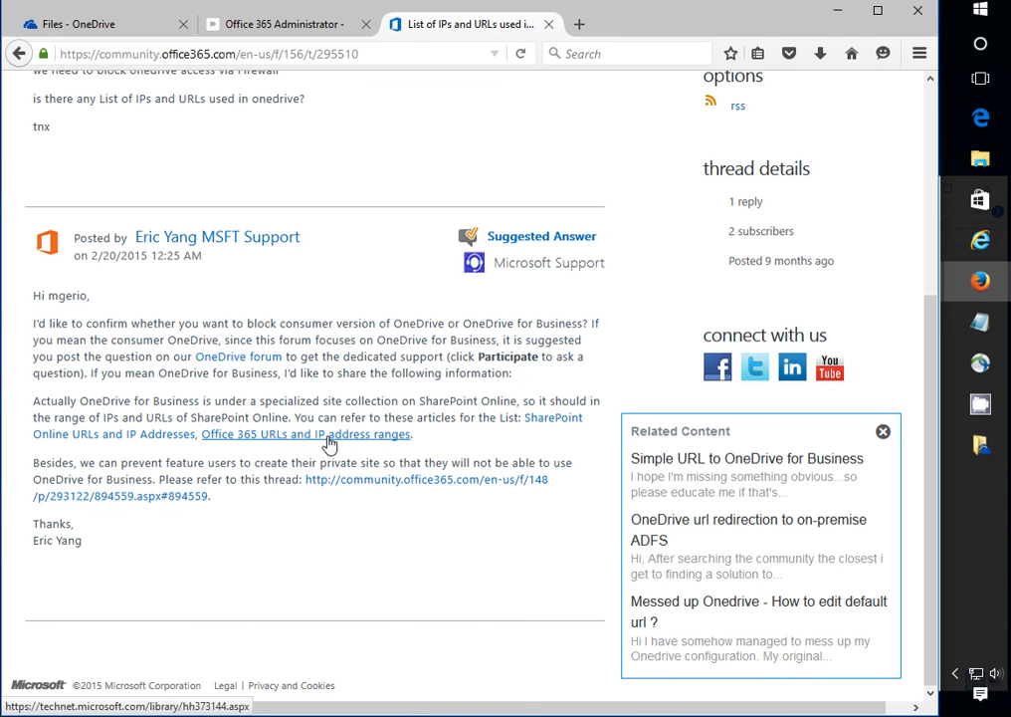
left_click(305, 434)
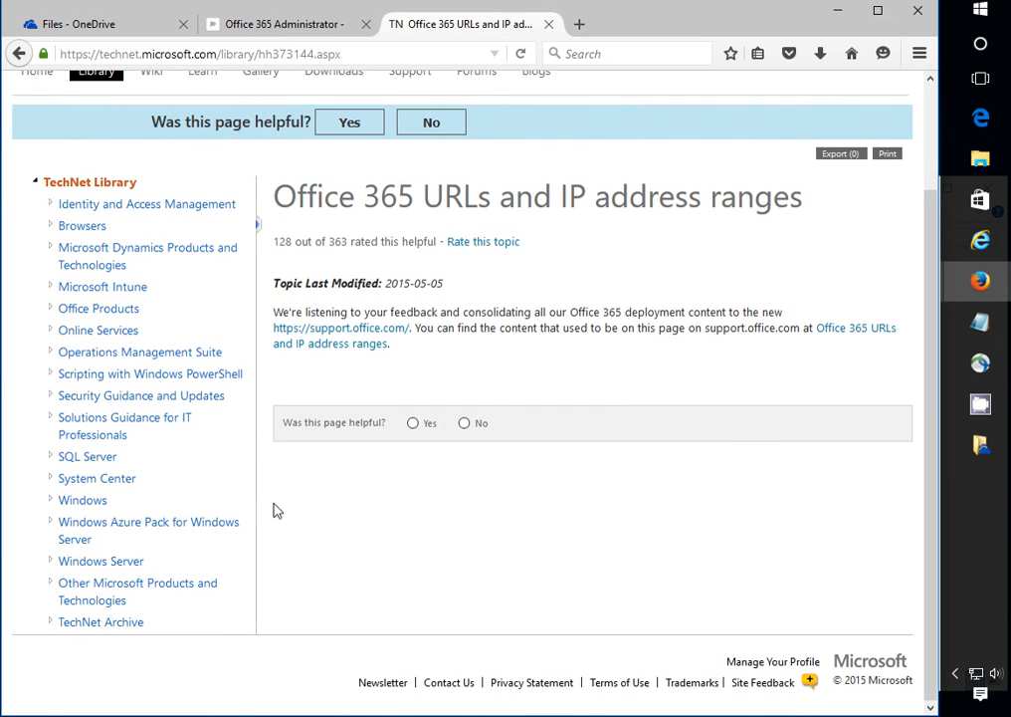
mouse_move(191, 336)
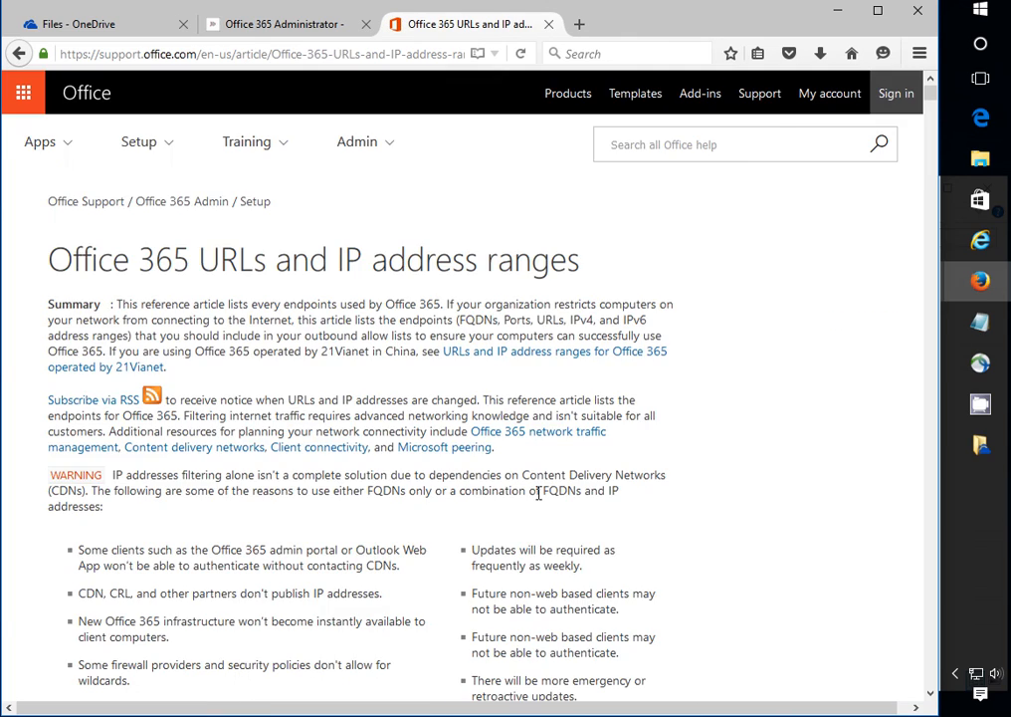
- Scroll past the endpoint table to the Portal and Identity IPv4 and IPv6 address lists
scroll("down", 3)
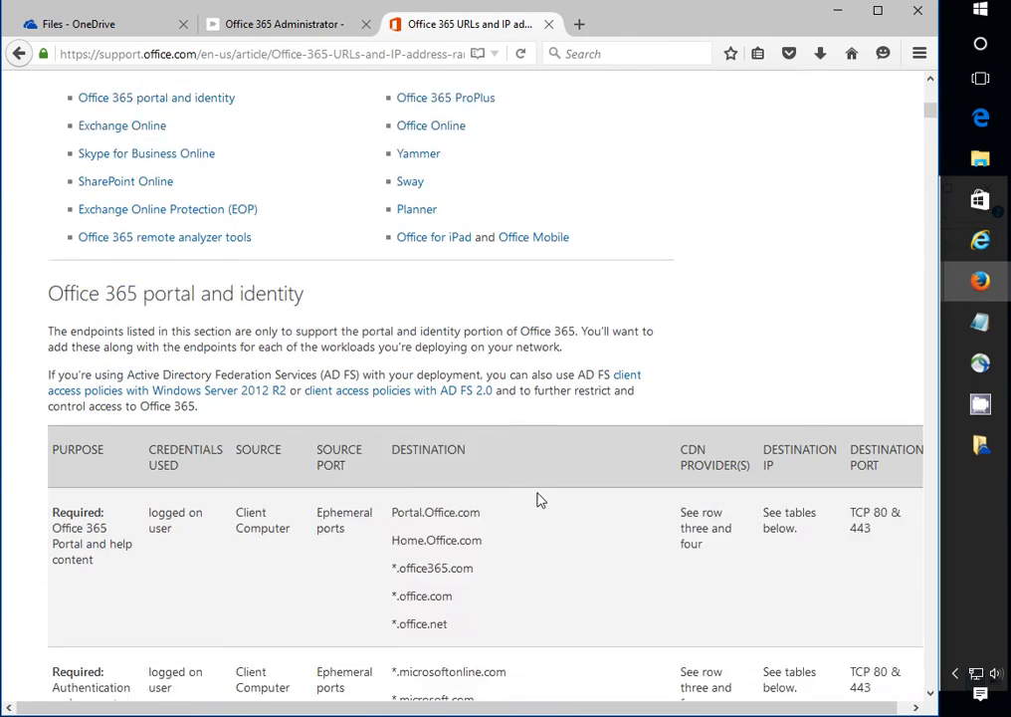
scroll("down", 3)
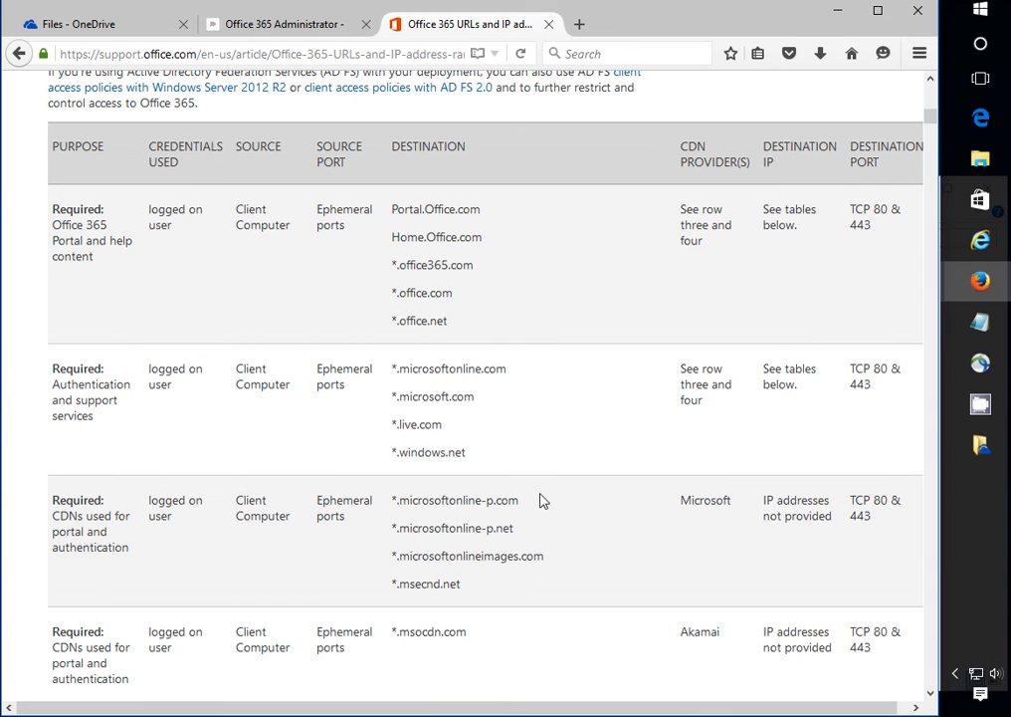
mouse_move(606, 394)
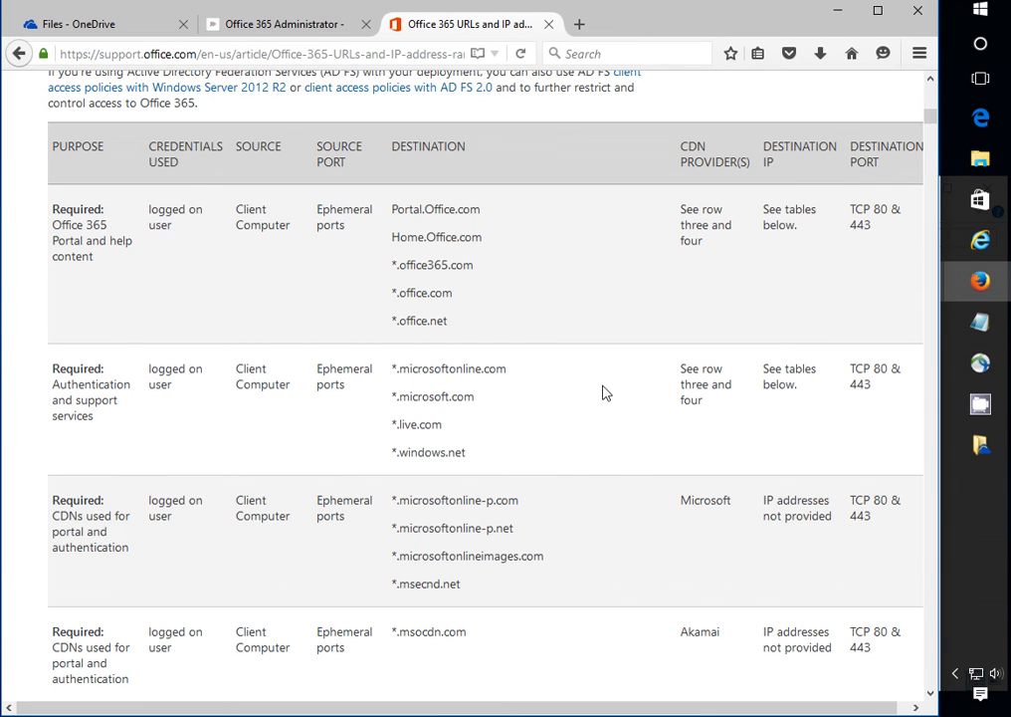
mouse_move(393, 213)
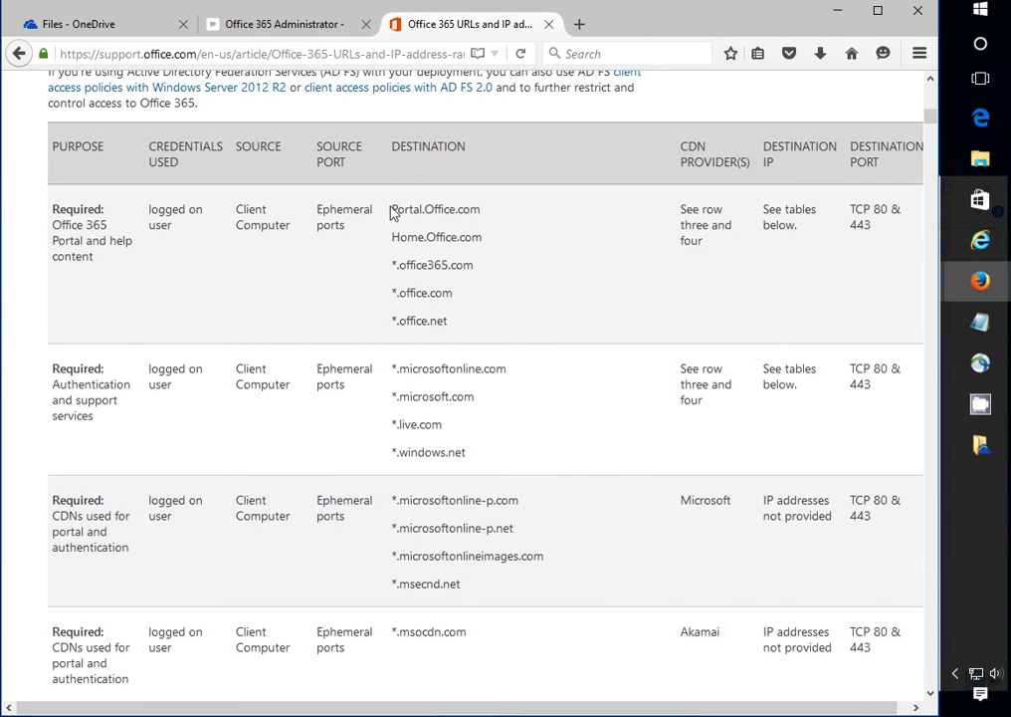
scroll("down", 3)
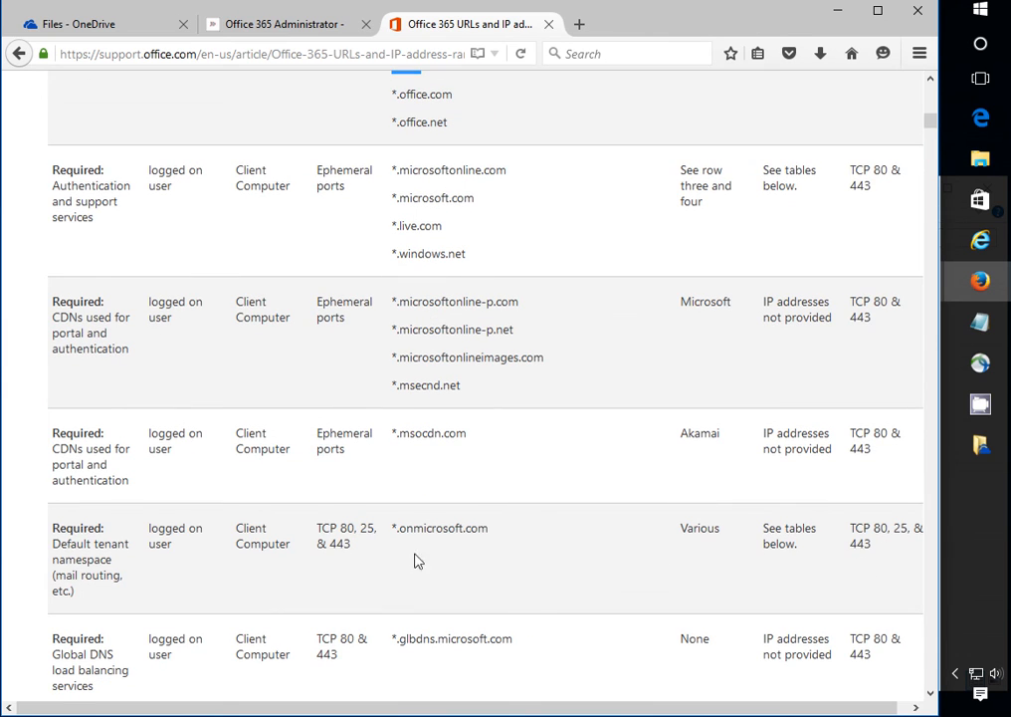
scroll("down", 3)
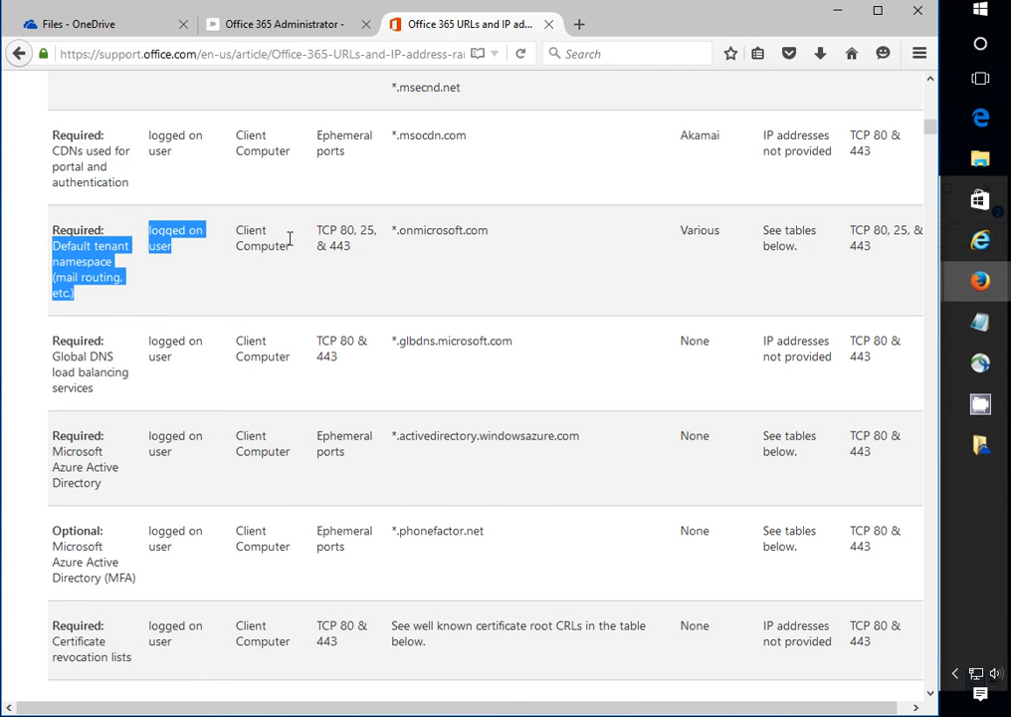
scroll("down", 3)
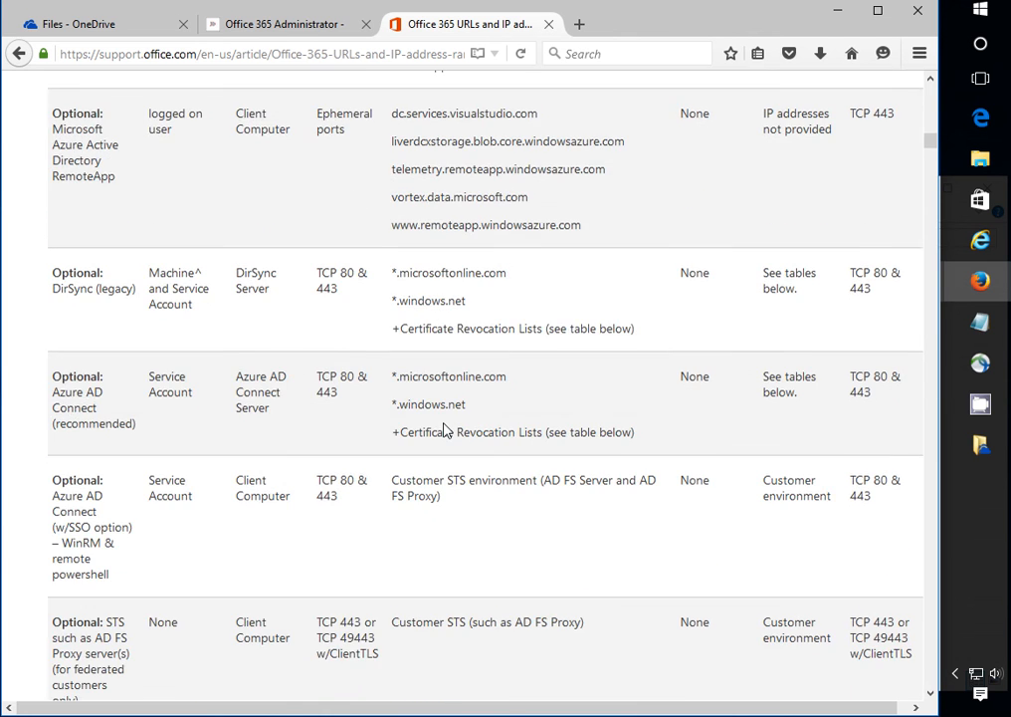
scroll("down", 3)
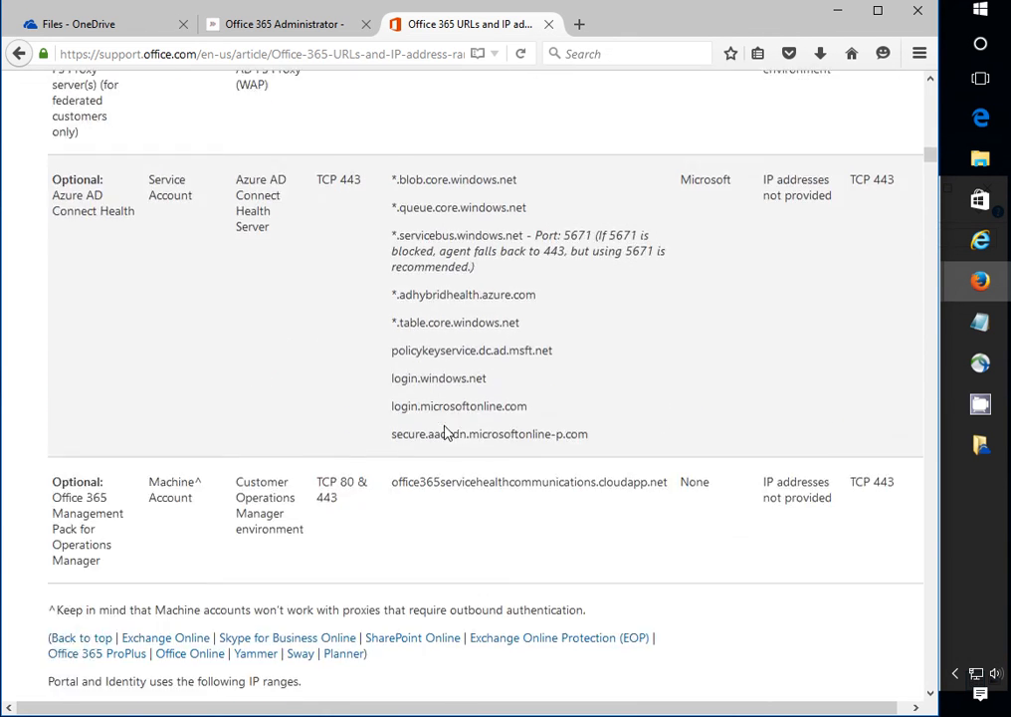
scroll("down", 3)
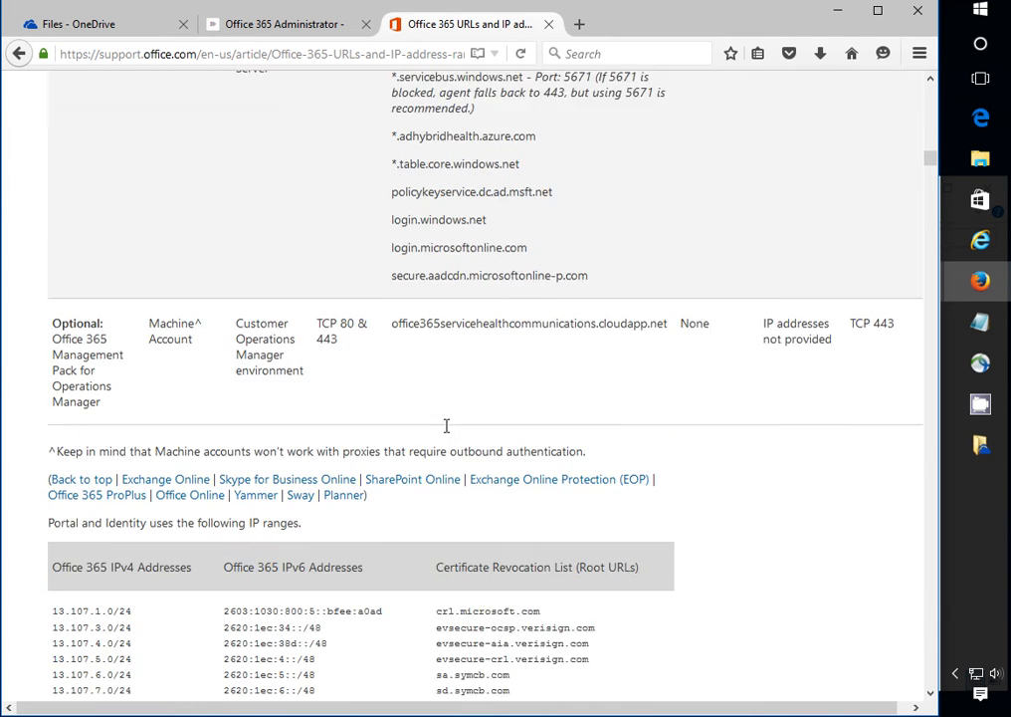
scroll("down", 3)
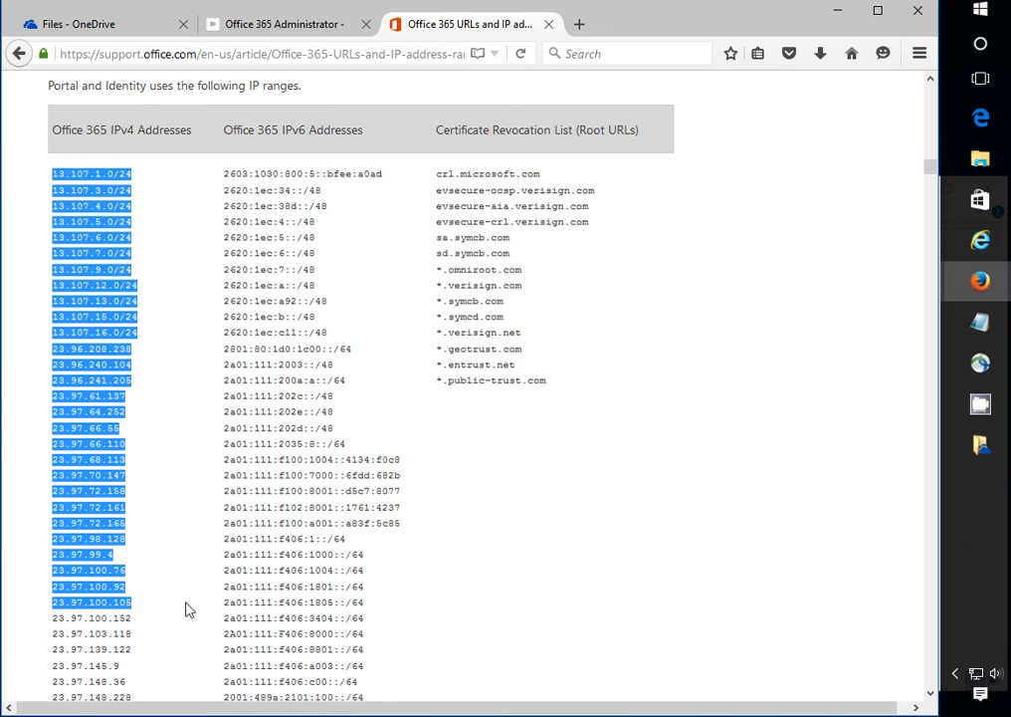
scroll("down", 3)
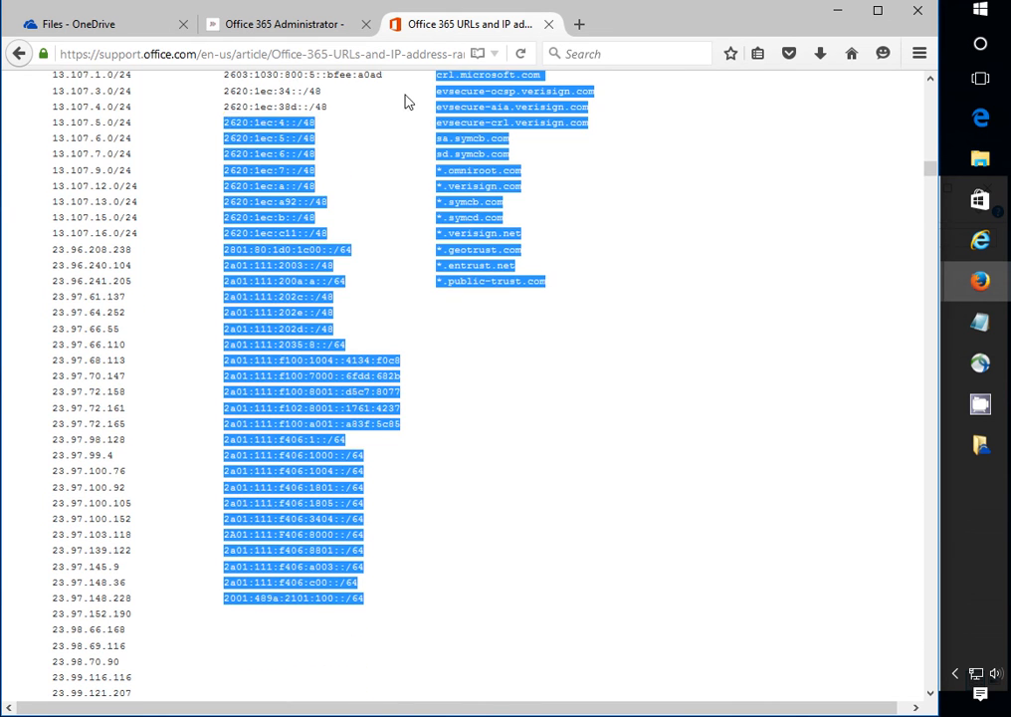
scroll("down", 3)
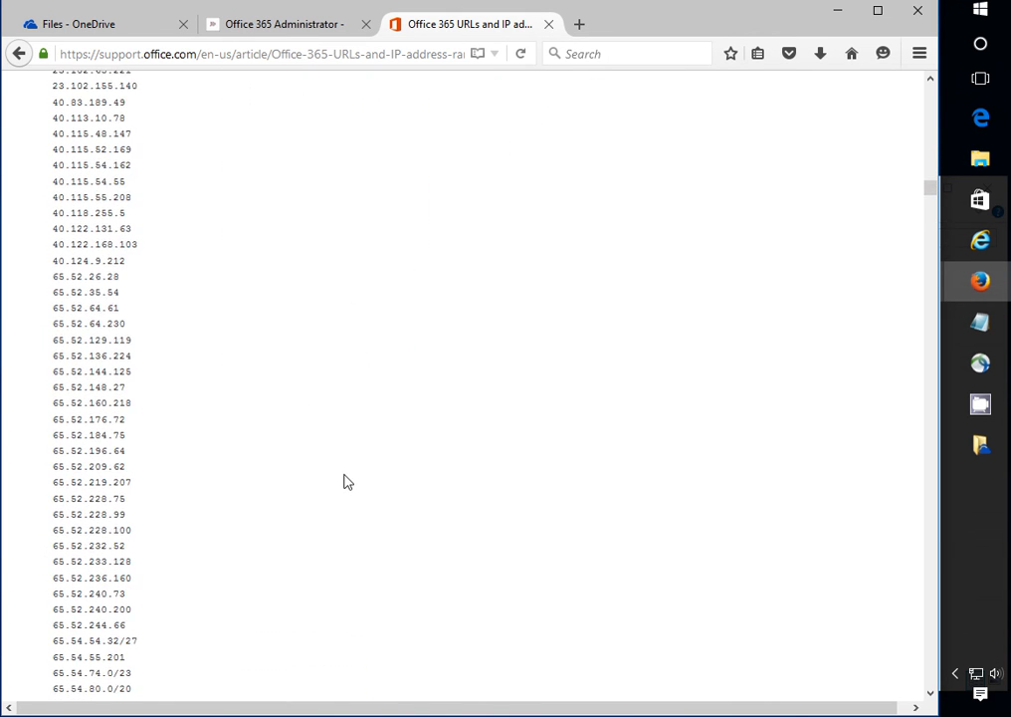
- Point out one IP address in the IPv4 list and continue down through the address ranges
scroll("down", 3)
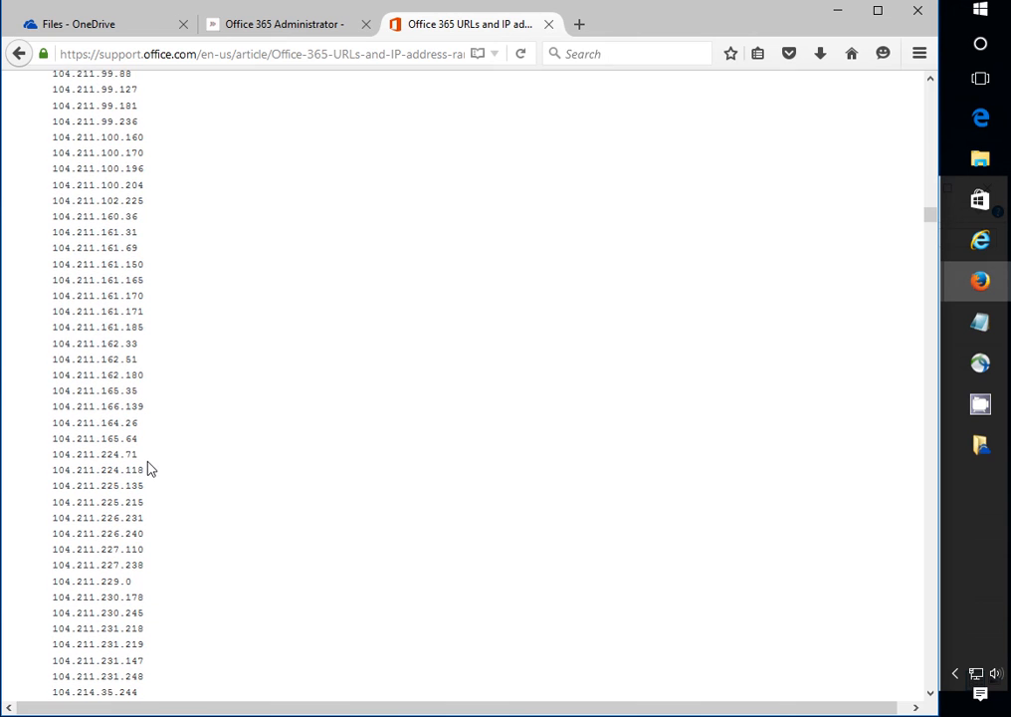
mouse_move(207, 398)
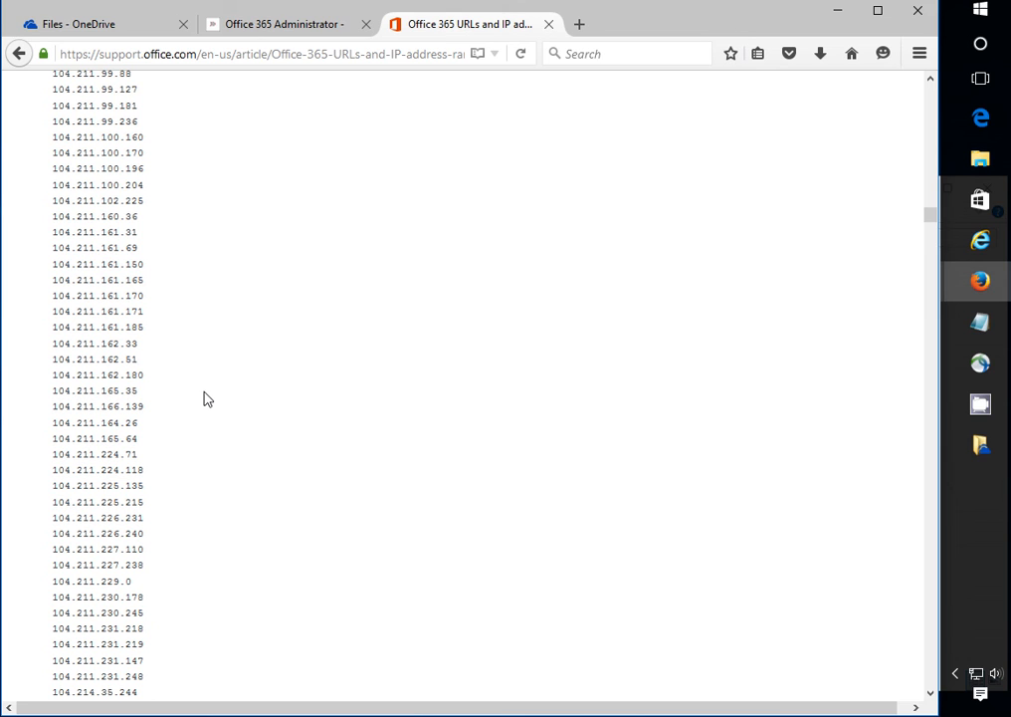
double_click(95, 407)
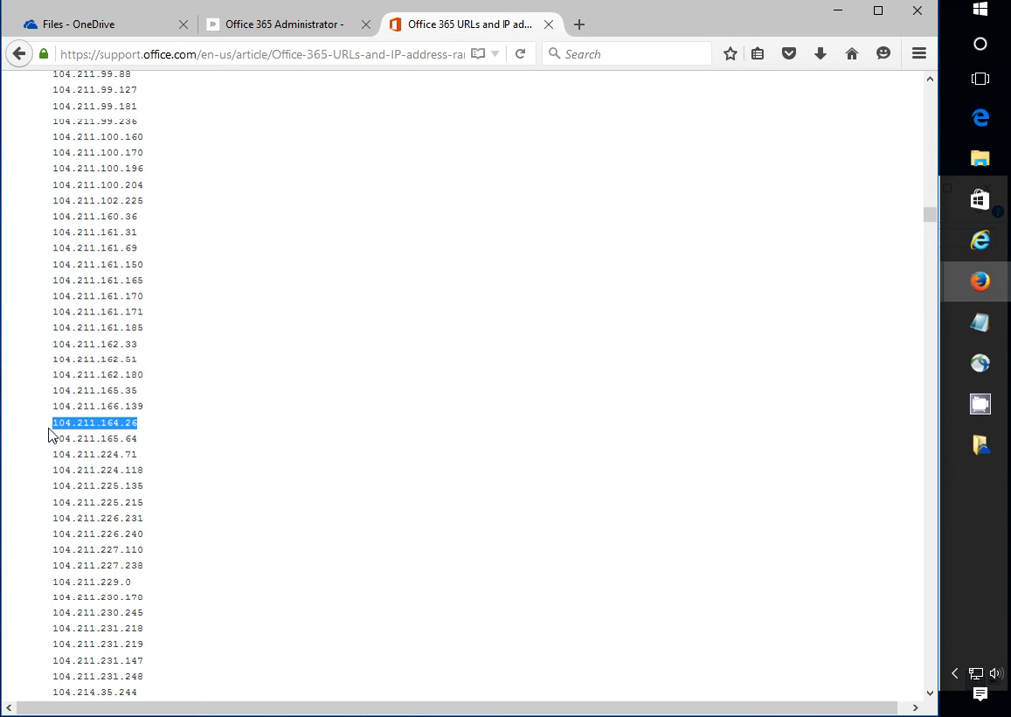
scroll("down", 3)
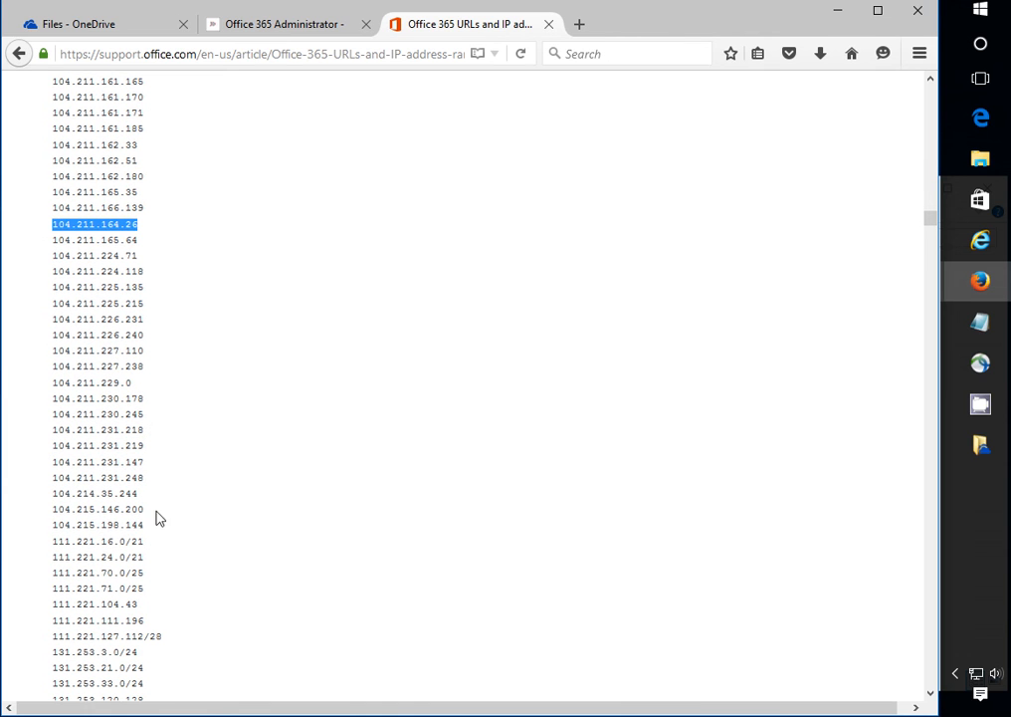
mouse_move(167, 595)
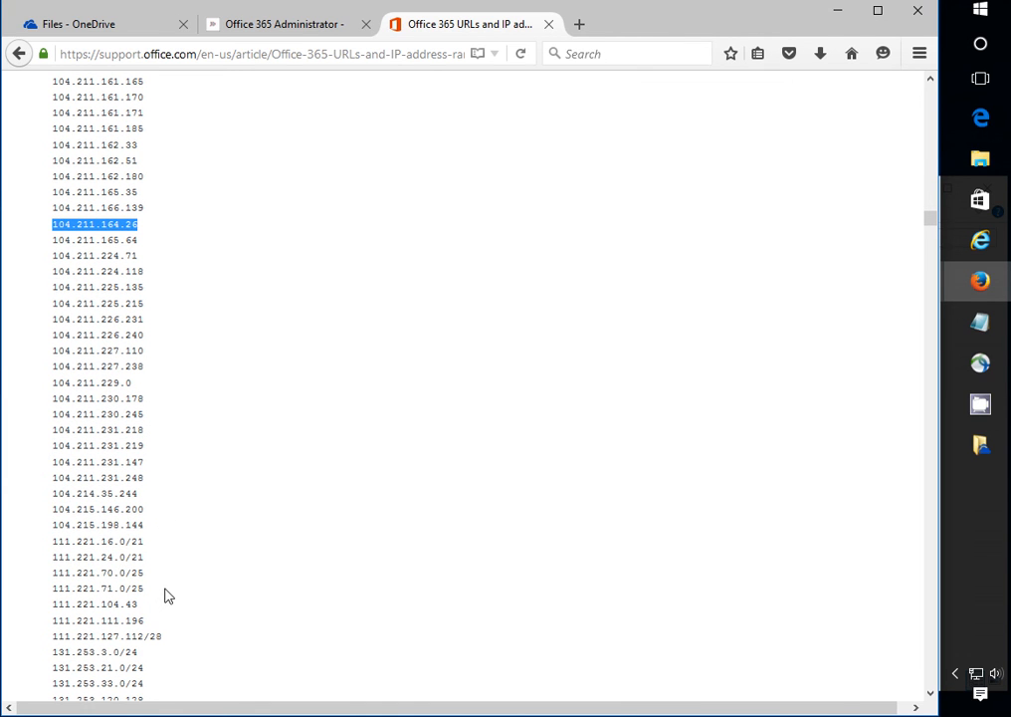
scroll("down", 3)
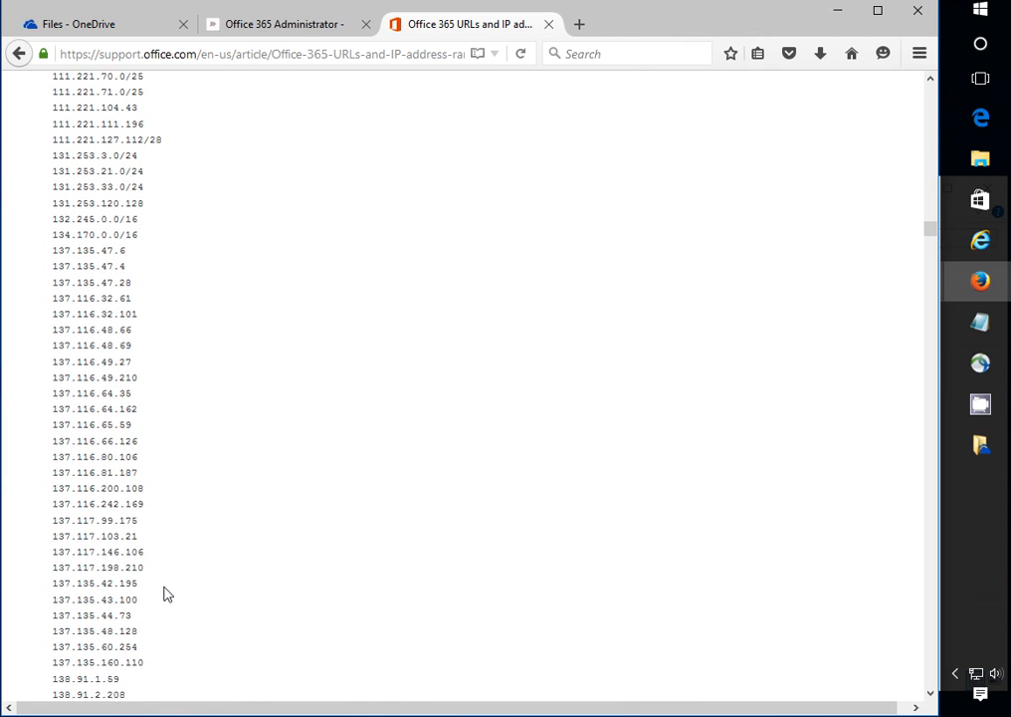
scroll("down", 3)
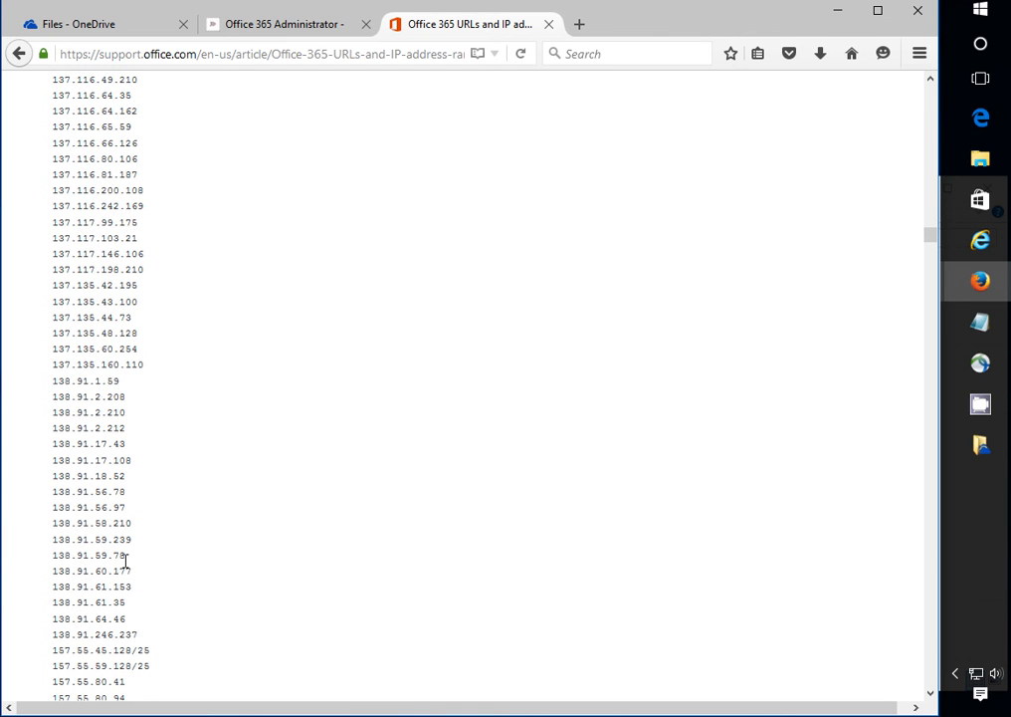
mouse_move(150, 557)
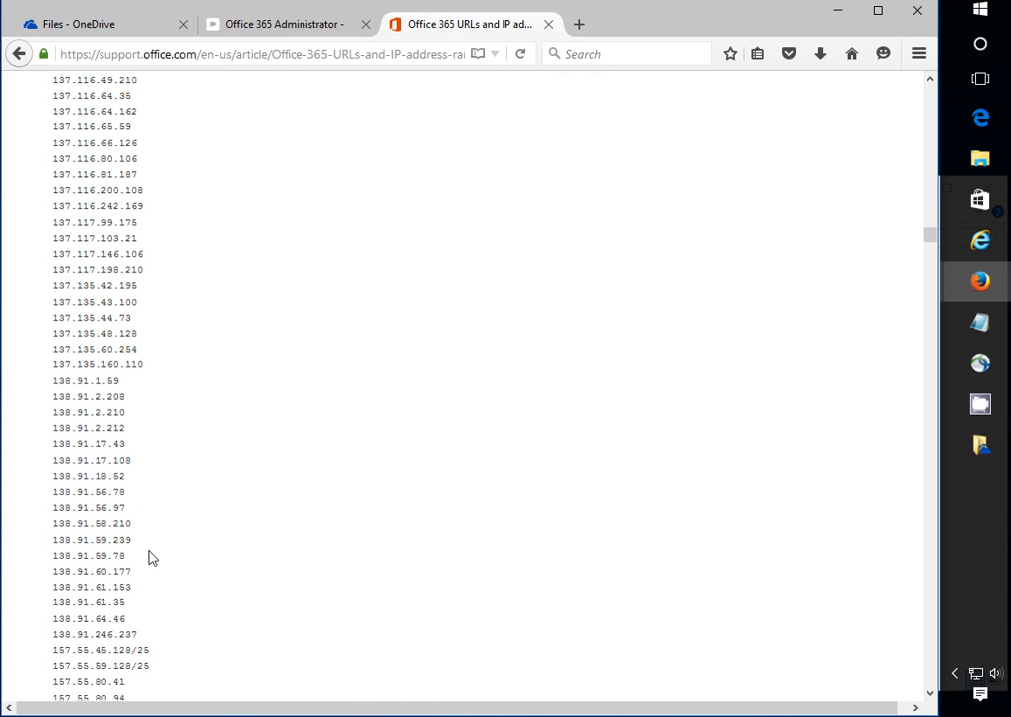
- Continue through the remaining IP lists to the Skype for Business Online ranges table
scroll("down", 3)
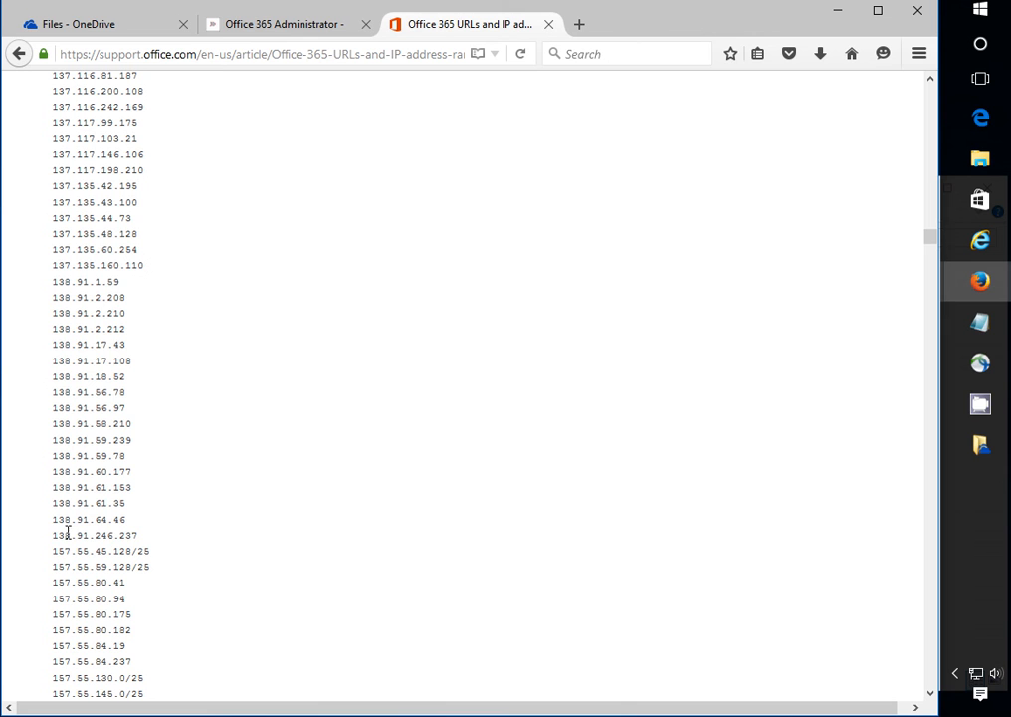
scroll("down", 3)
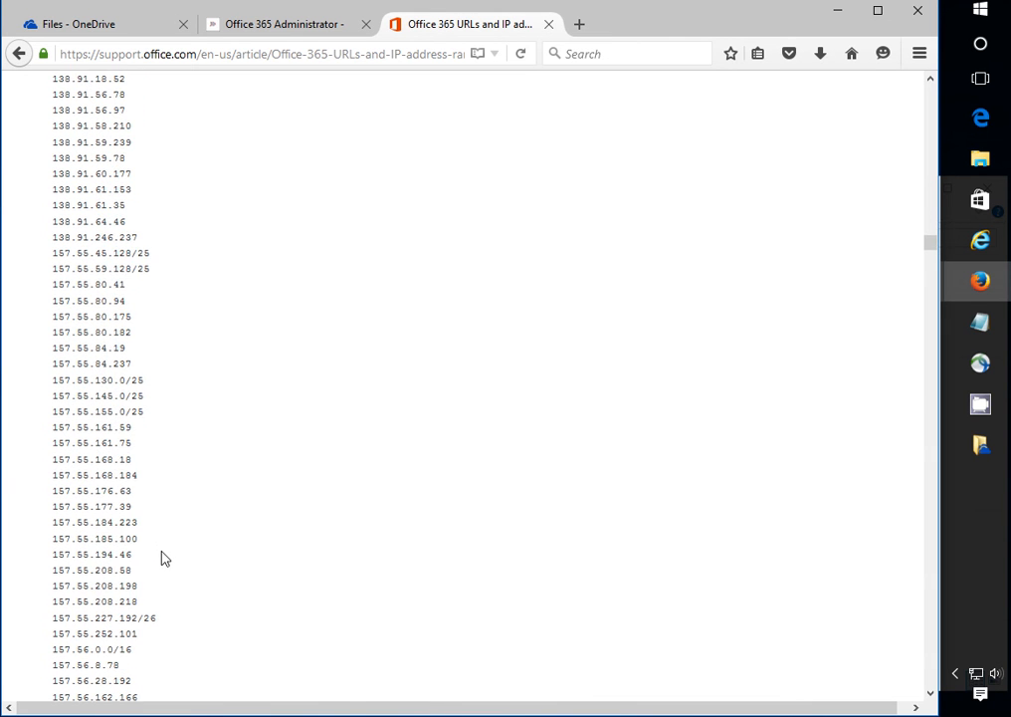
scroll("down", 3)
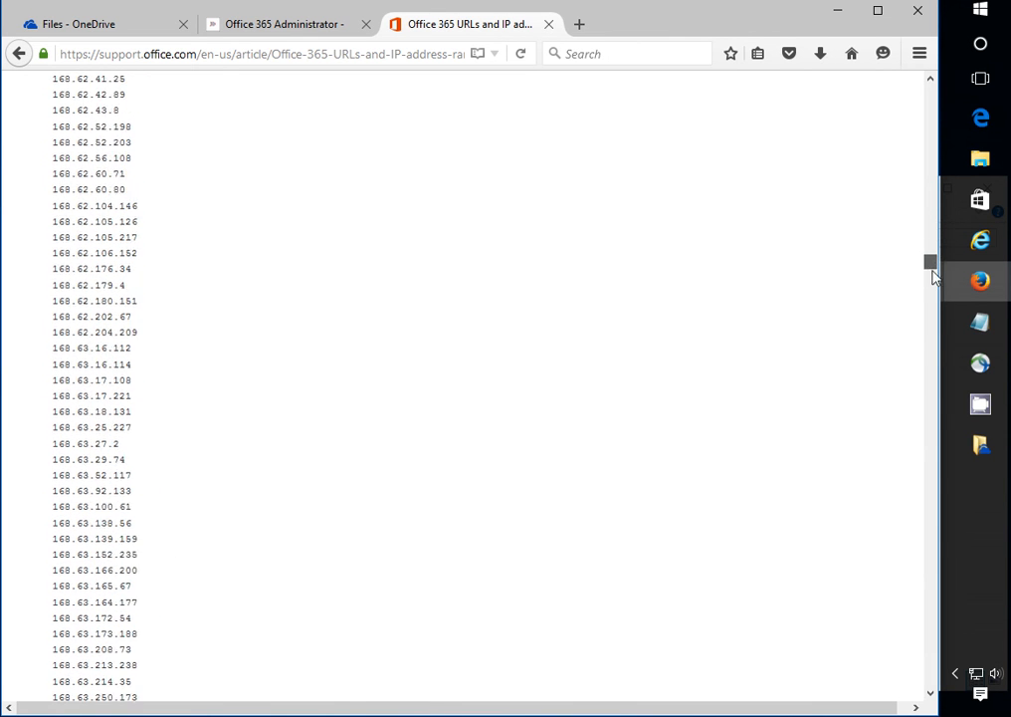
scroll("down", 3)
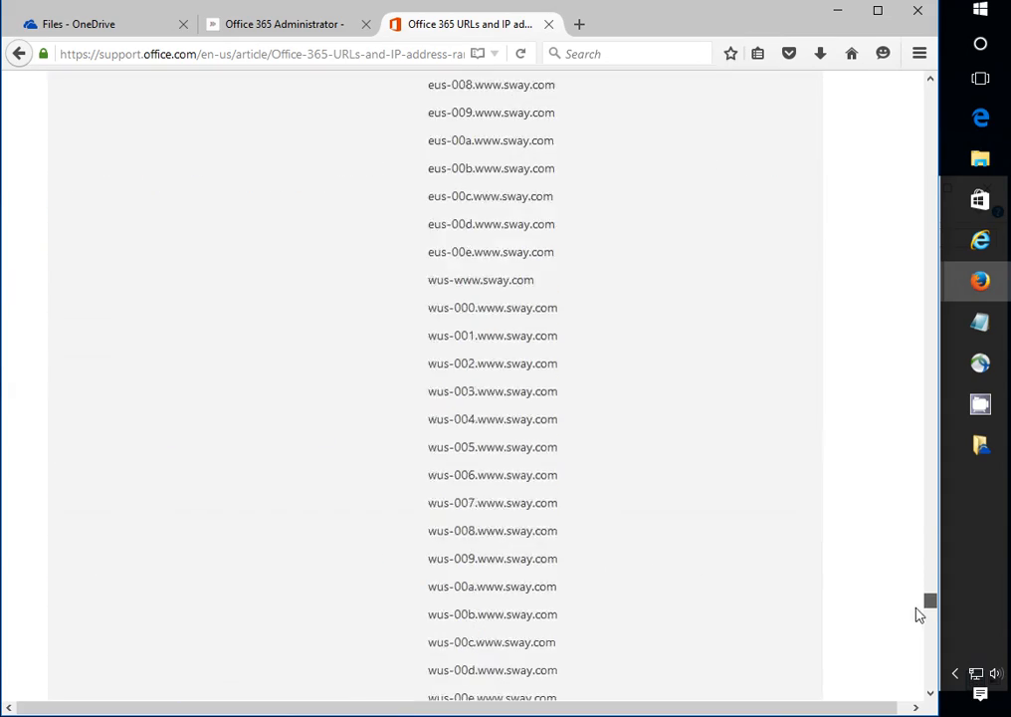
scroll("down", 3)
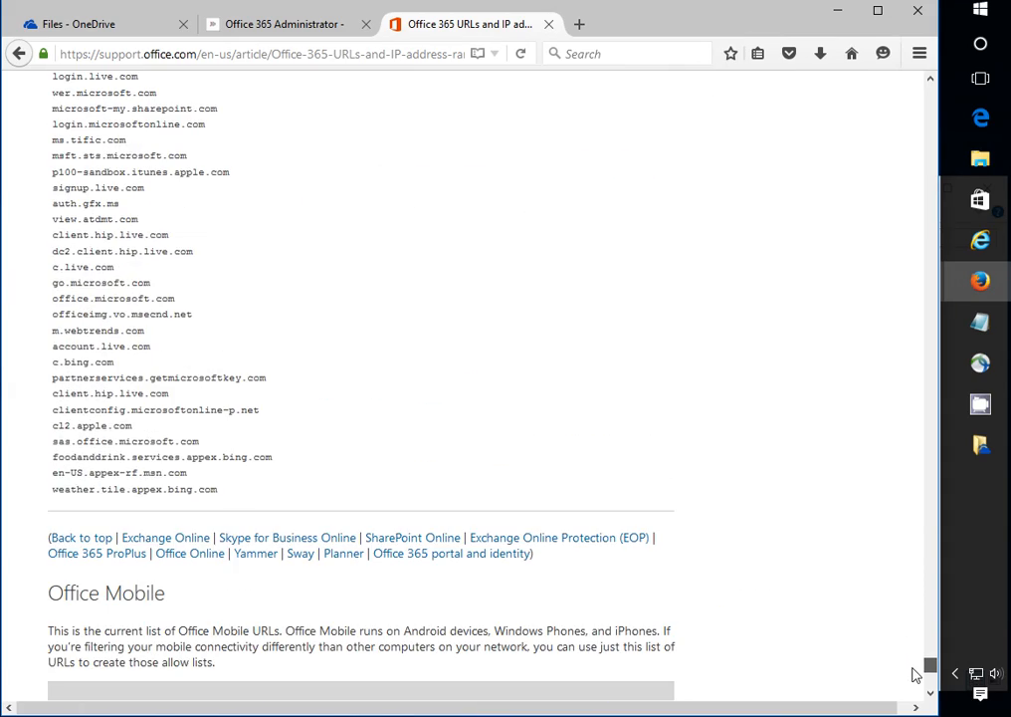
scroll("up", 3)
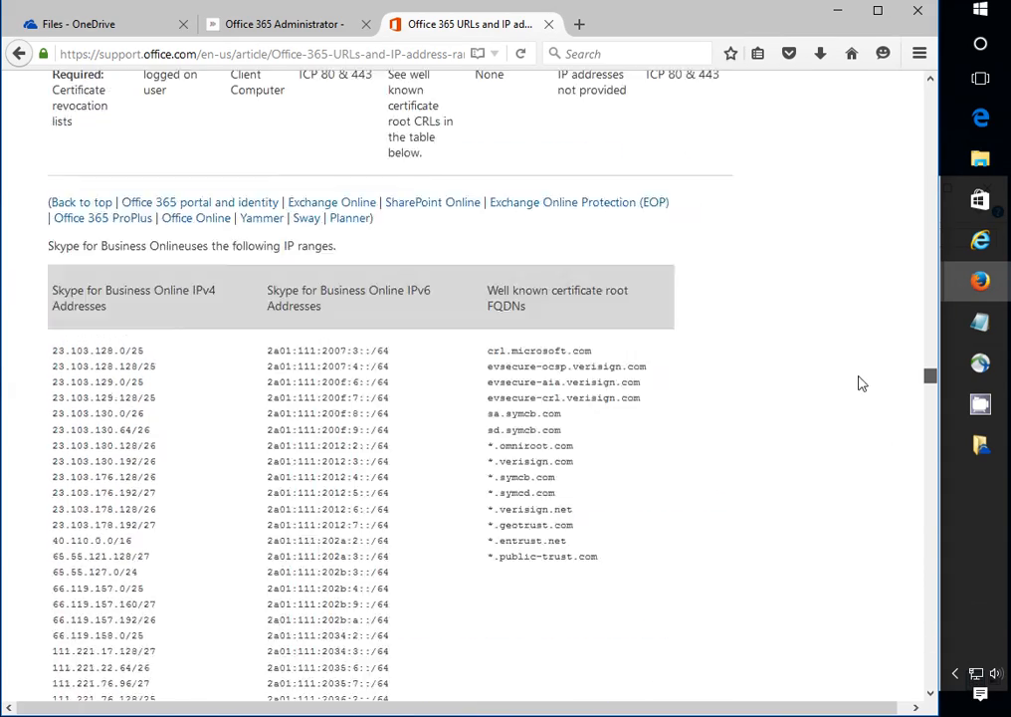
scroll("down", 3)
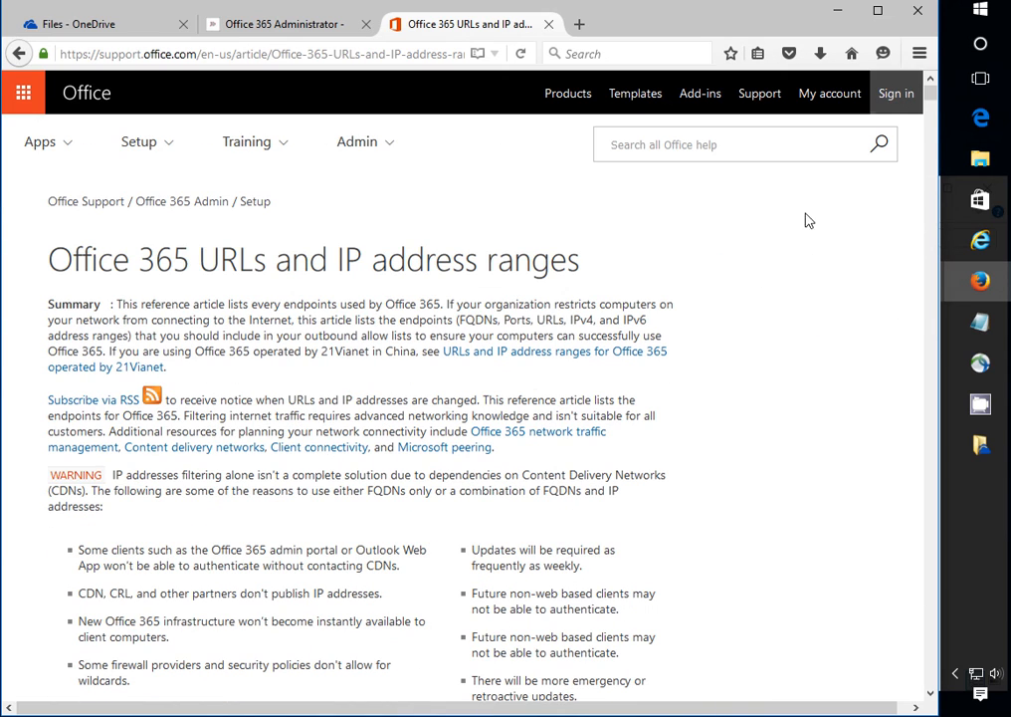
- Return to the top of the article and select the title 'Office 365 URLs and IP address ranges'
left_click_drag(387, 258, 538, 302)
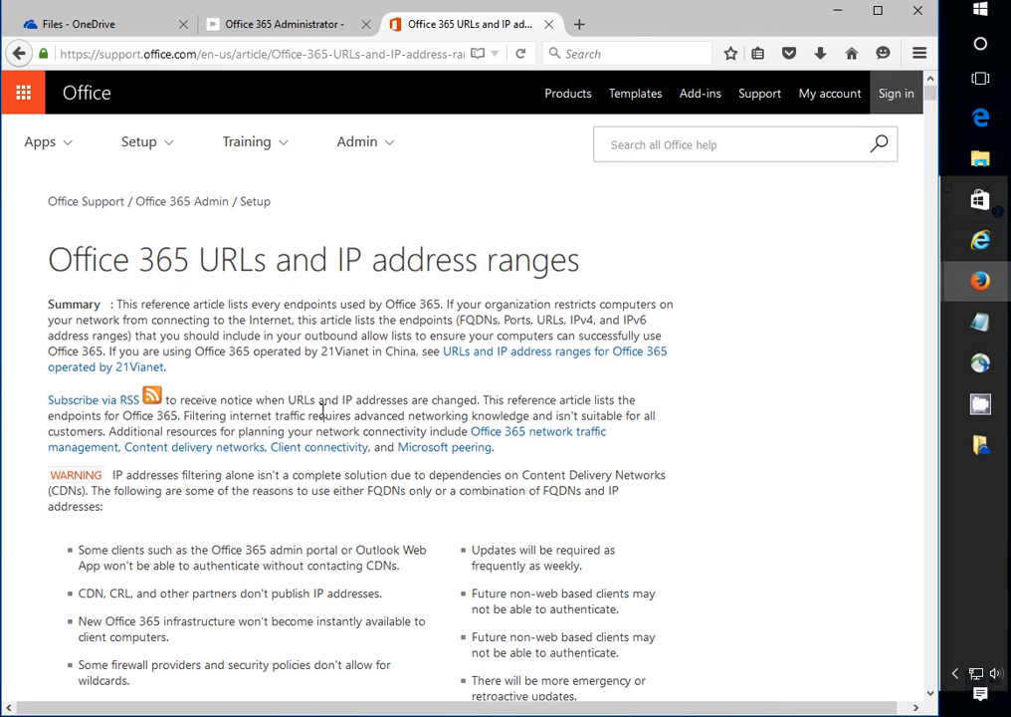
triple_click(315, 258)
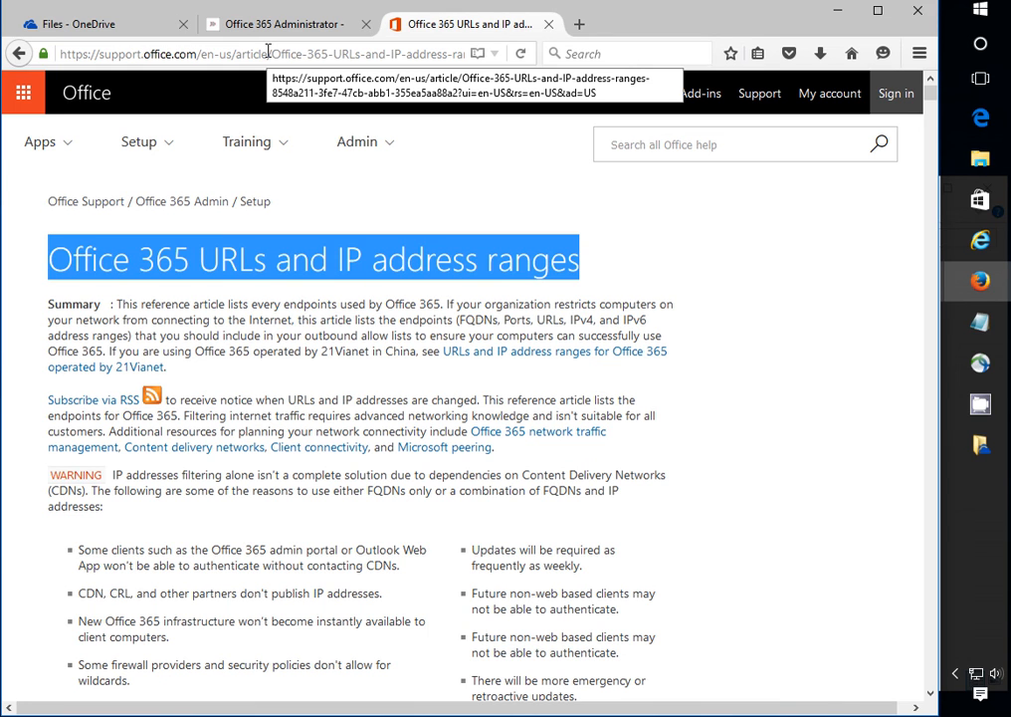
mouse_move(279, 24)
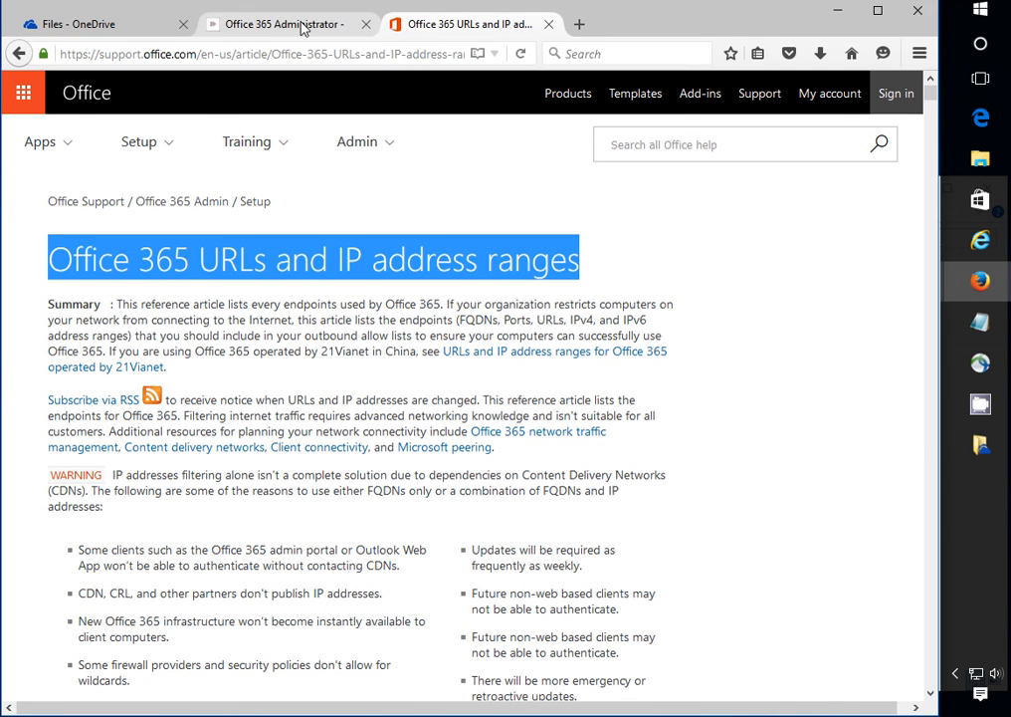
- On the Office 365 Administrator course page, expand the PROJECT FOR CERTIFICATE AND BADGE section
left_click(282, 24)
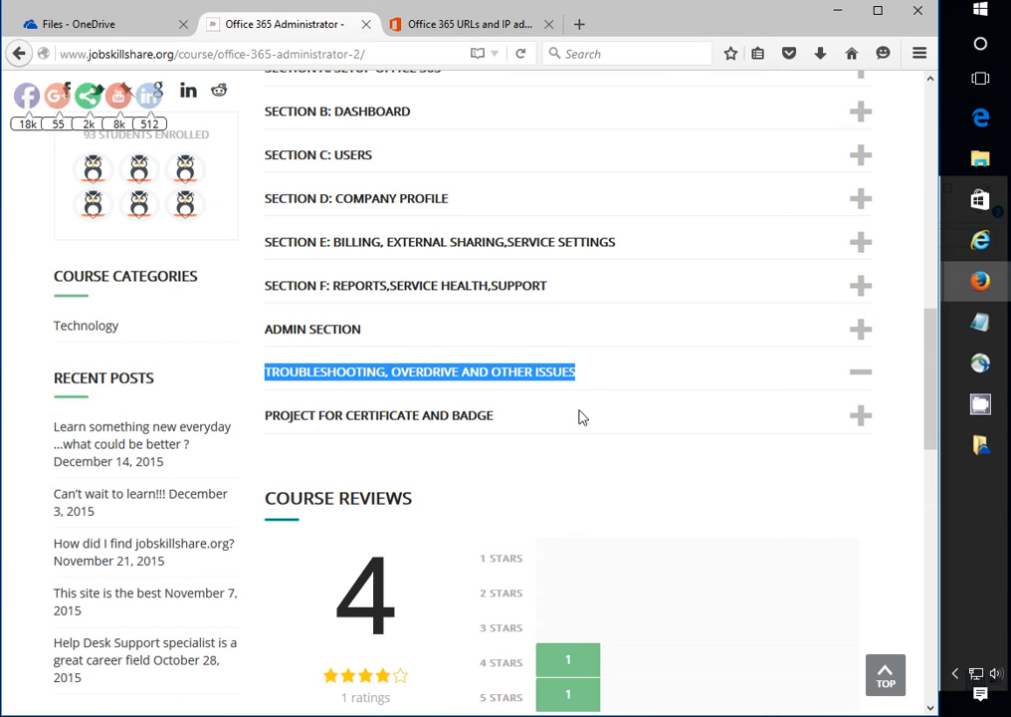
scroll("down", 3)
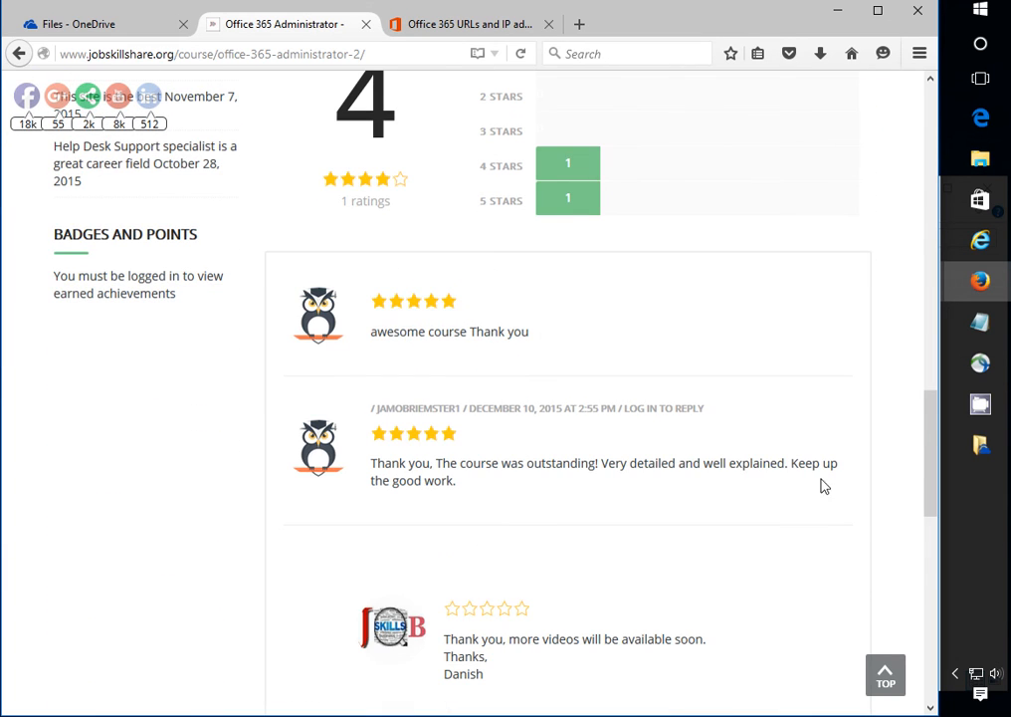
mouse_move(817, 468)
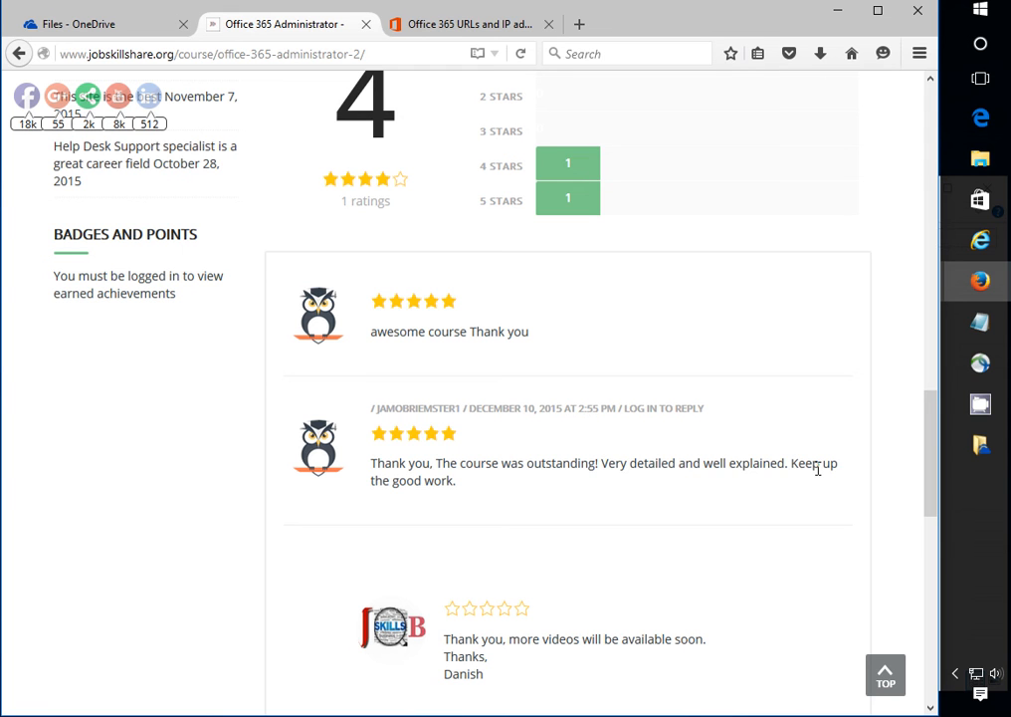
scroll("up", 3)
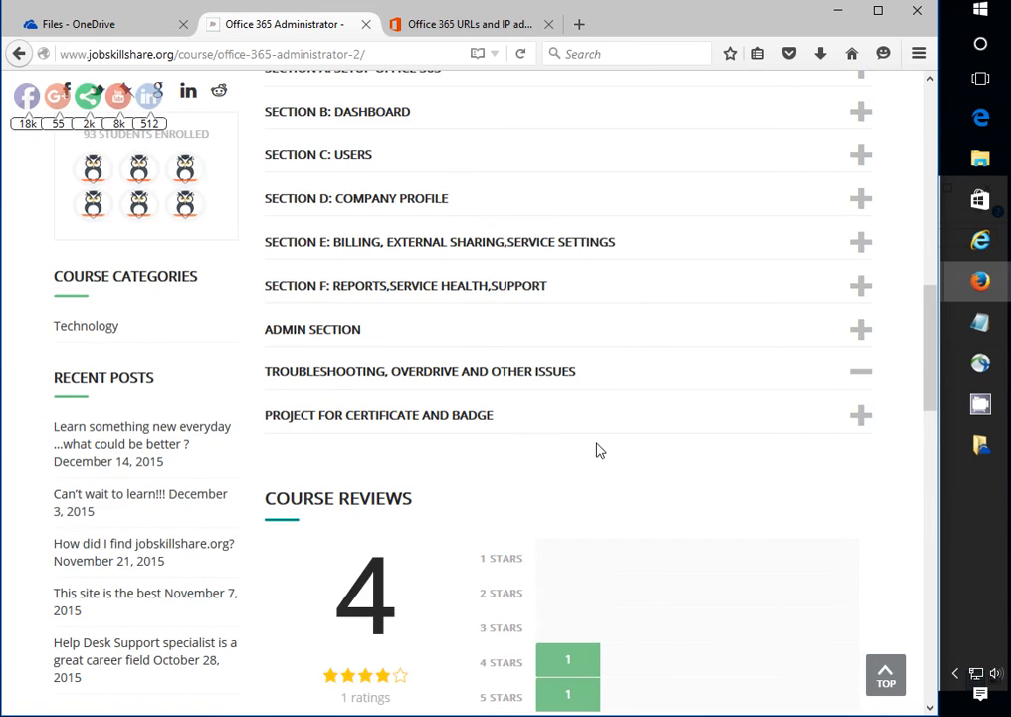
left_click(861, 416)
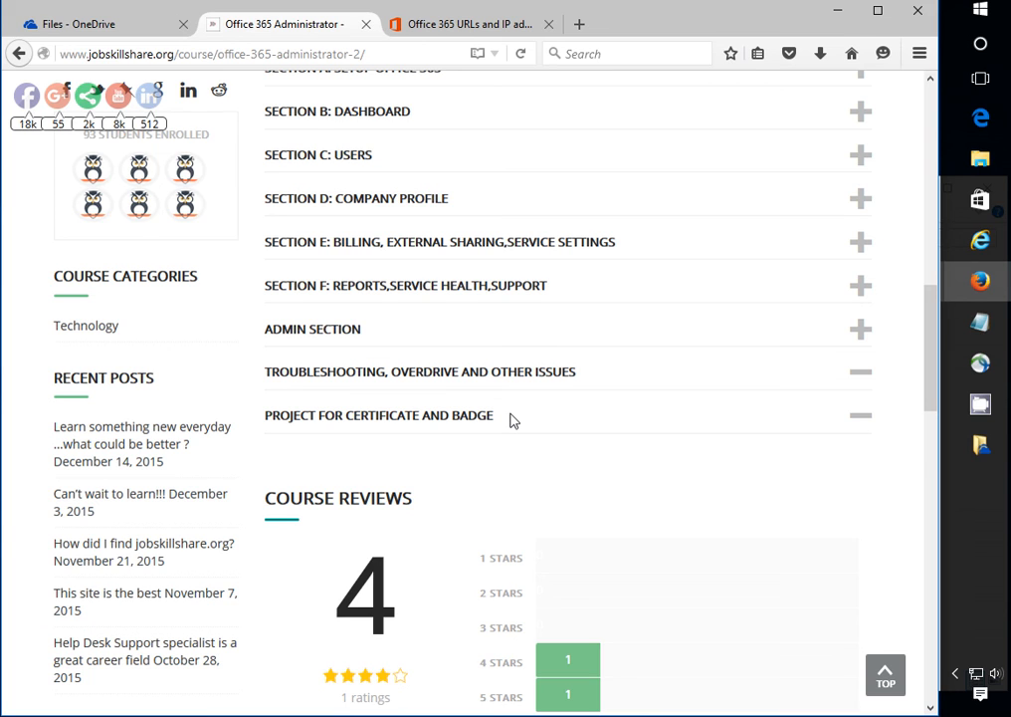
mouse_move(258, 661)
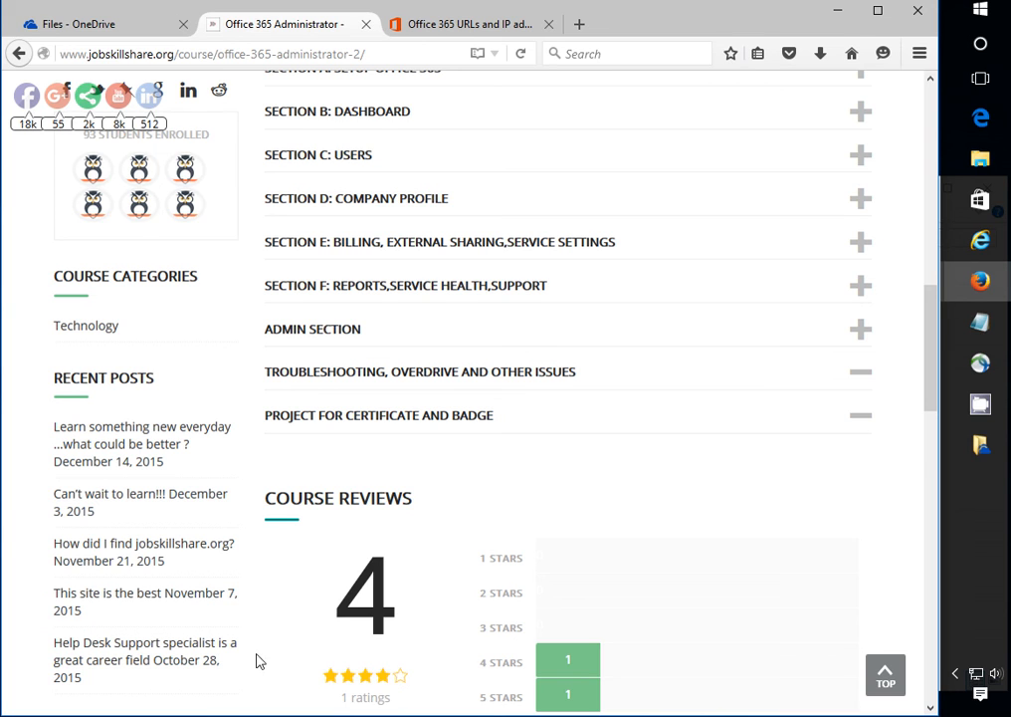